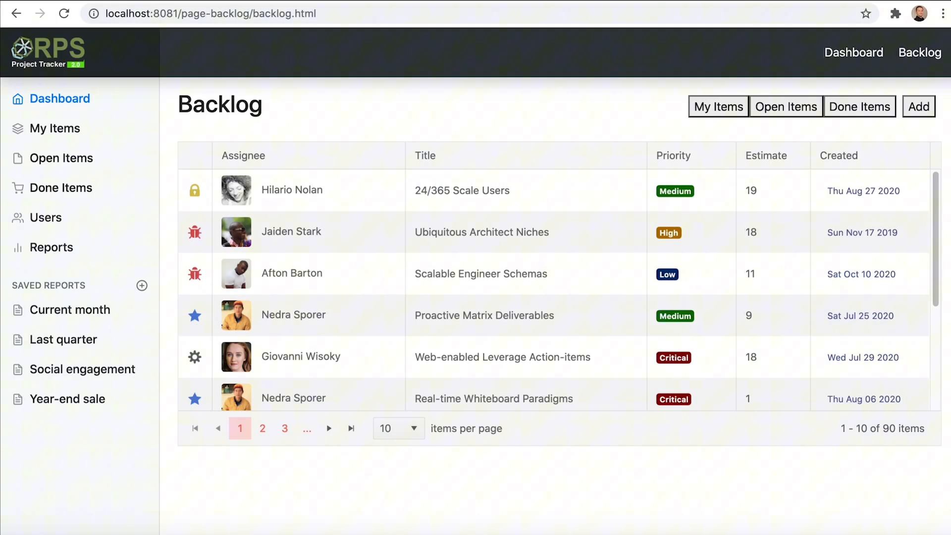
mouse_move(261, 428)
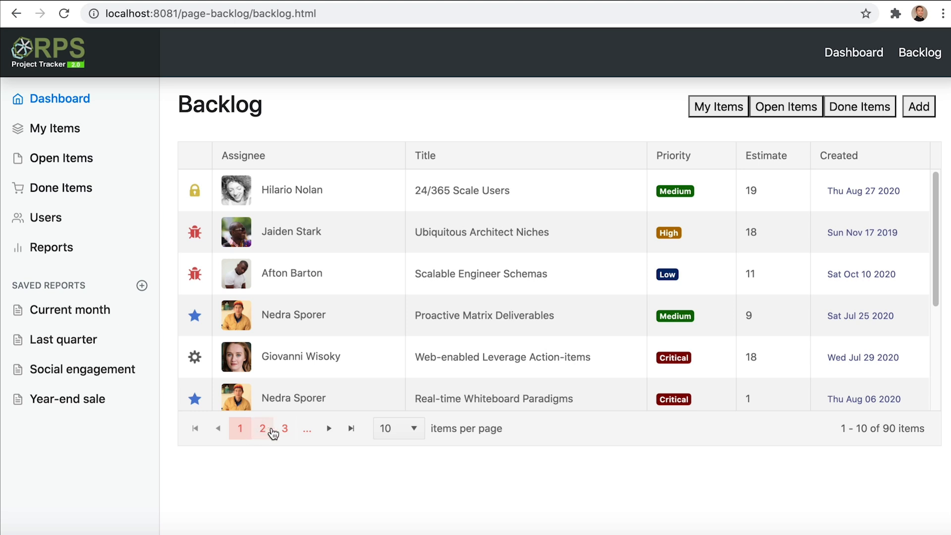
- Try the Add form, open the 24/365 Scale Users item and view its Chitchat then Details
click(399, 428)
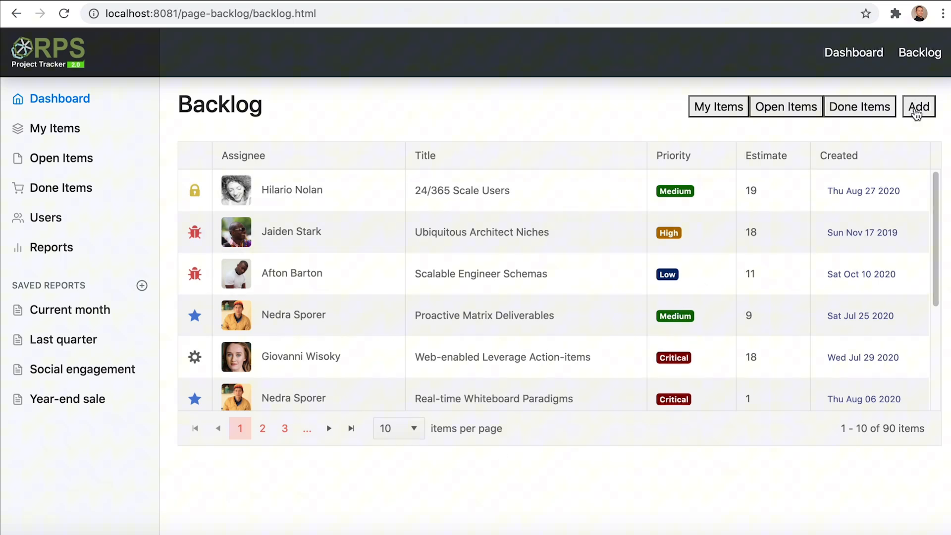
click(917, 107)
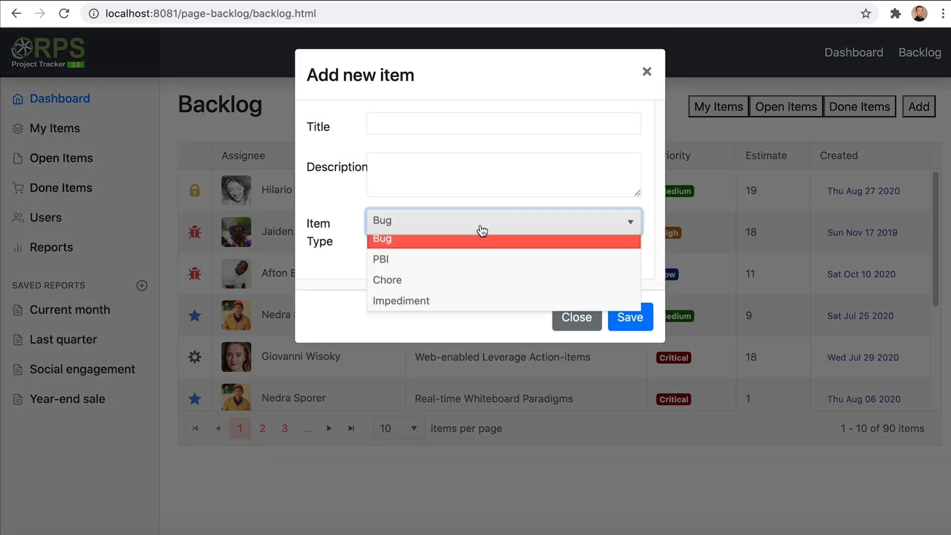
click(383, 238)
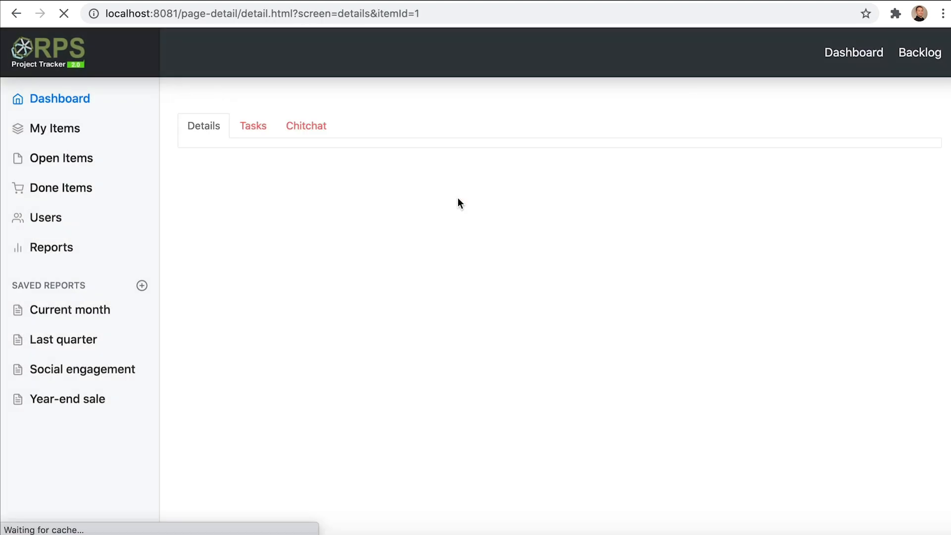
click(306, 126)
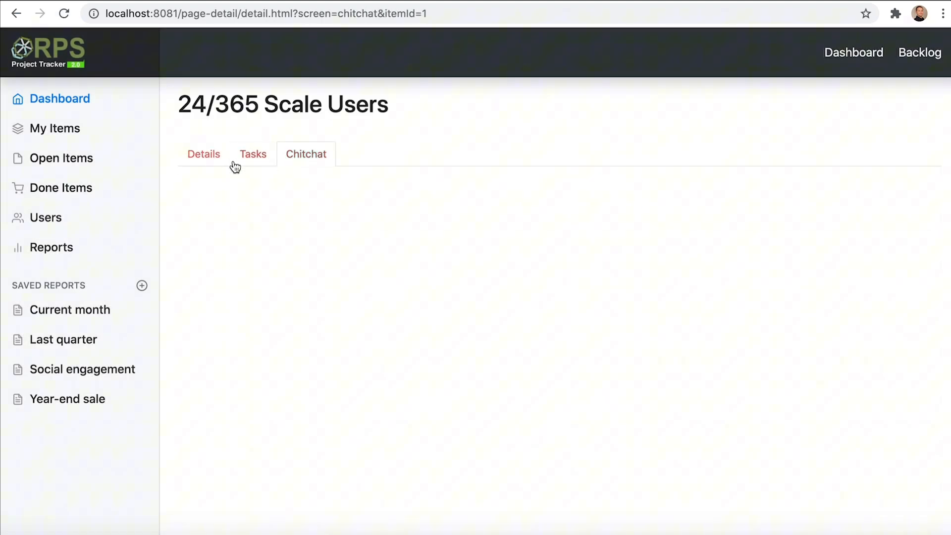
click(203, 154)
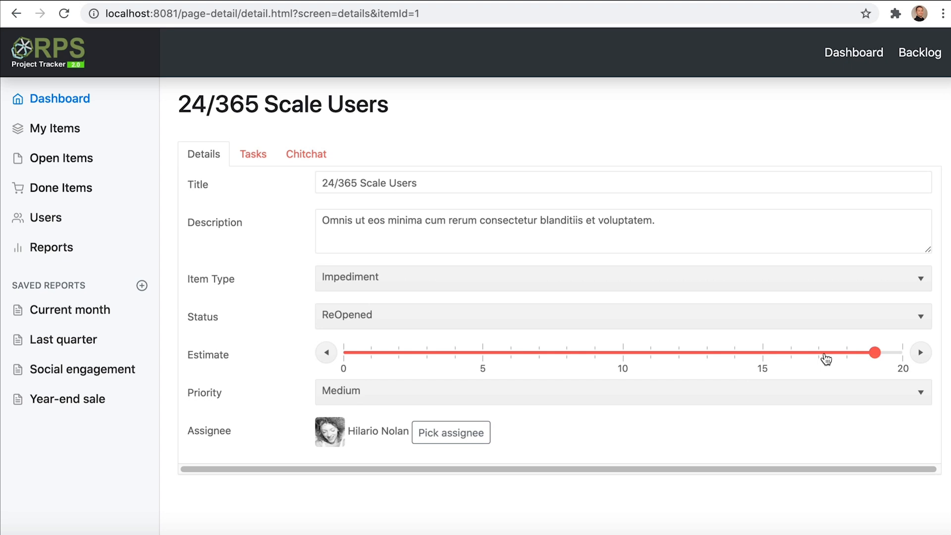
mouse_move(468, 285)
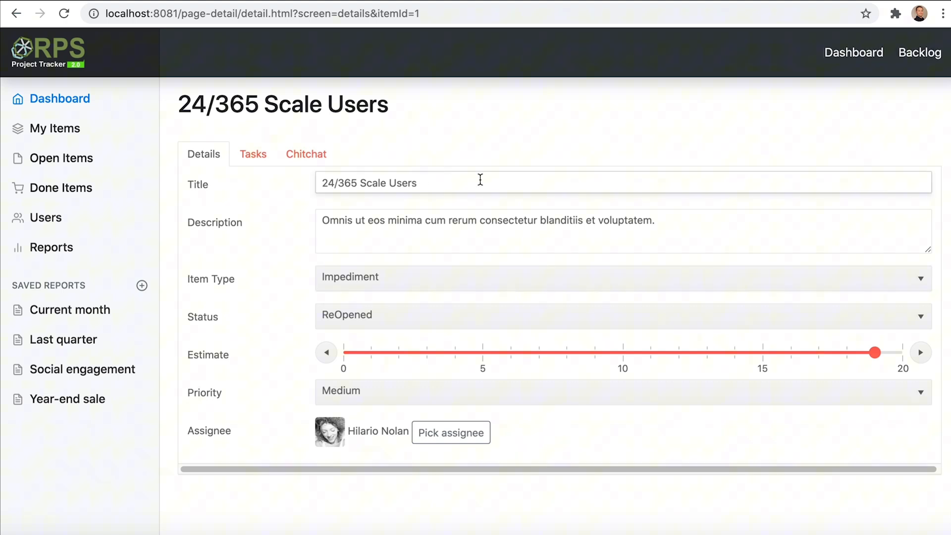
mouse_move(490, 200)
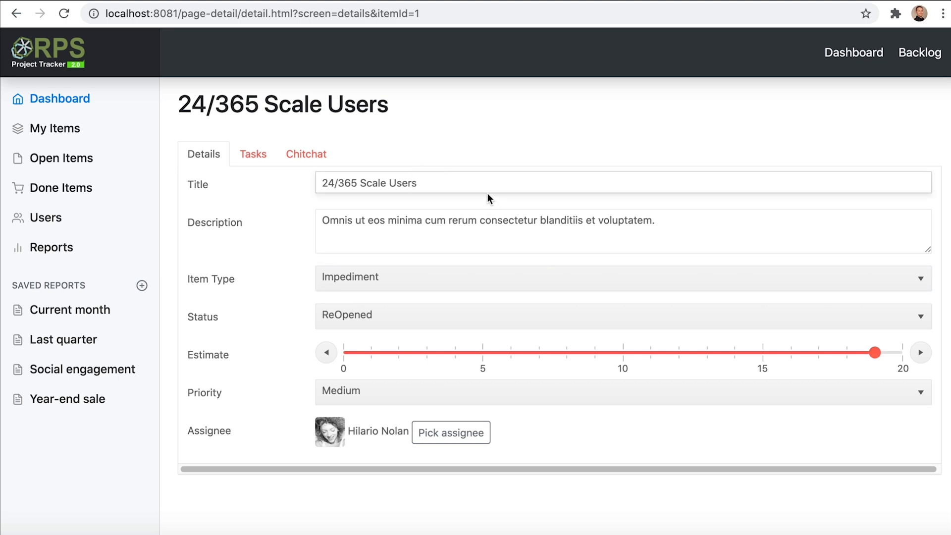
mouse_move(518, 125)
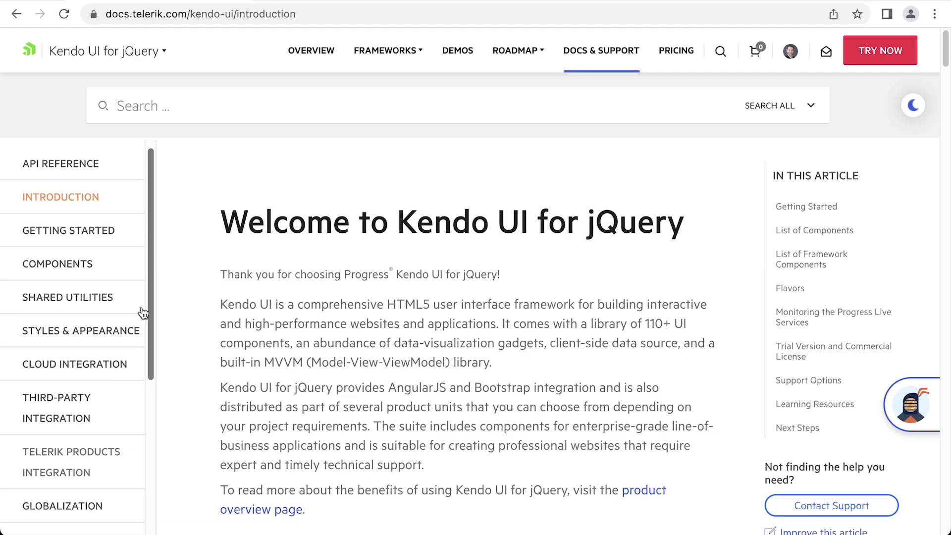
- Navigate Styles & Appearance > Less Themes to the Overview article
click(80, 331)
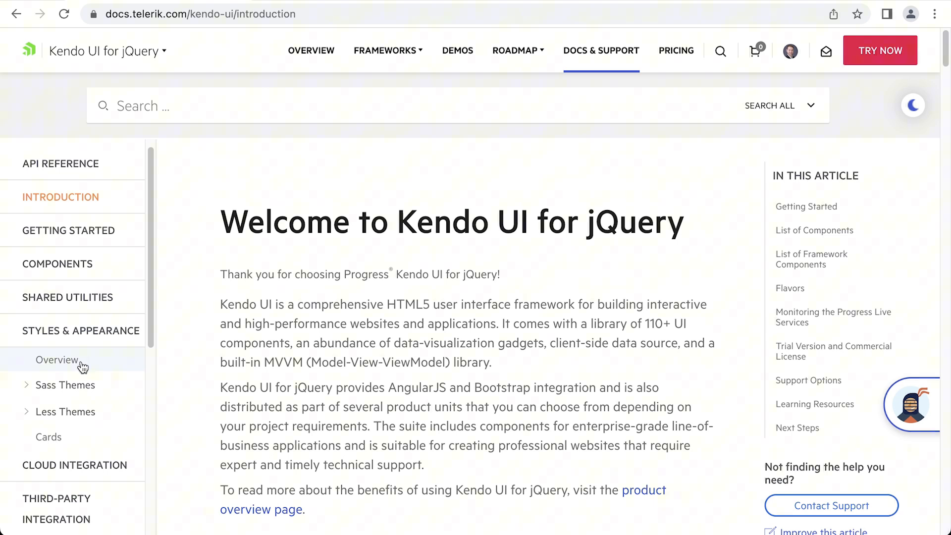
mouse_move(57, 416)
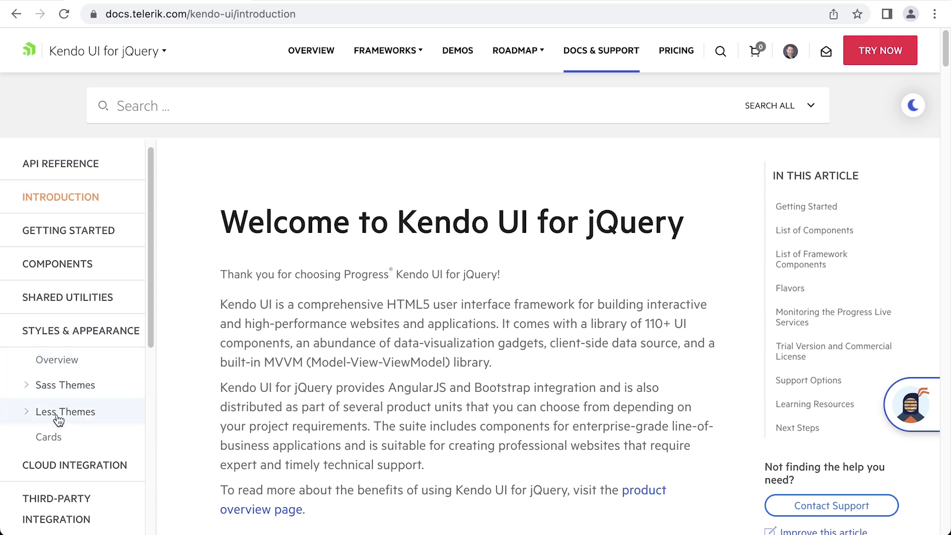
click(65, 385)
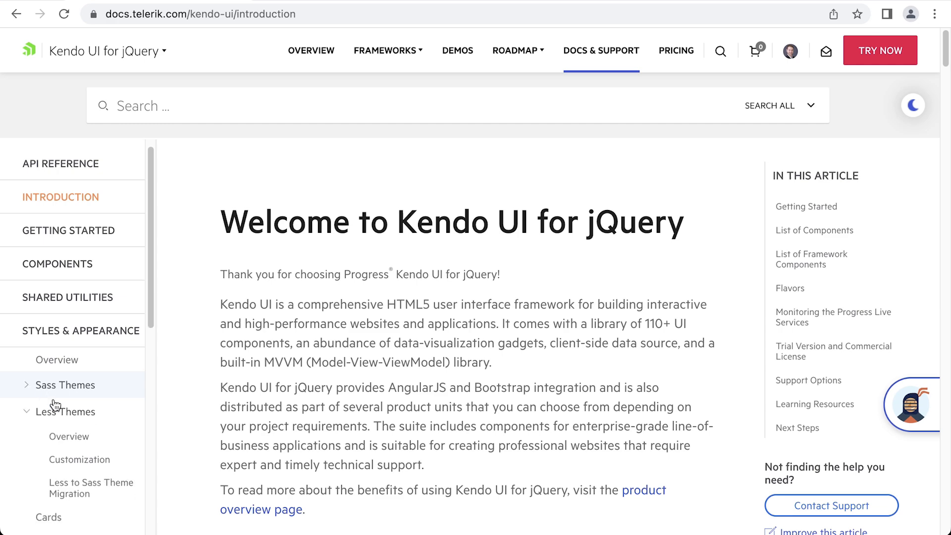
click(69, 436)
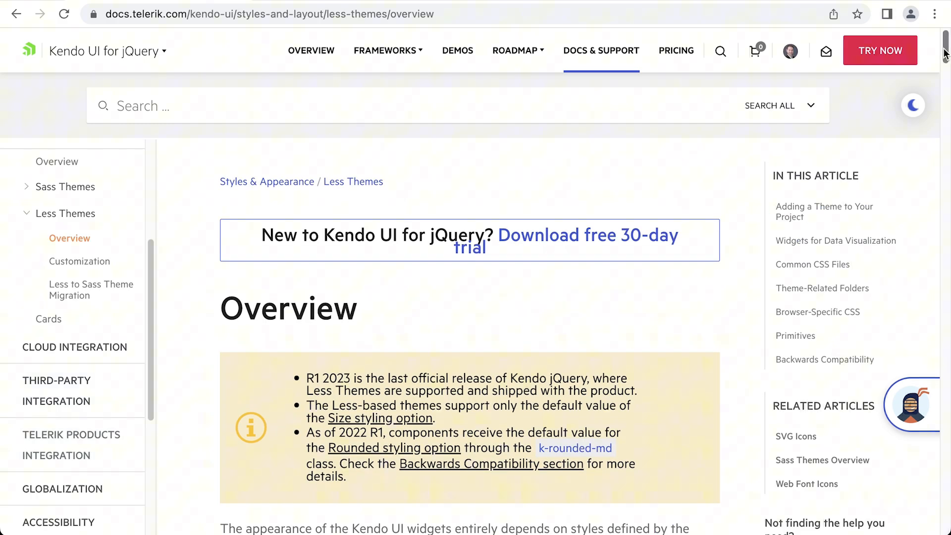
- Scroll through the theme swatches and CDN setup example and back to the top
scroll(down, 3)
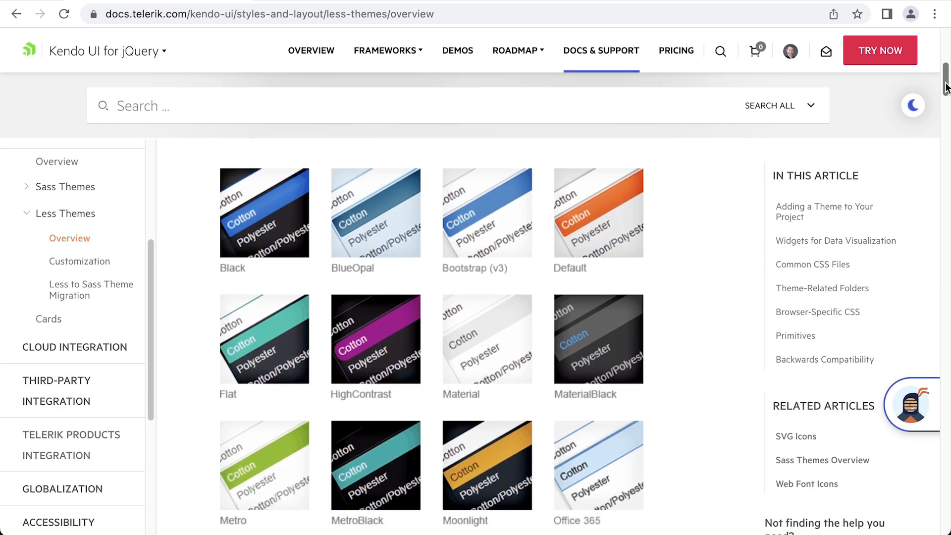
scroll(down, 3)
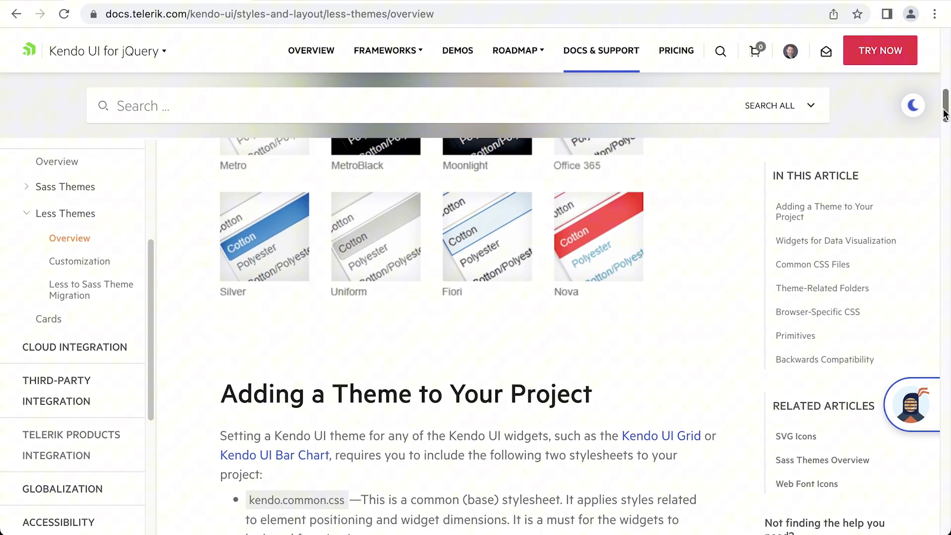
scroll(up, 3)
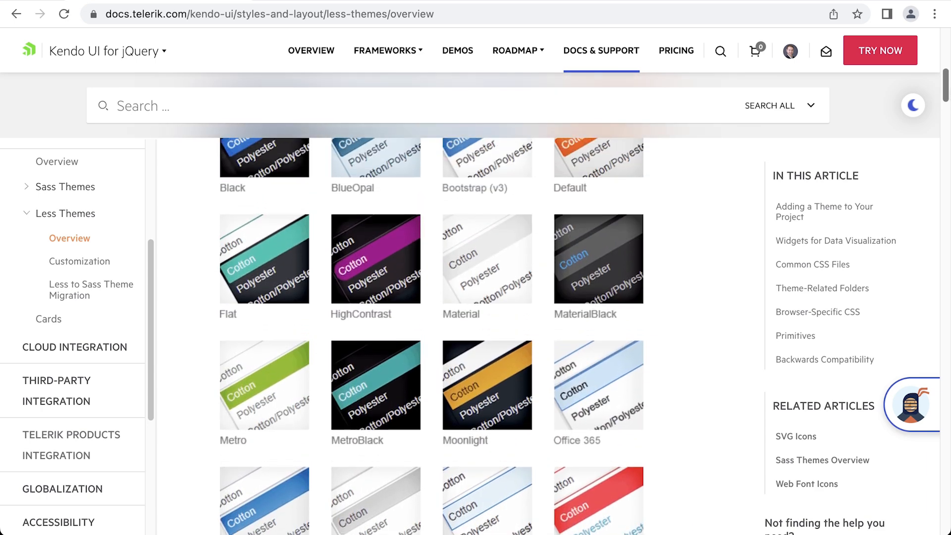
scroll(down, 3)
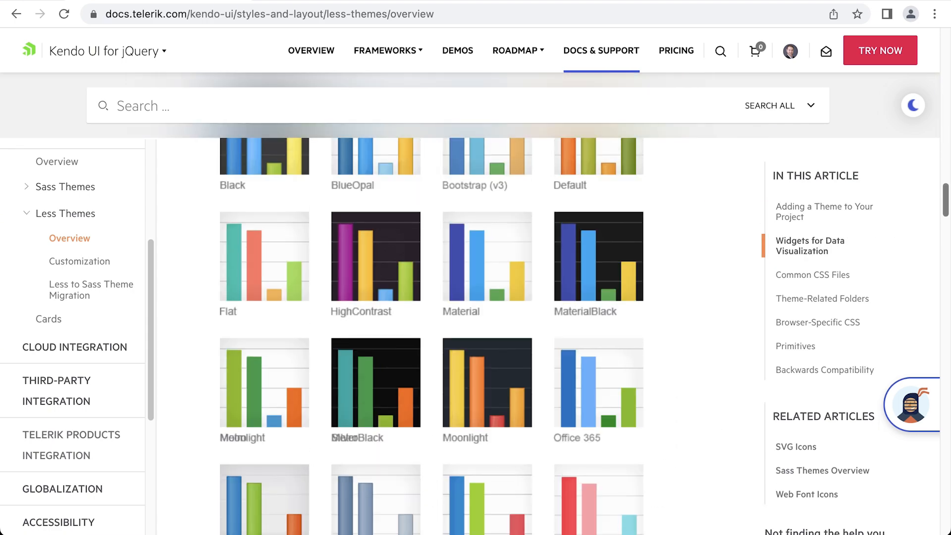
scroll(up, 3)
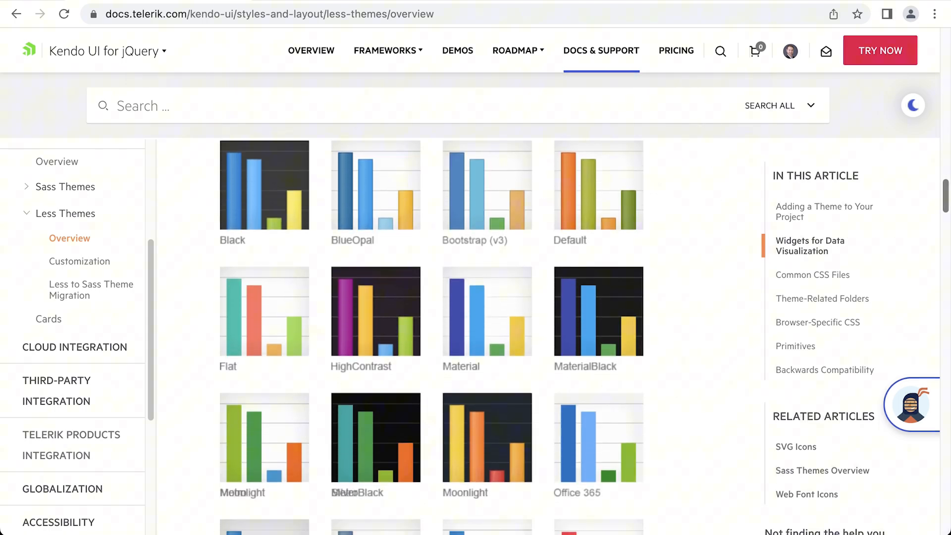
scroll(up, 3)
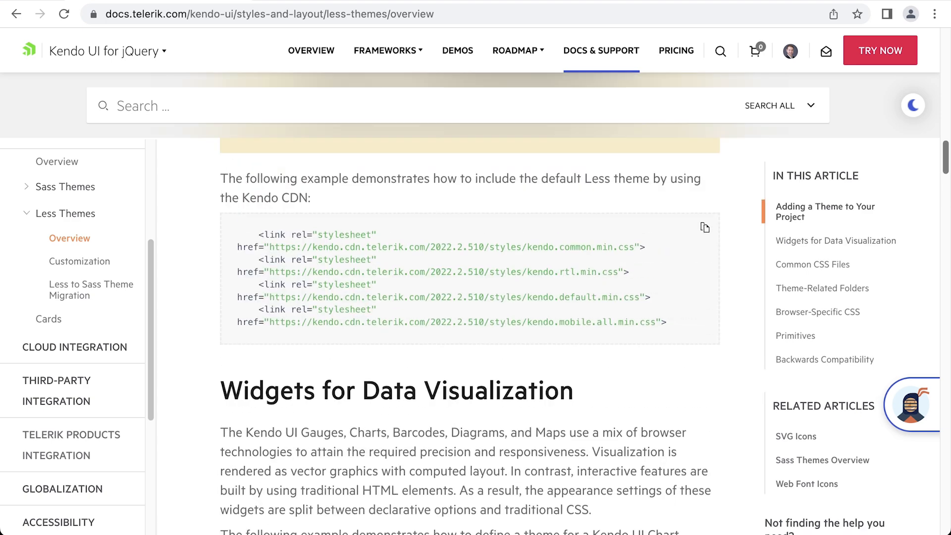
scroll(up, 3)
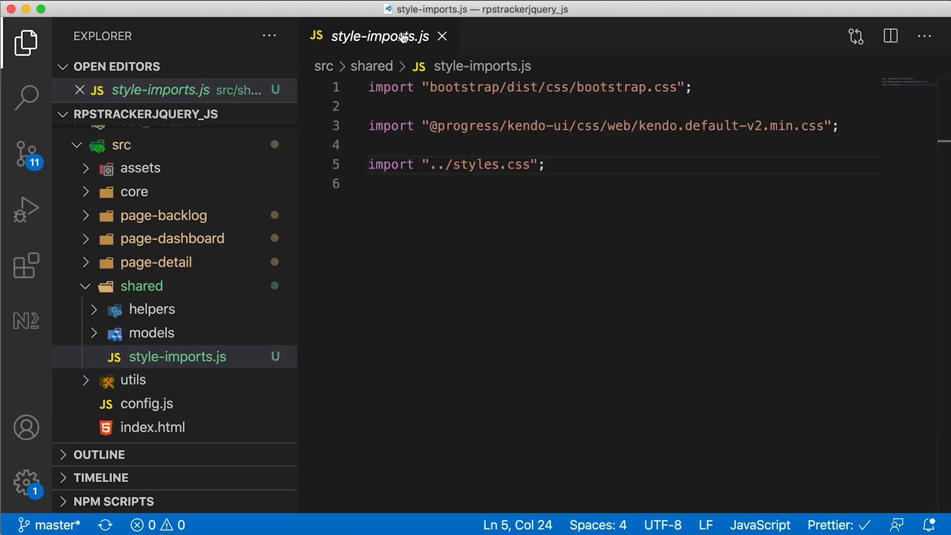
click(545, 164)
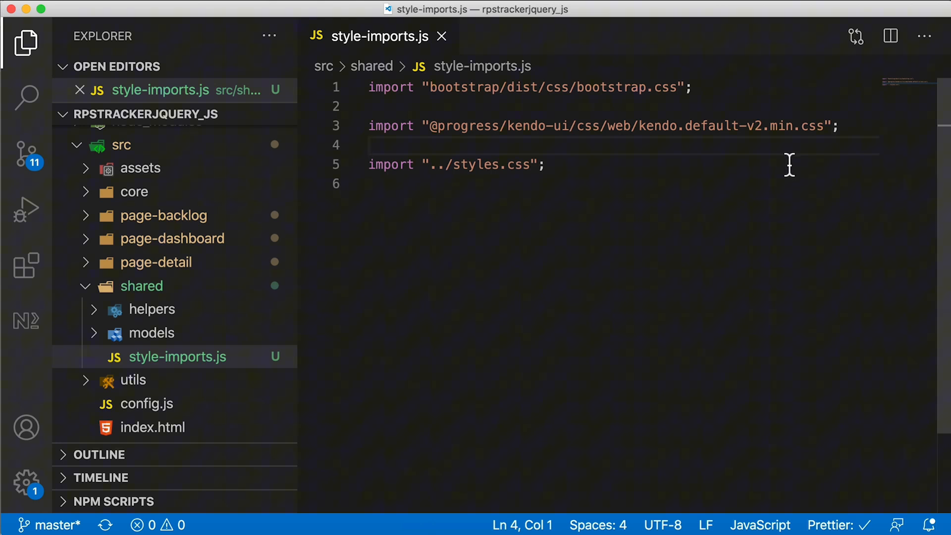
mouse_move(155, 183)
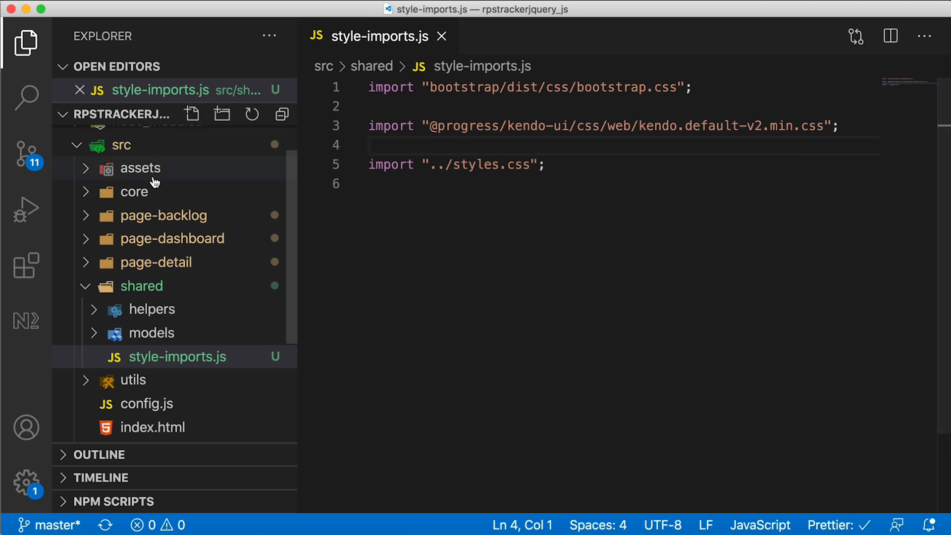
click(158, 161)
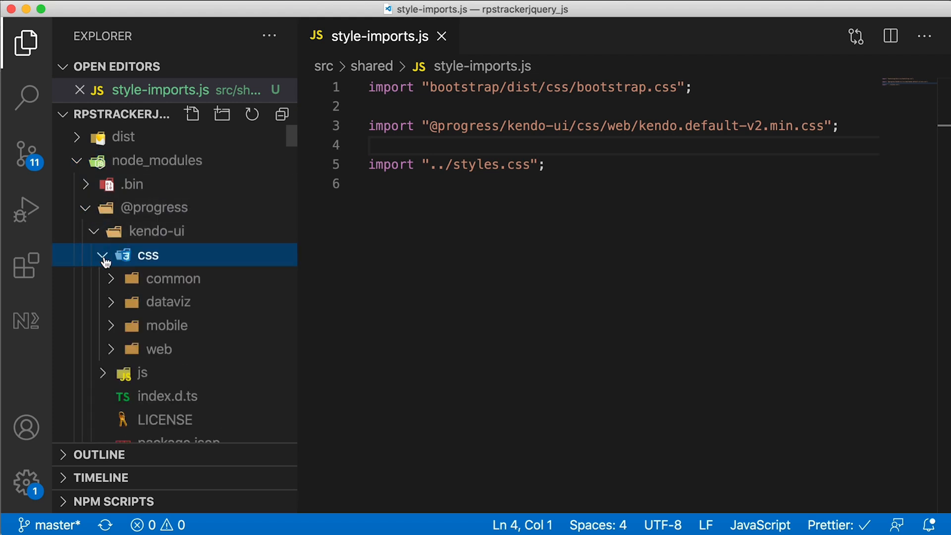
click(158, 349)
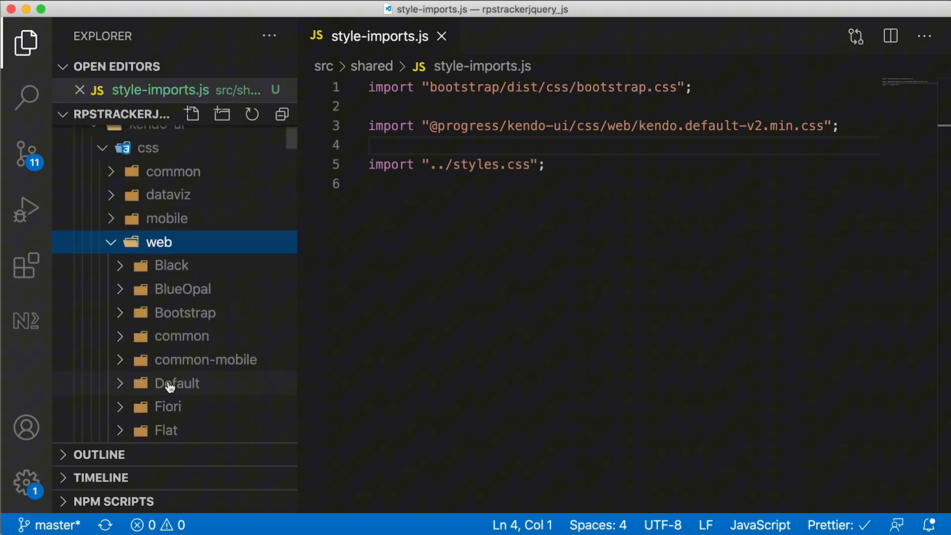
scroll(down, 3)
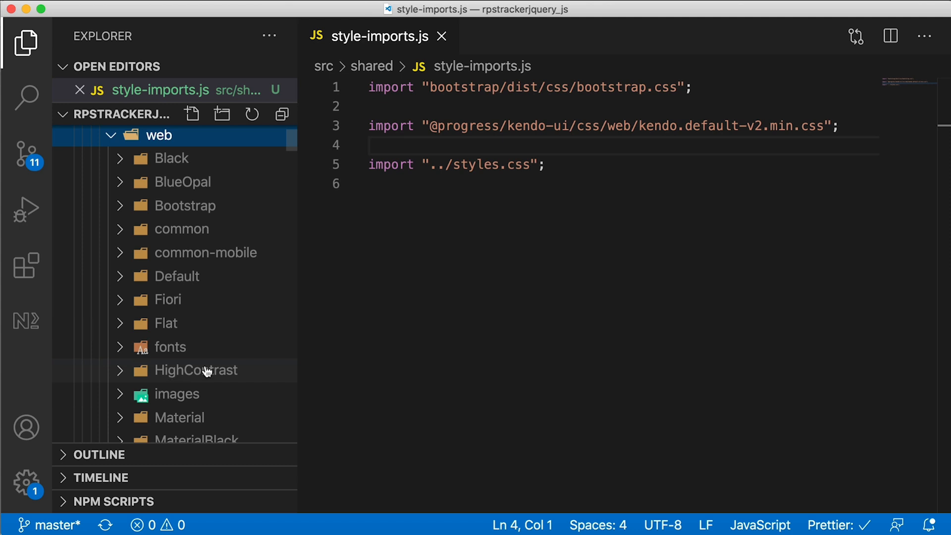
mouse_move(195, 369)
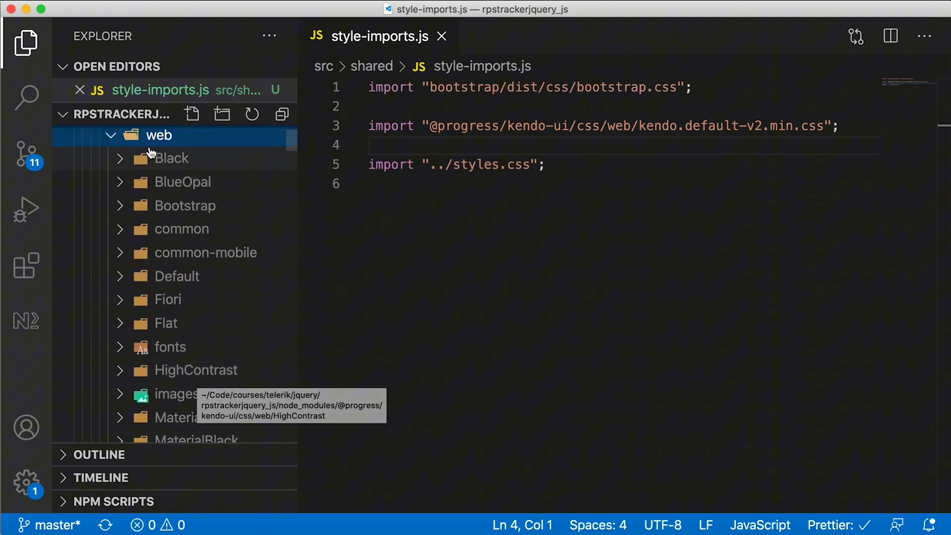
click(172, 158)
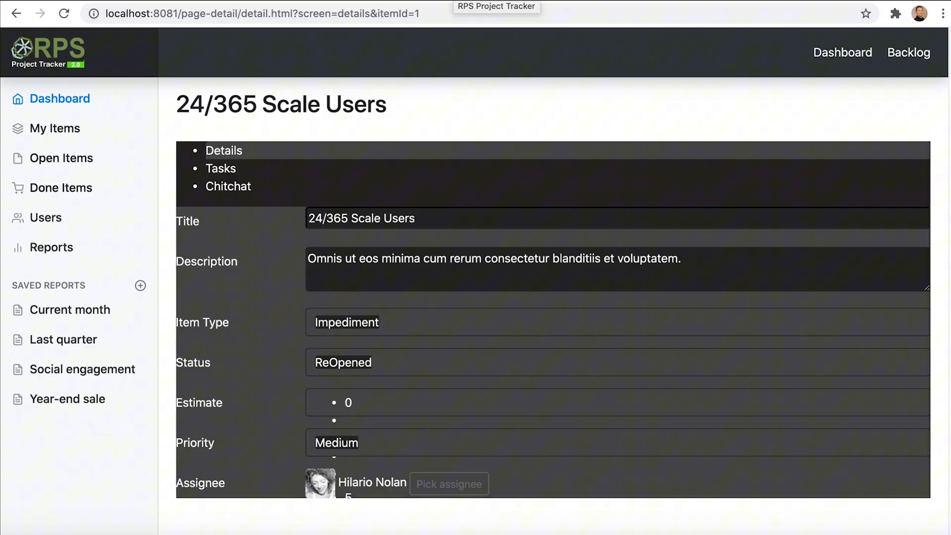
scroll(down, 3)
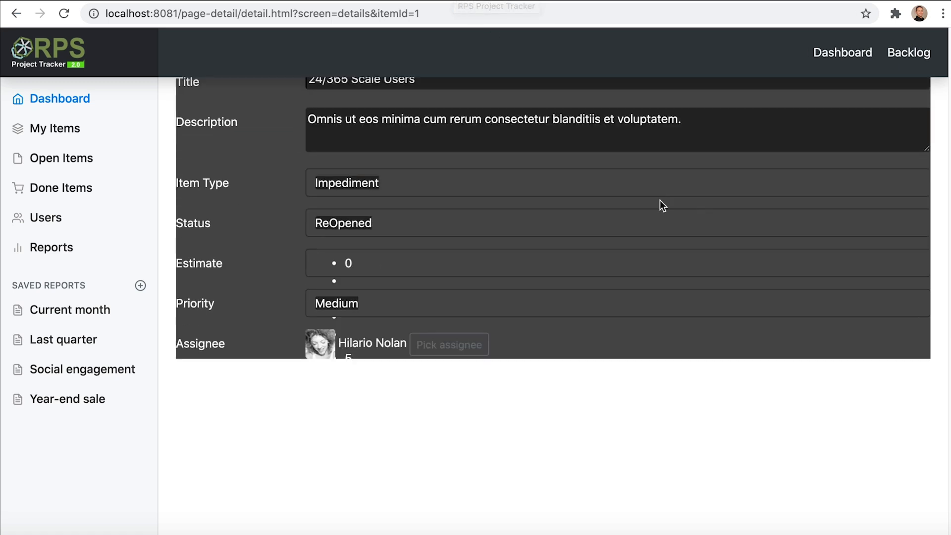
scroll(up, 3)
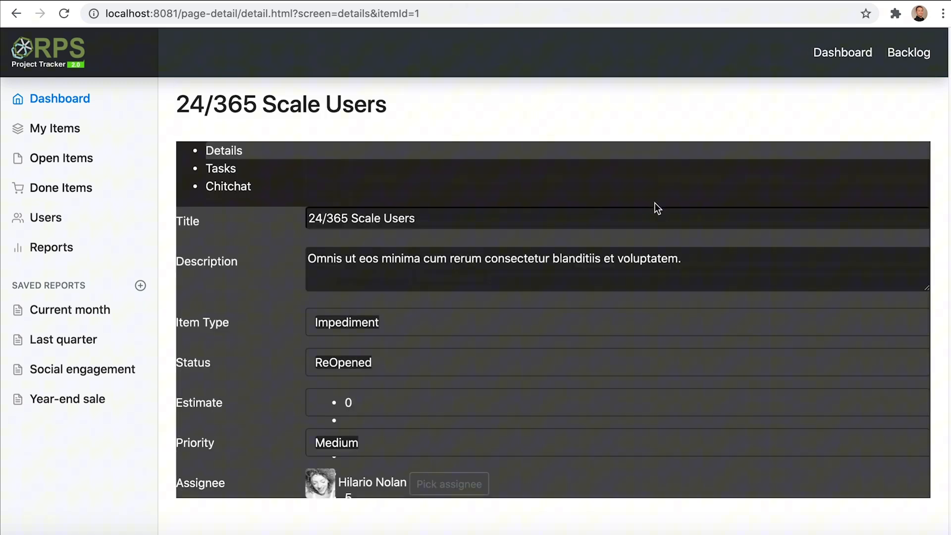
mouse_move(820, 44)
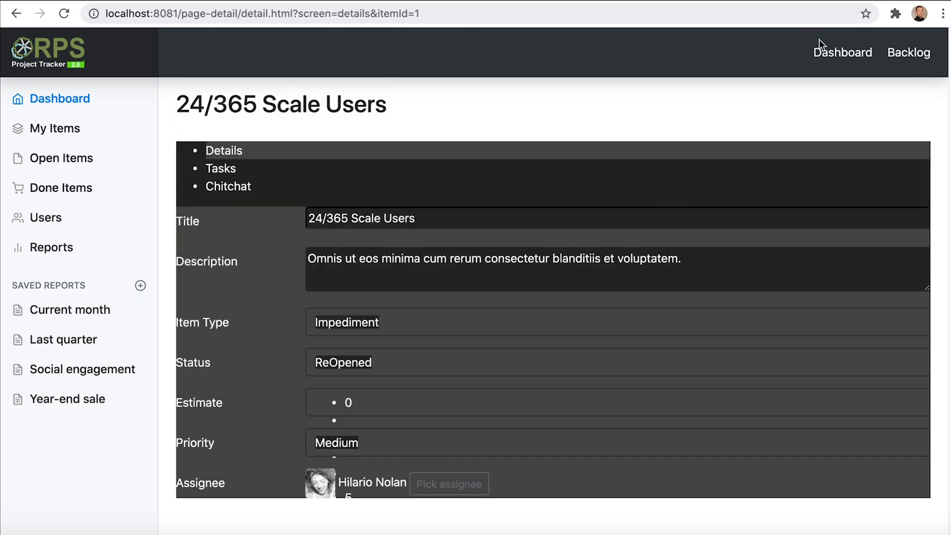
click(842, 53)
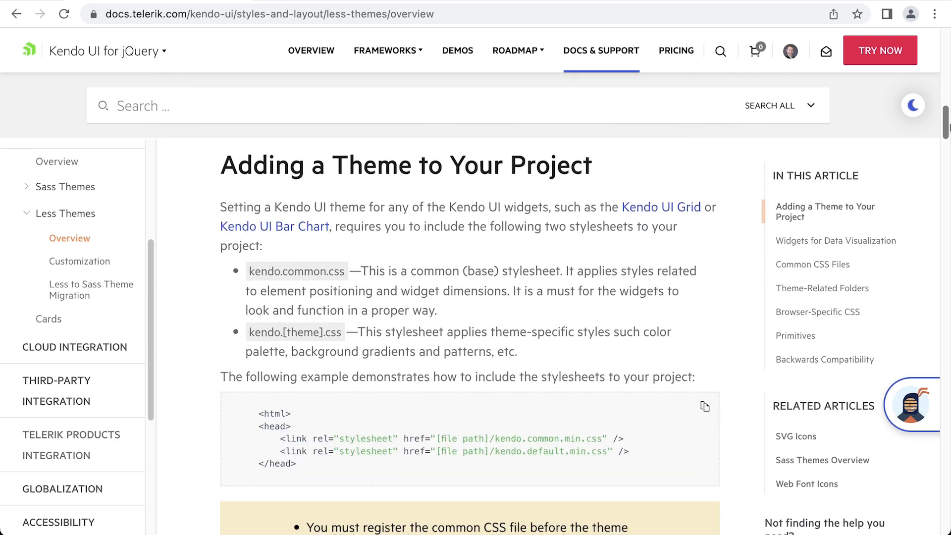
- Scroll the Less Themes overview to the 'Adding a Theme to Your Project' section
scroll(down, 3)
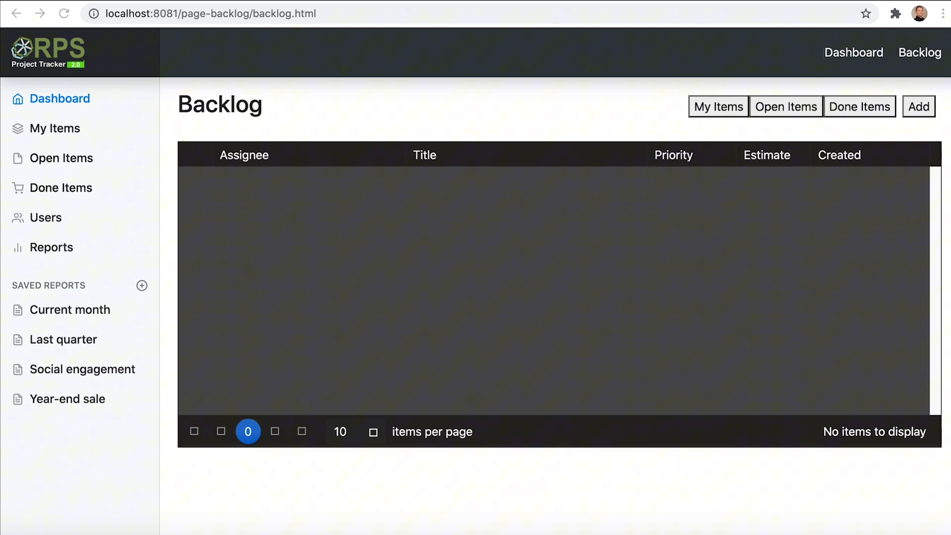
mouse_move(553, 106)
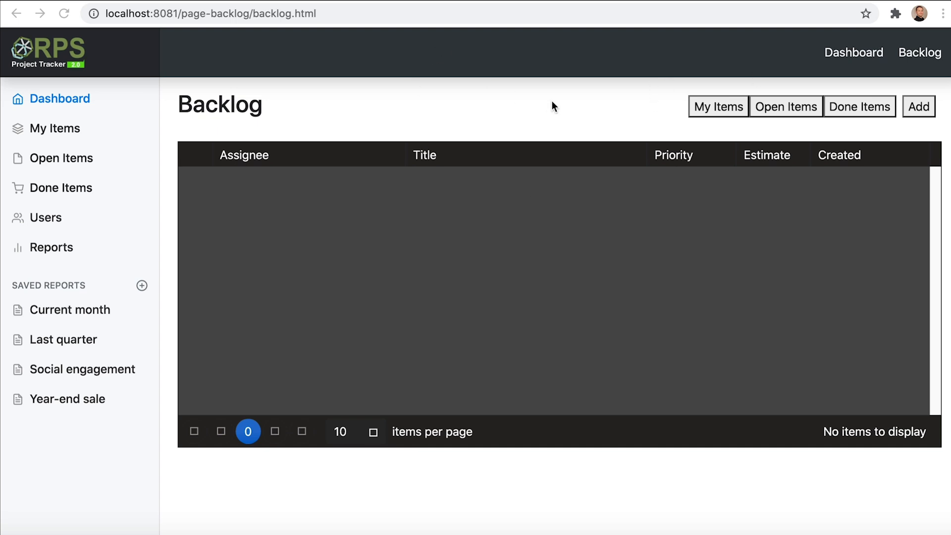
- Filter the backlog by My Items, then Done Items, then go to the Dashboard statistics
click(719, 107)
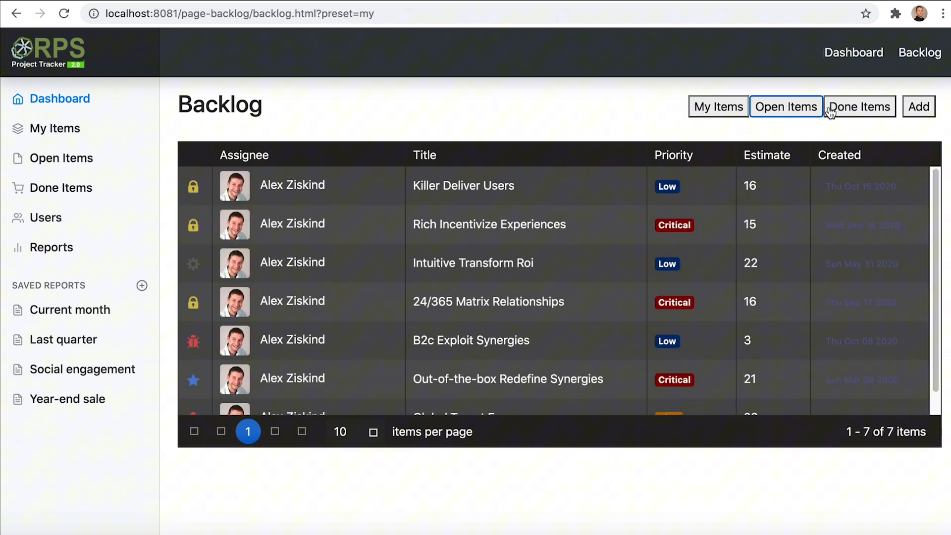
click(859, 107)
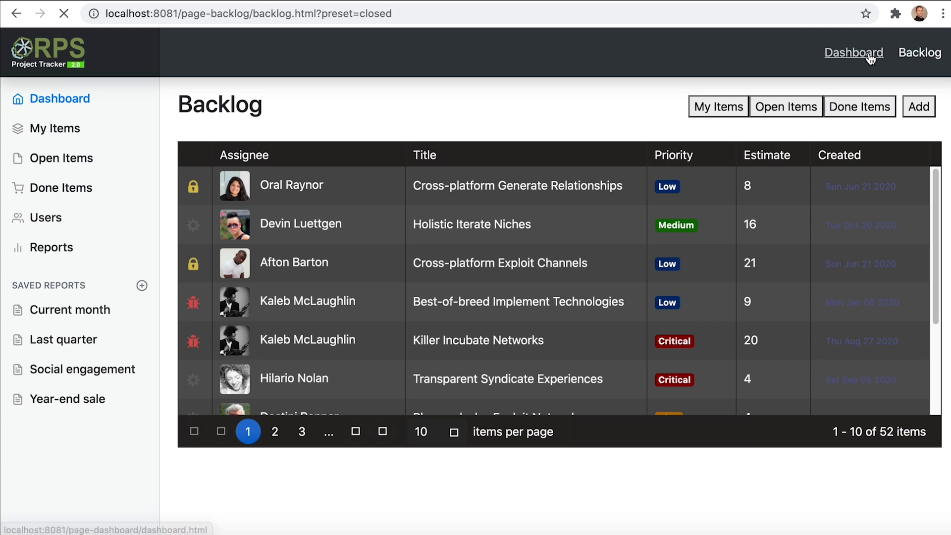
click(853, 53)
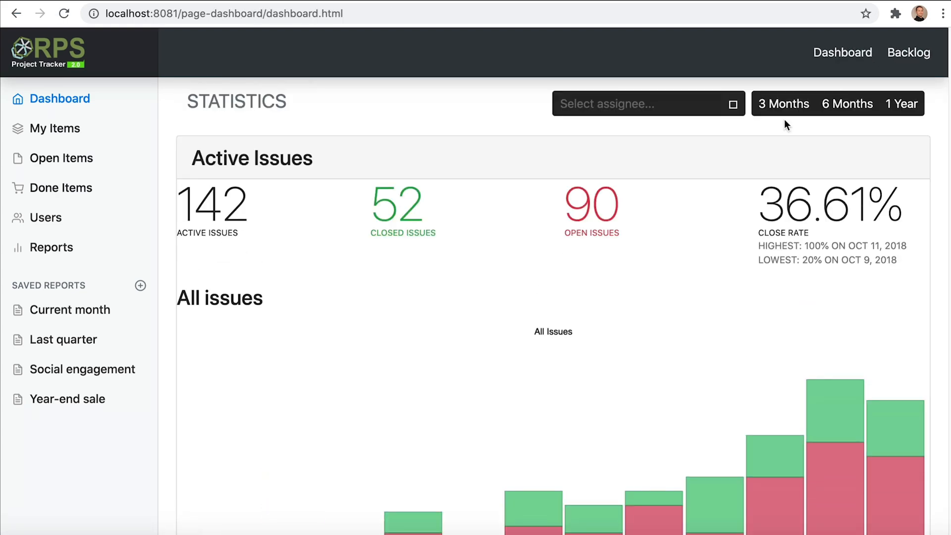
- Open the Sass Themes overview in the docs and select the Kendo UI Default theme name in the list
click(223, 13)
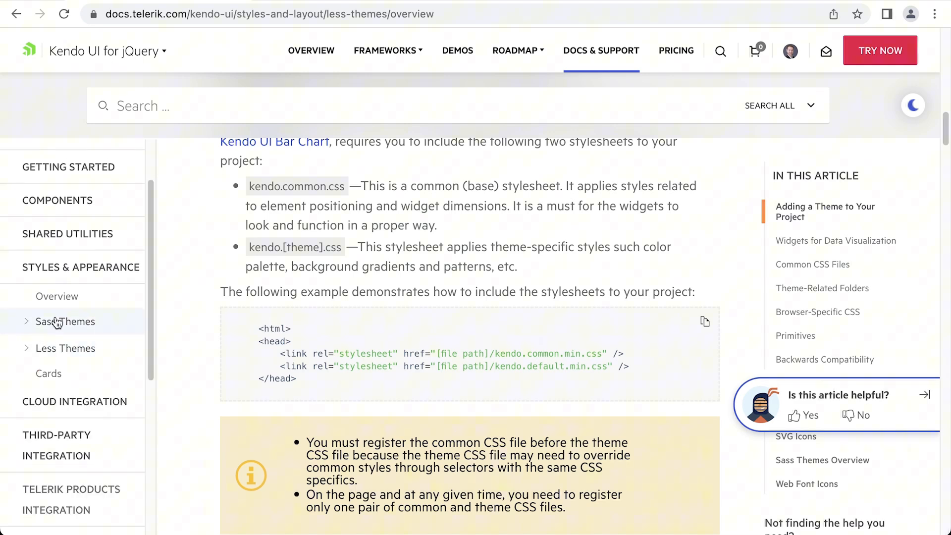
click(65, 321)
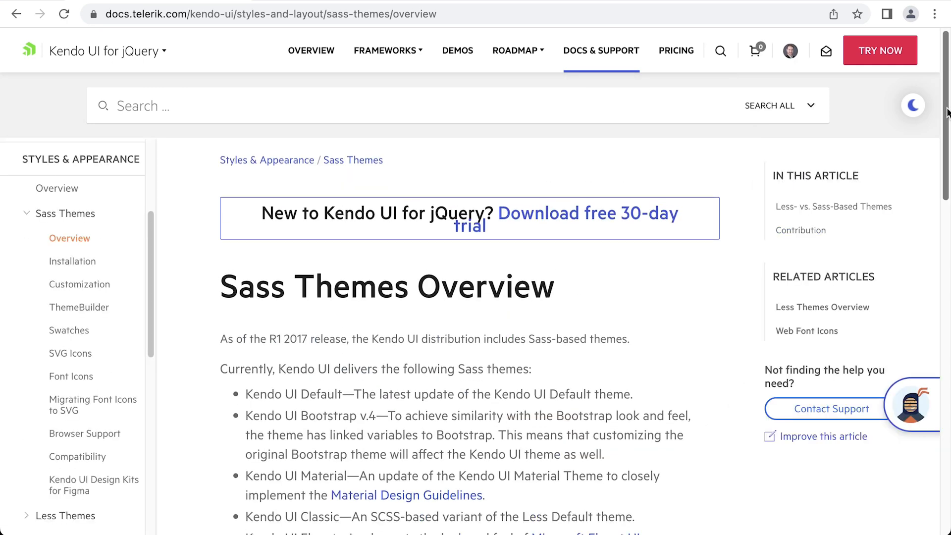
scroll(down, 3)
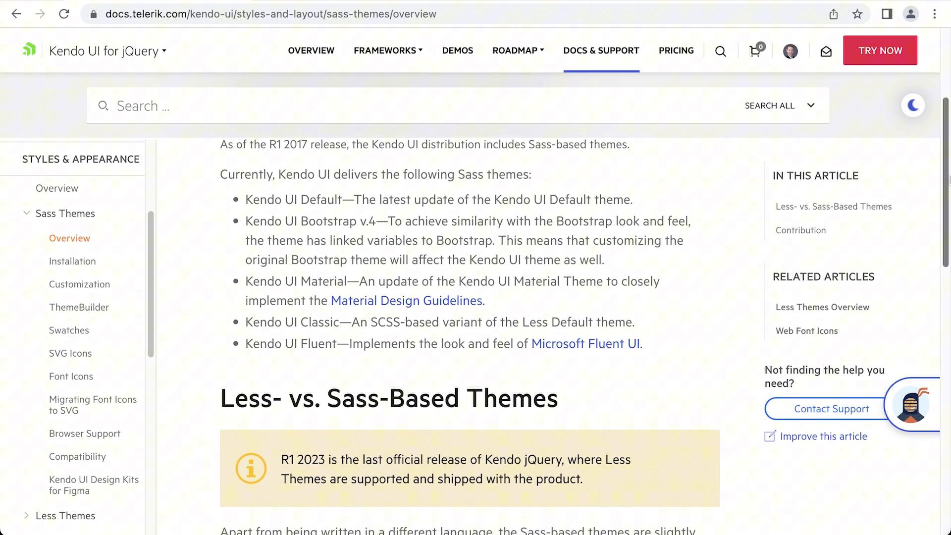
scroll(down, 3)
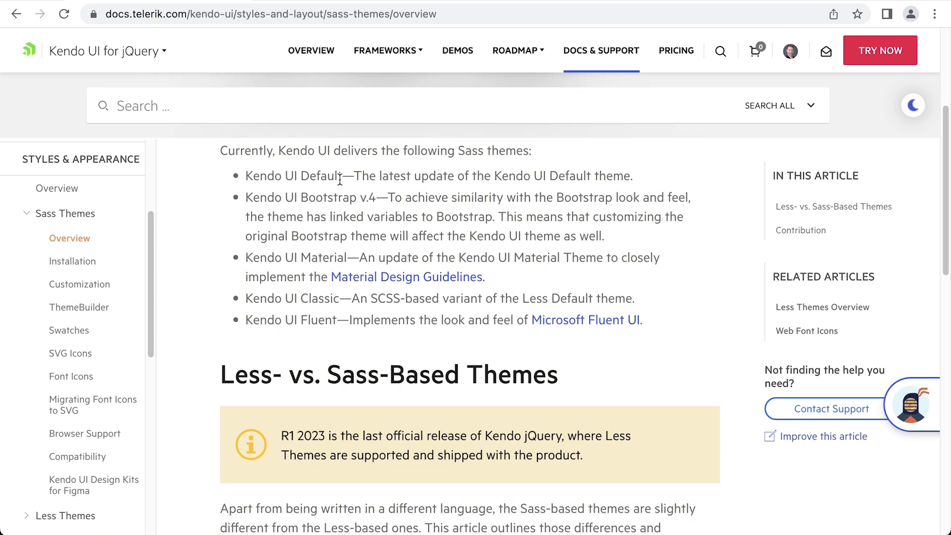
double_click(310, 198)
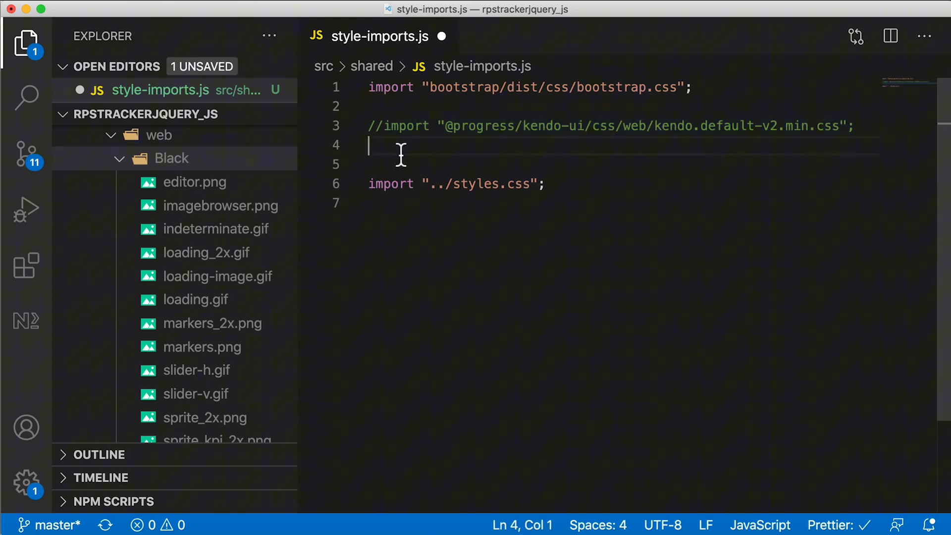
text(import "@progress/kendo-ui/css/web/kendo.b.min.css";)
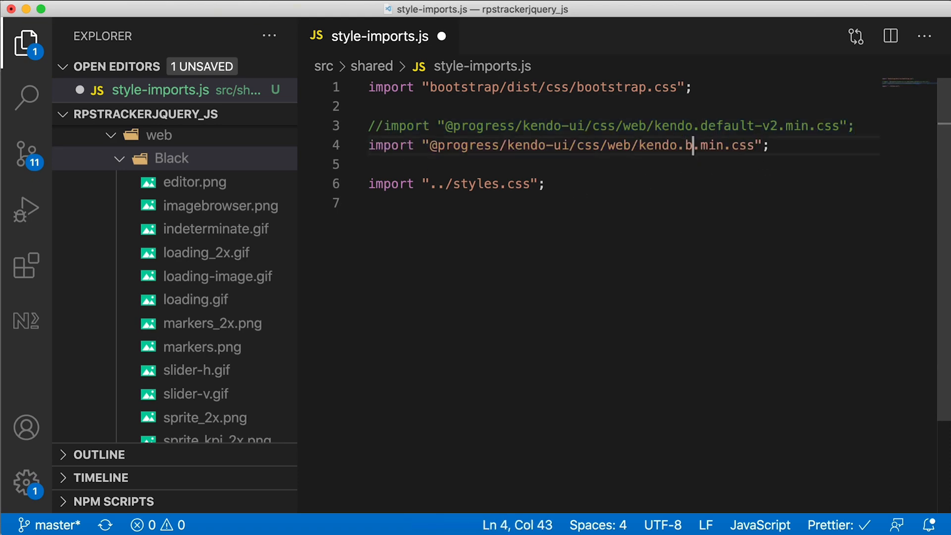
text(ootstrap-v4)
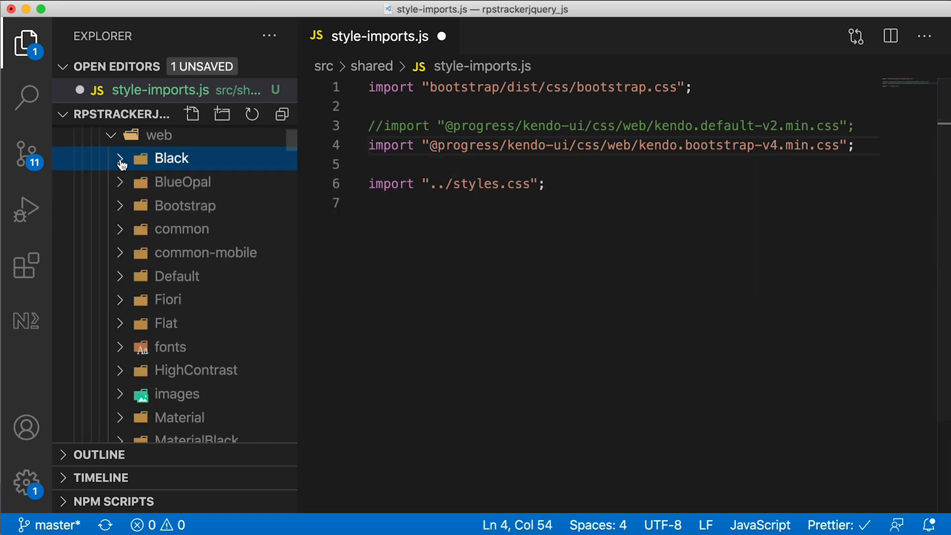
scroll(down, 3)
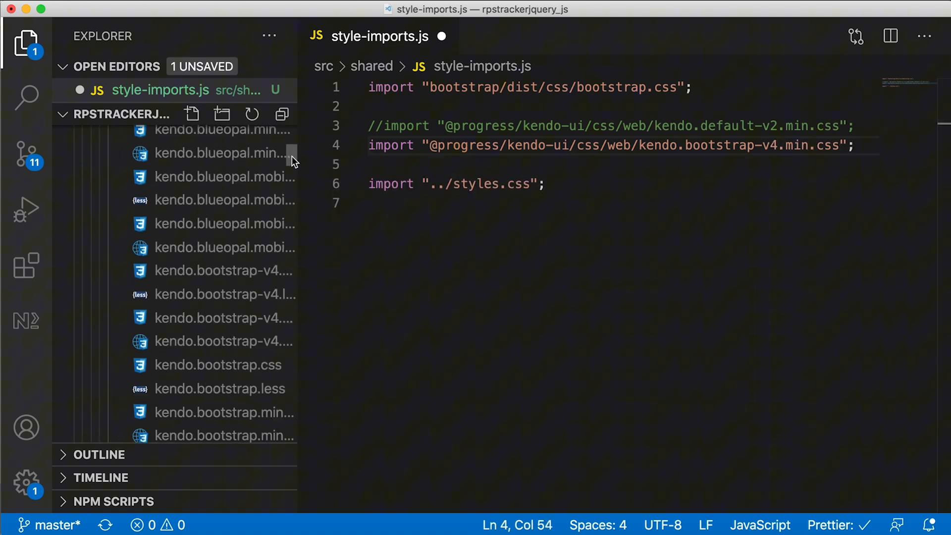
scroll(down, 3)
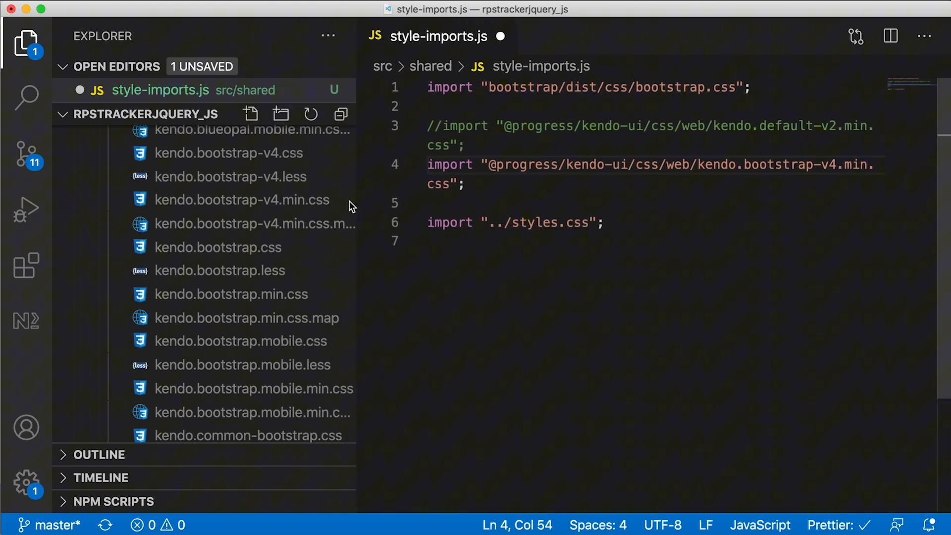
mouse_move(537, 221)
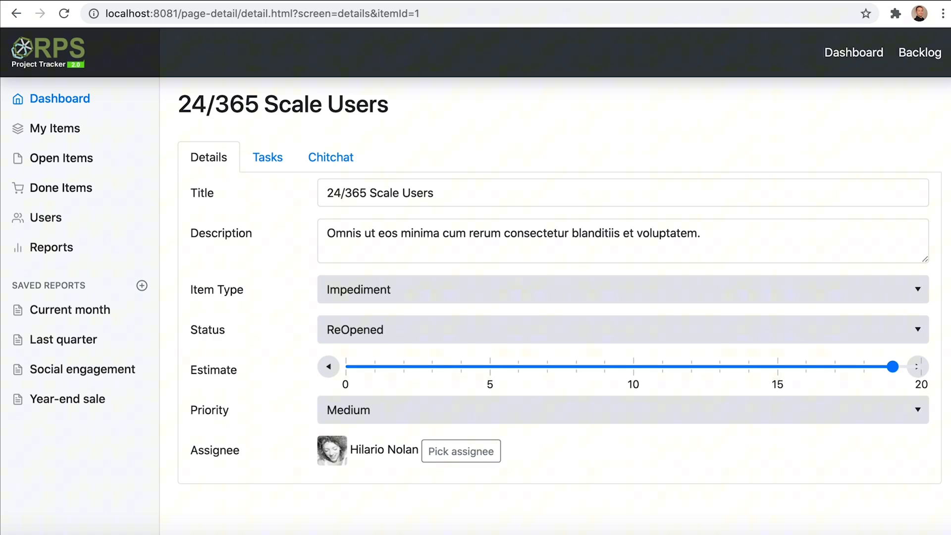
- View the item's Tasks, Chitchat and Details tabs to check the new theme
click(267, 158)
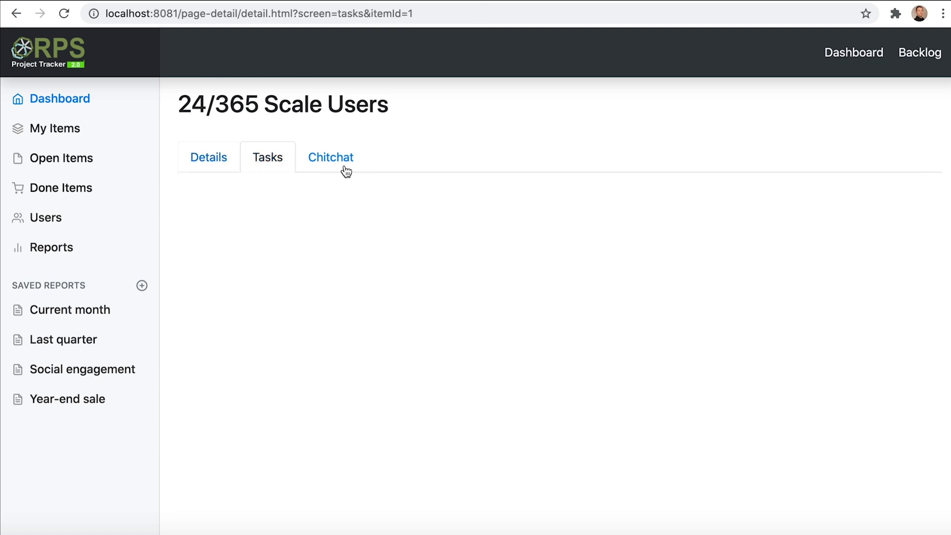
click(331, 158)
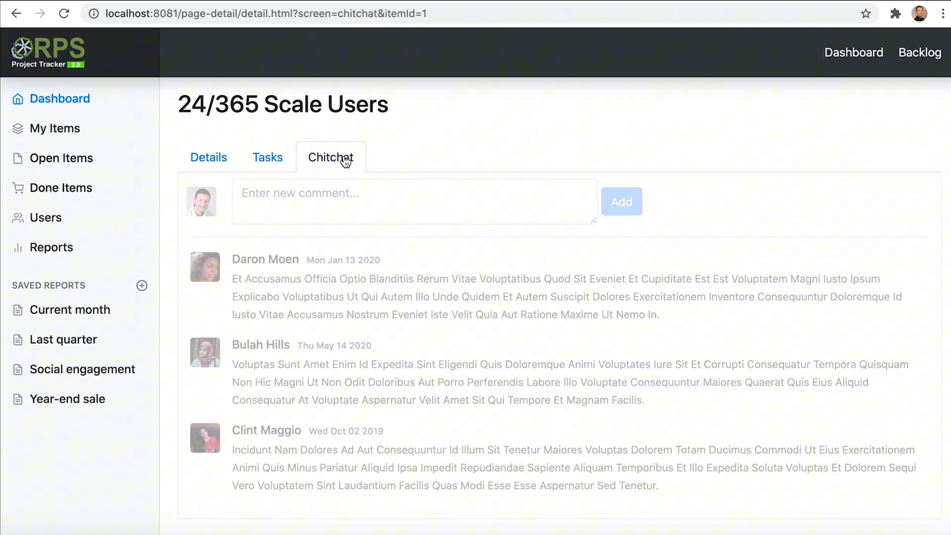
click(209, 157)
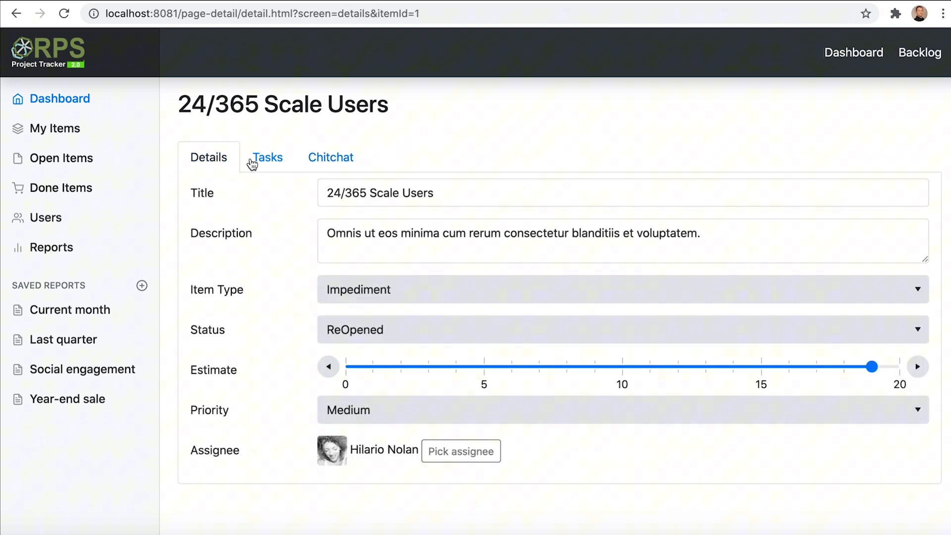
mouse_move(542, 177)
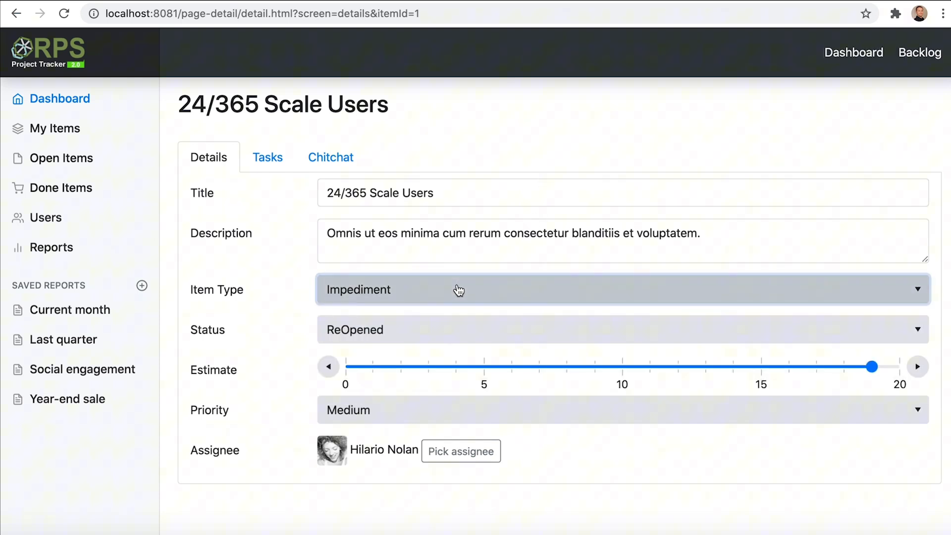
mouse_move(921, 52)
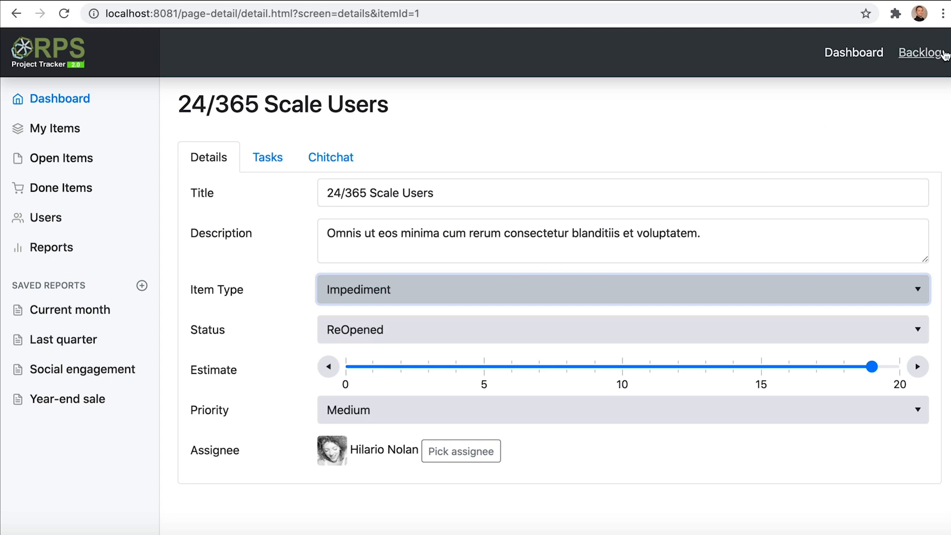
- Visit the Backlog, then the Dashboard, and switch its statistics to the 1 Year range
click(921, 53)
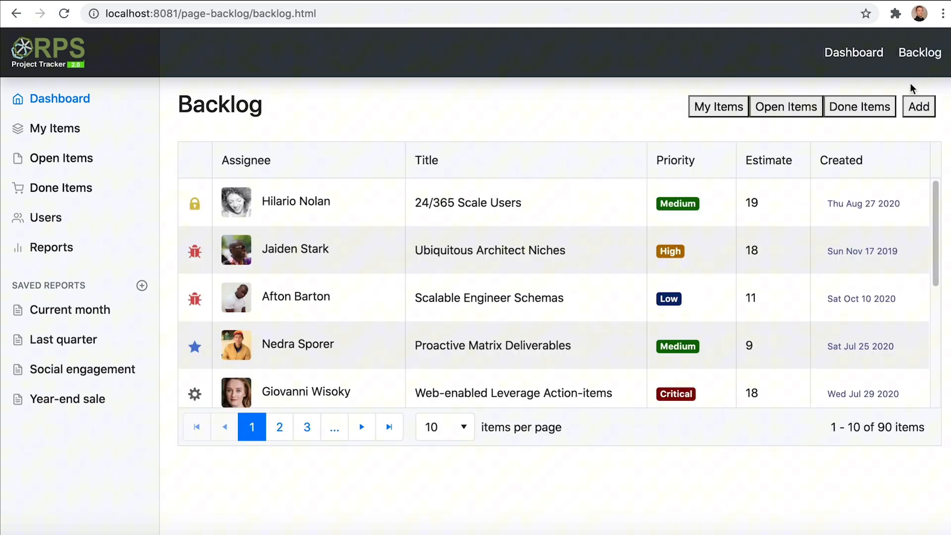
click(842, 52)
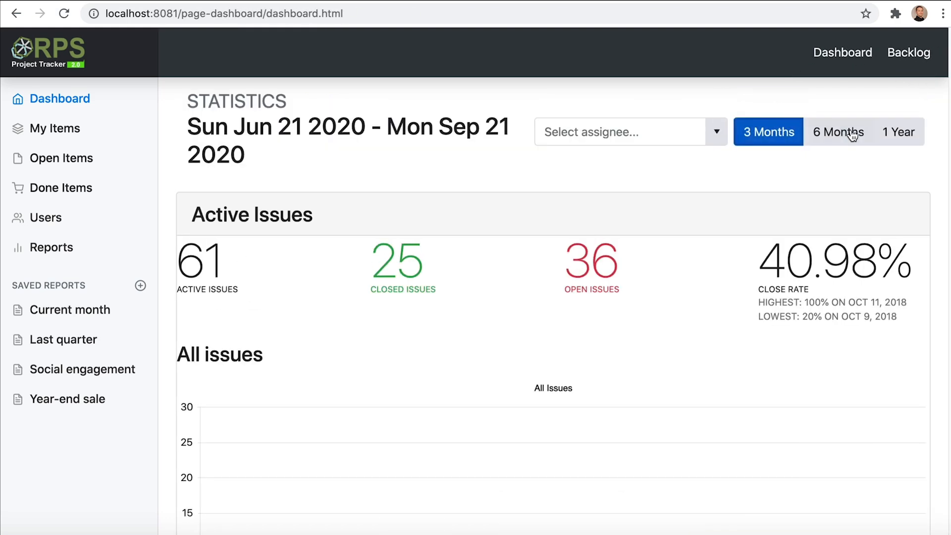
click(899, 131)
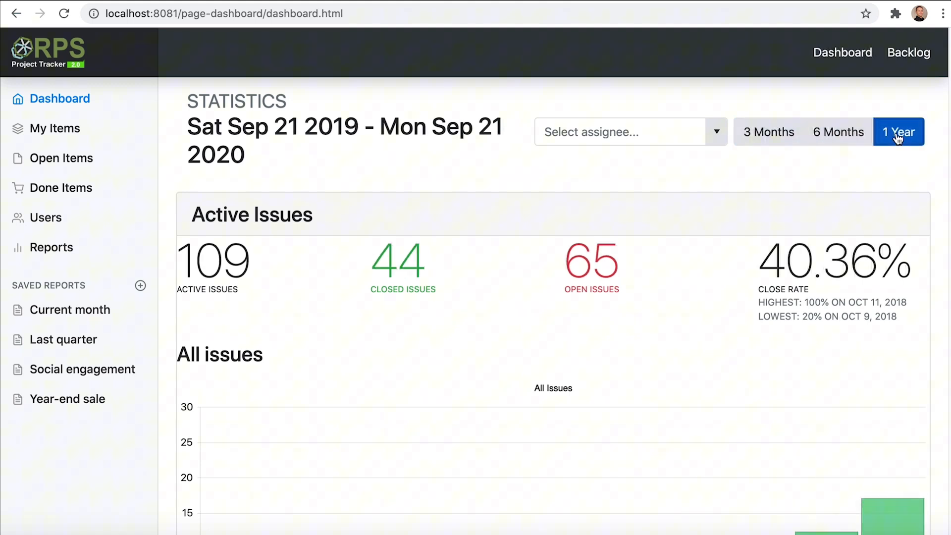
mouse_move(732, 98)
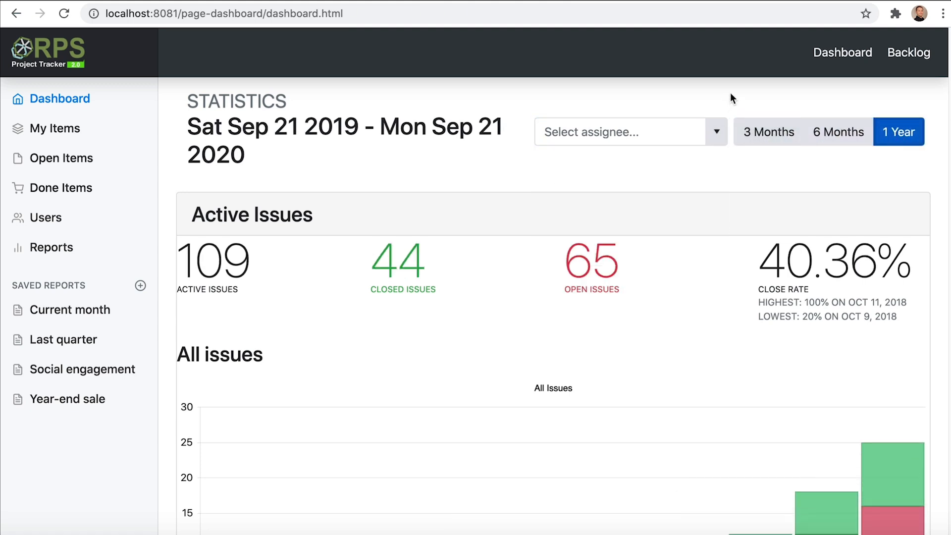
mouse_move(739, 94)
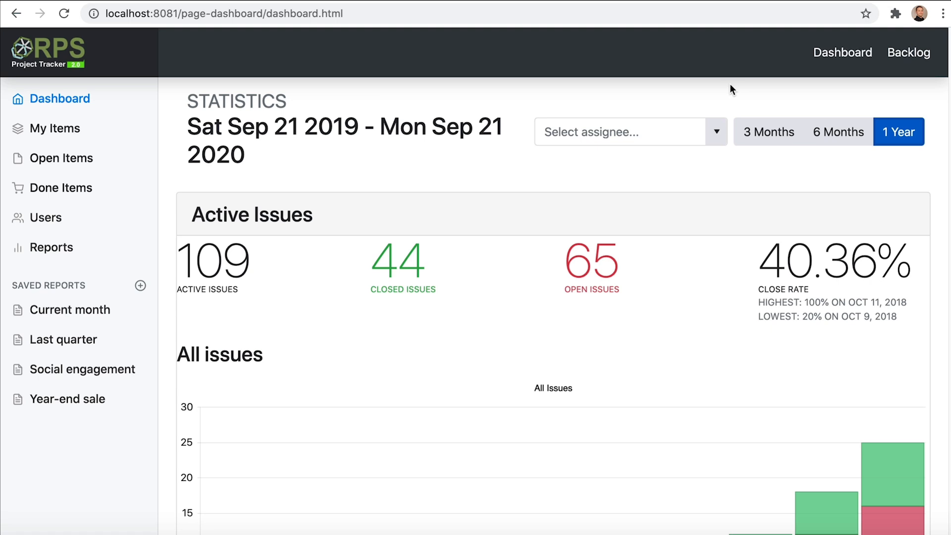
mouse_move(719, 96)
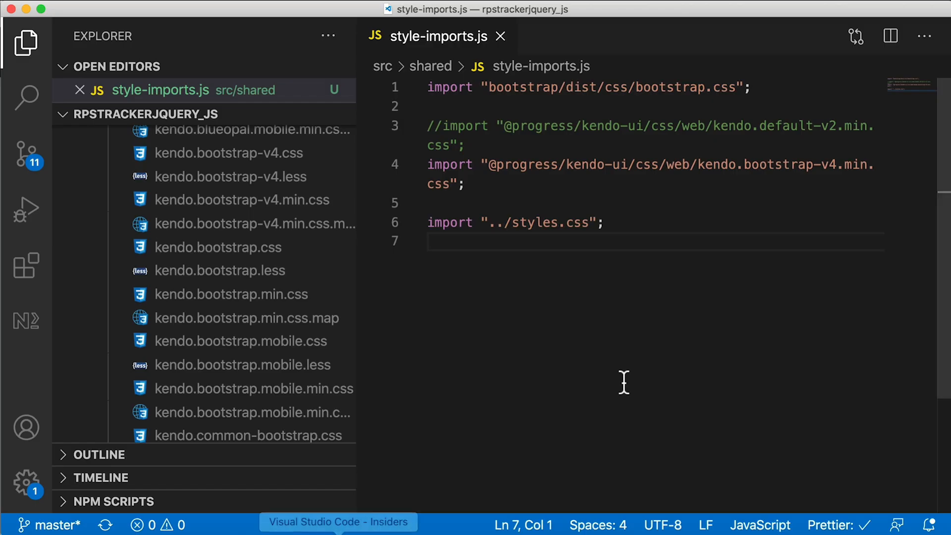
mouse_move(715, 323)
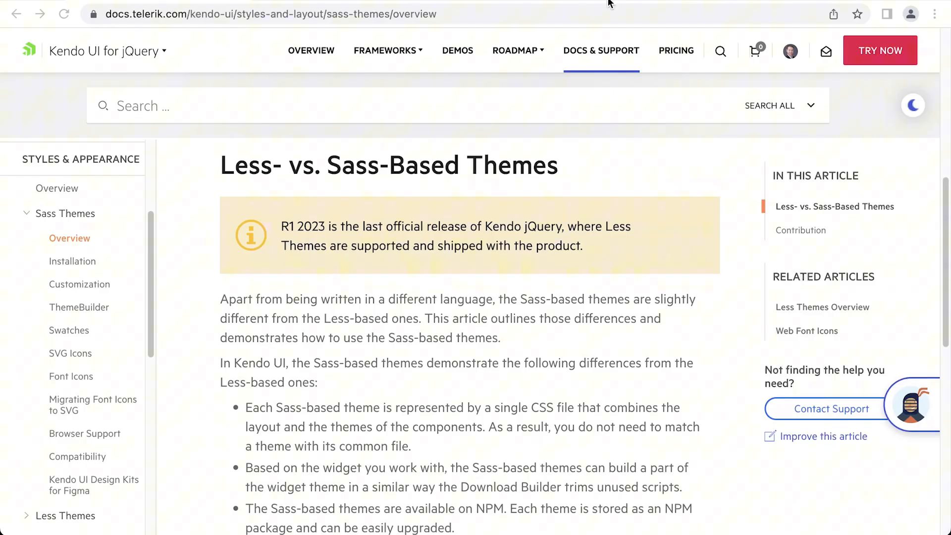
- Read the Sass themes installation article's section on using NPM packages
click(72, 261)
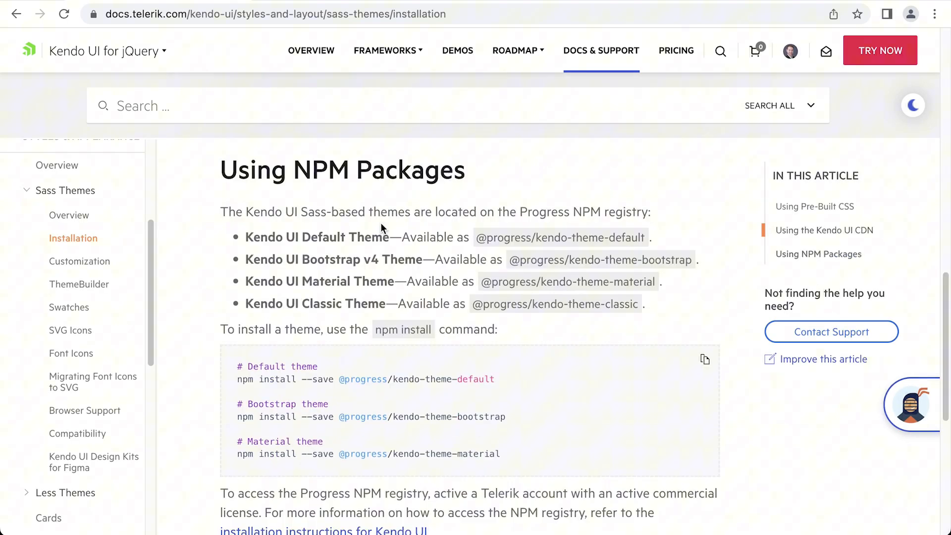
click(818, 253)
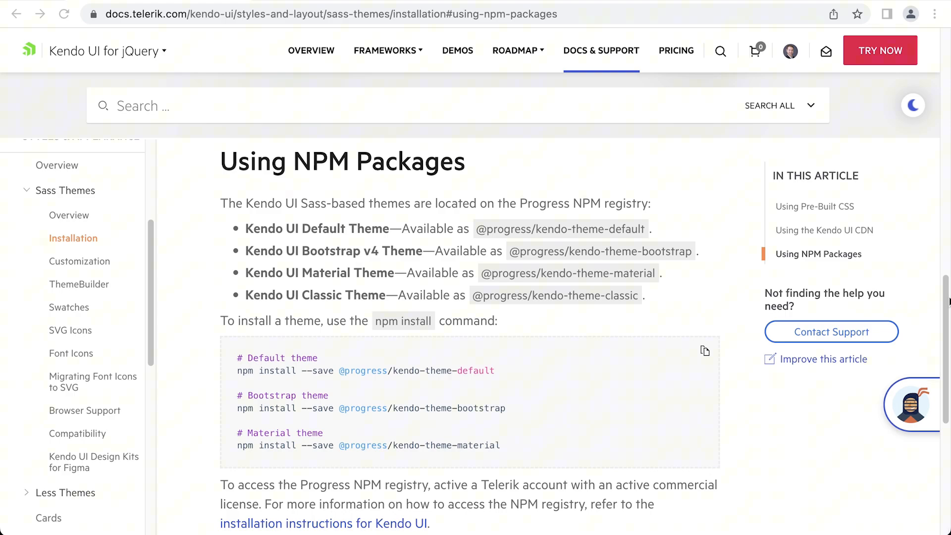
scroll(up, 3)
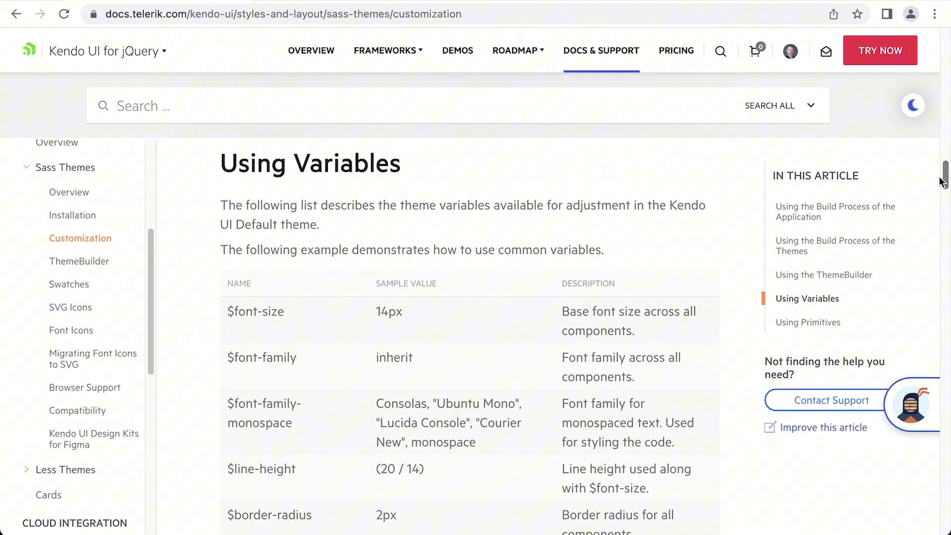
scroll(down, 3)
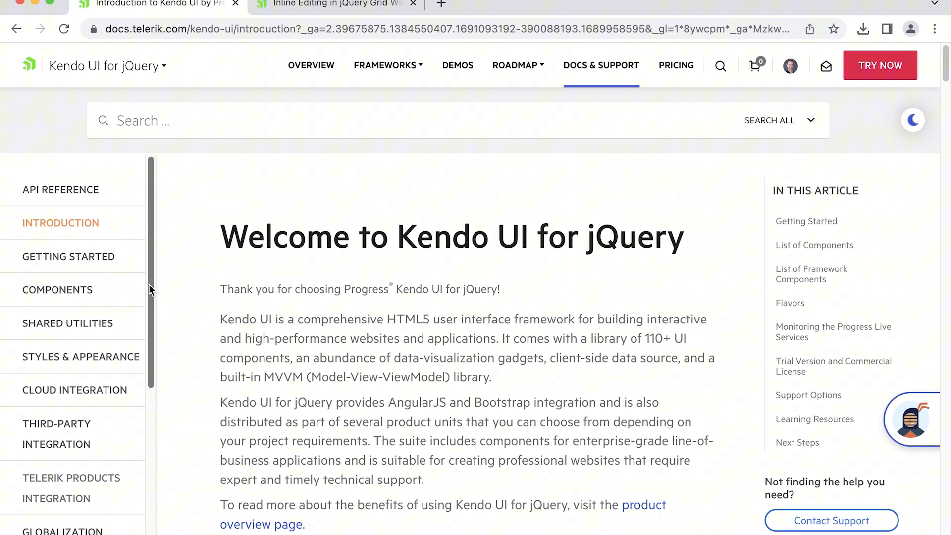
- Navigate the Styles & Appearance > Sass Themes sidebar to the ThemeBuilder article
click(82, 357)
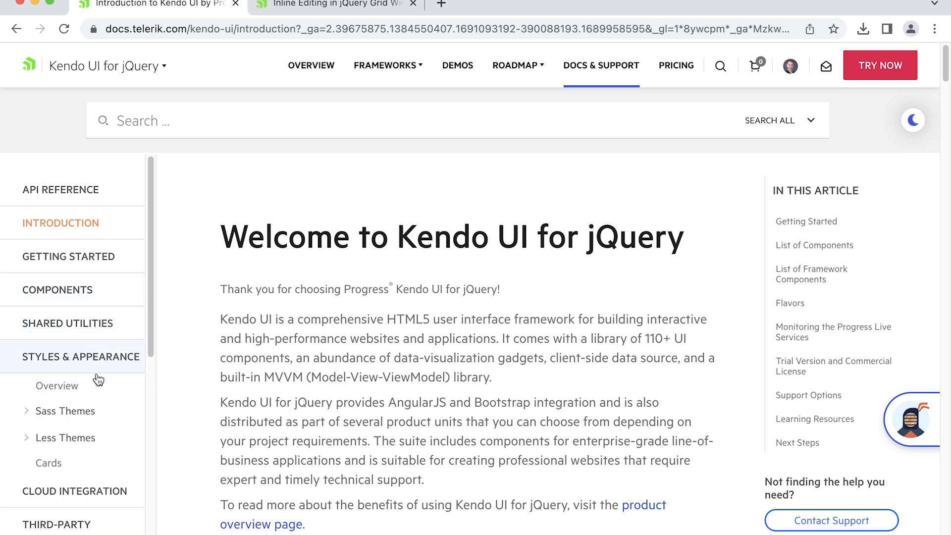
click(66, 411)
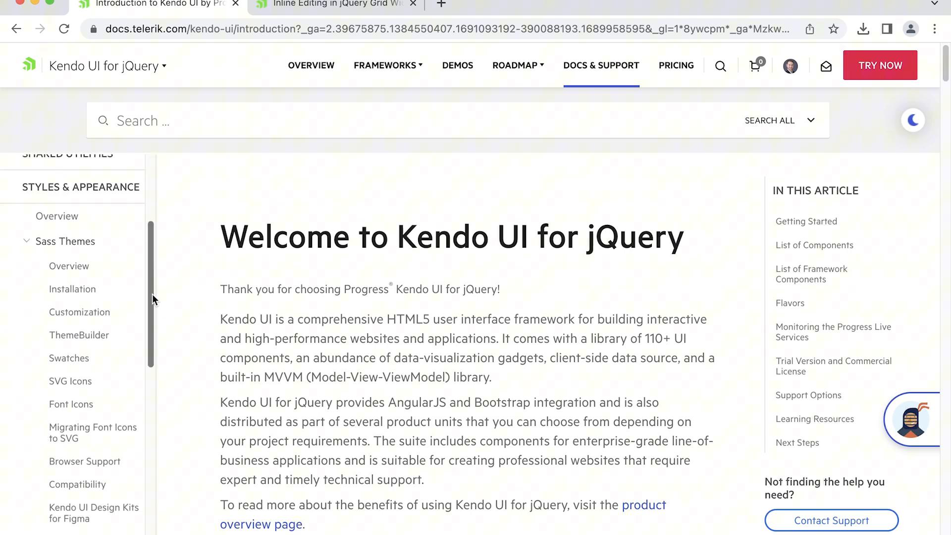
click(80, 335)
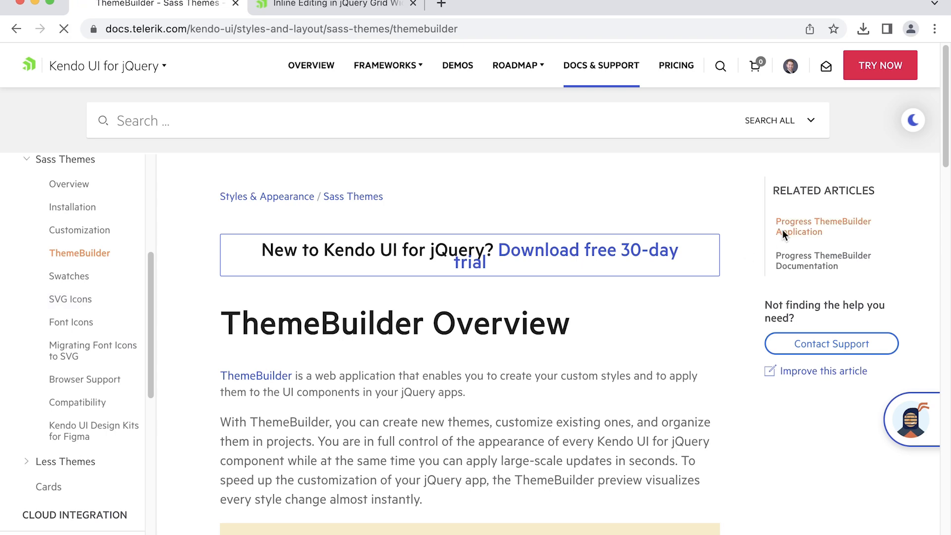
- Launch the ThemeBuilder web app and name the new project rps
click(823, 226)
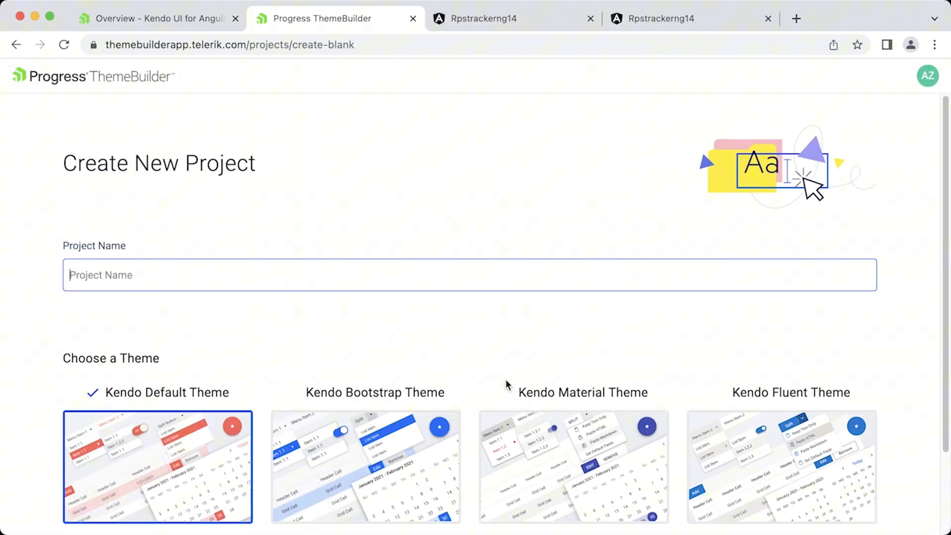
scroll(down, 3)
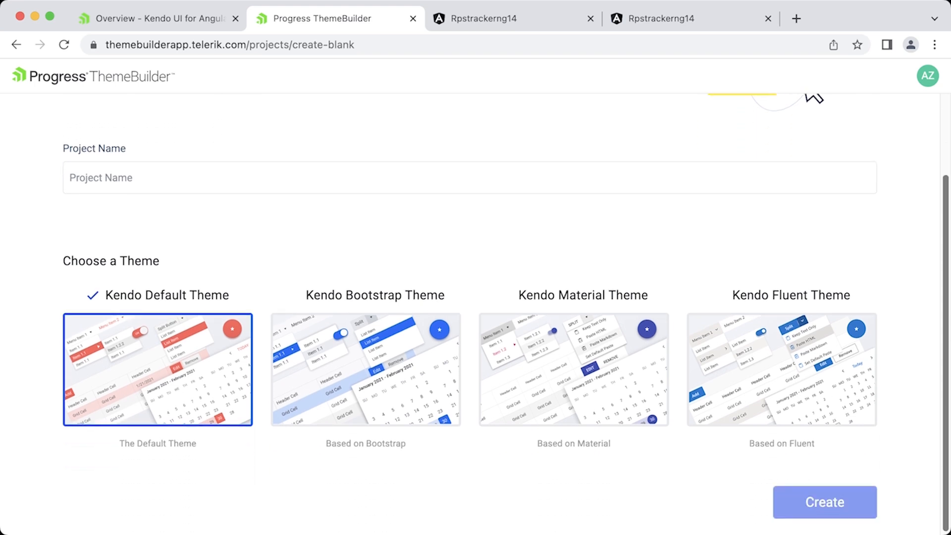
scroll(up, 3)
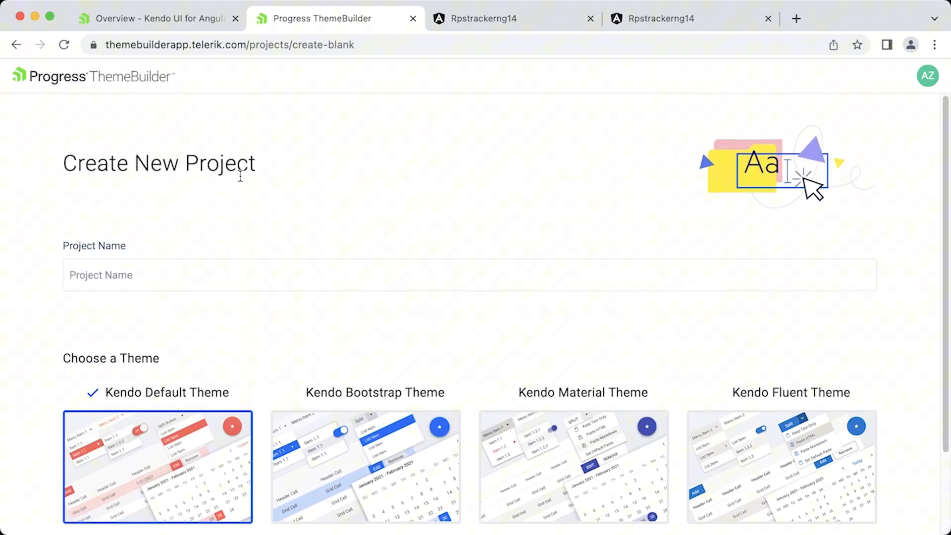
text(rps)
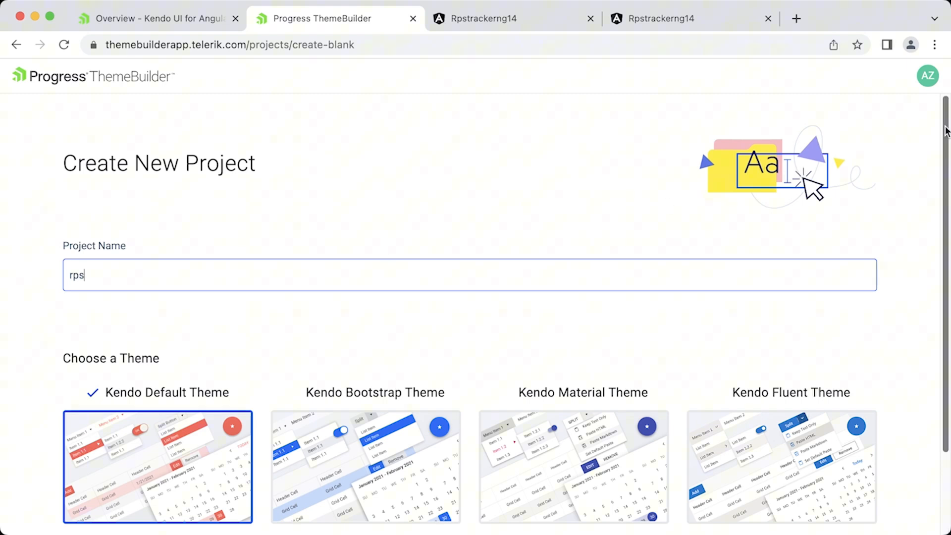
- Base the project on the Kendo Bootstrap Theme and create it
scroll(down, 3)
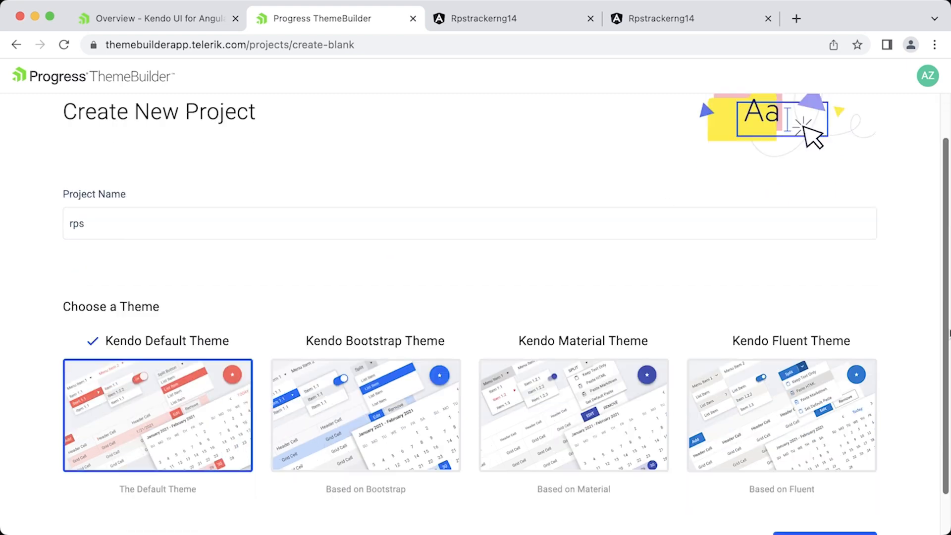
scroll(down, 3)
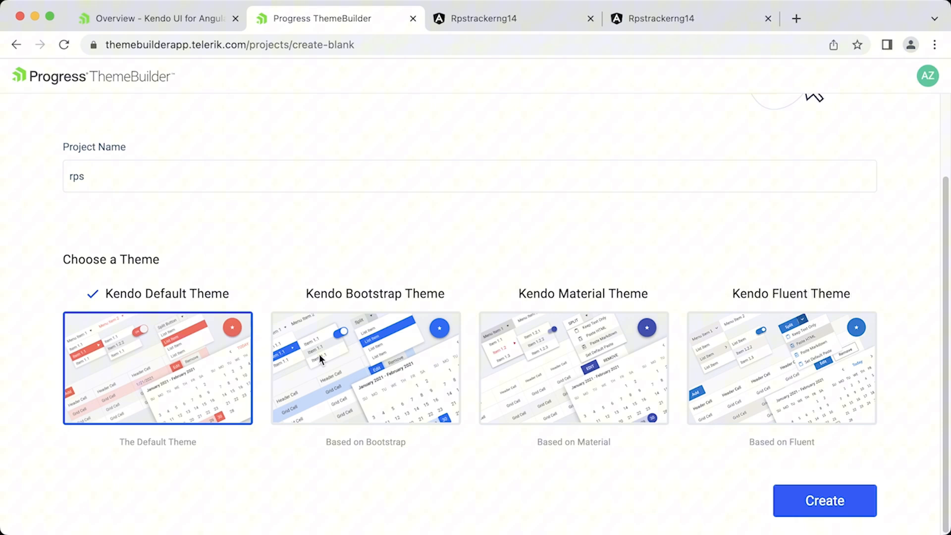
click(365, 367)
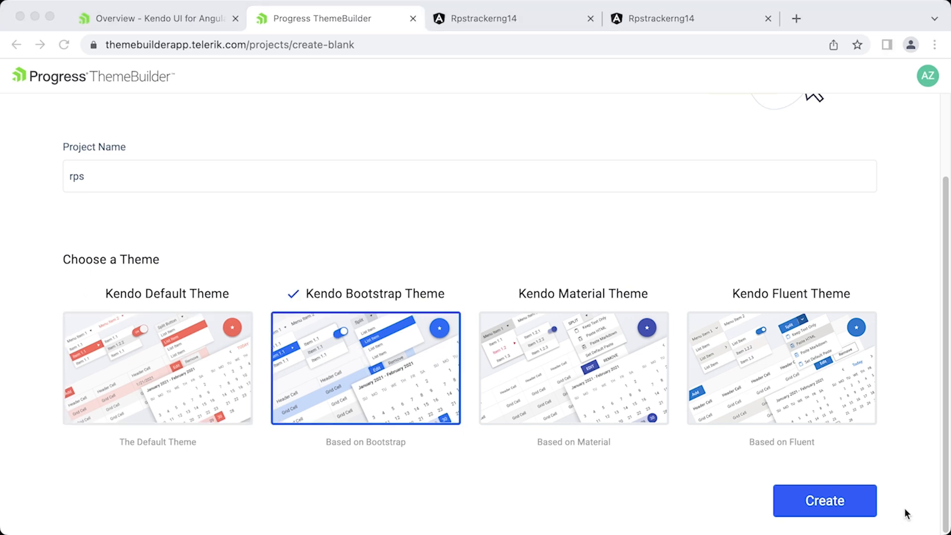
click(823, 501)
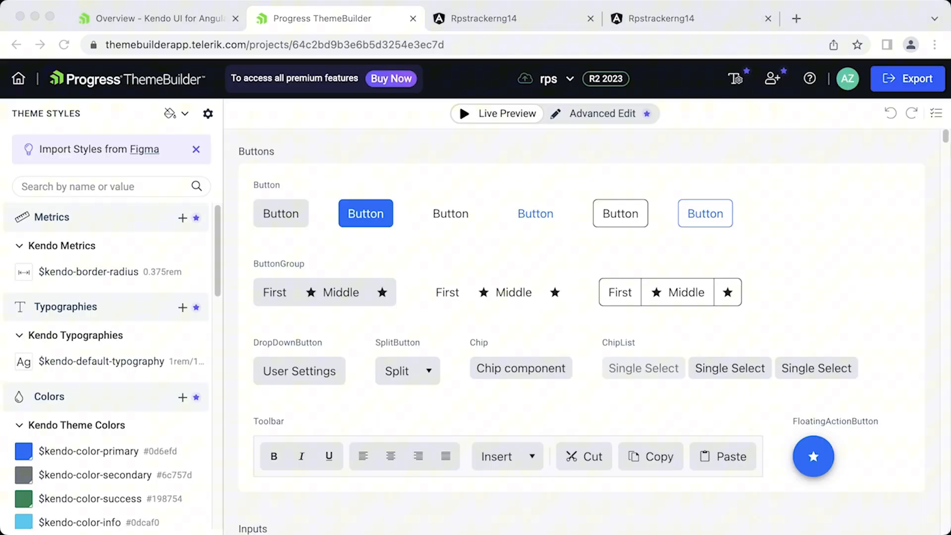
- Change $kendo-color-primary to magenta #fd0de9ff in the Edit Color picker
scroll(down, 3)
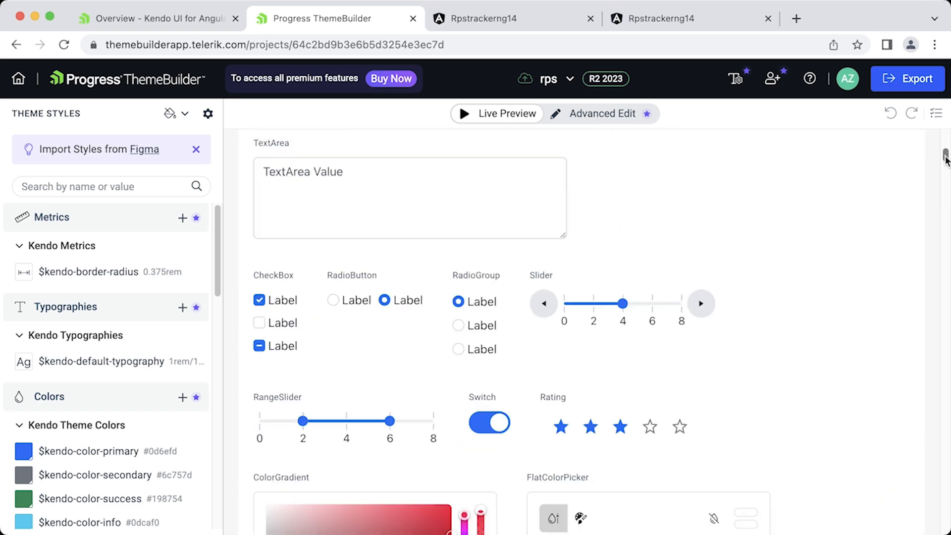
scroll(down, 3)
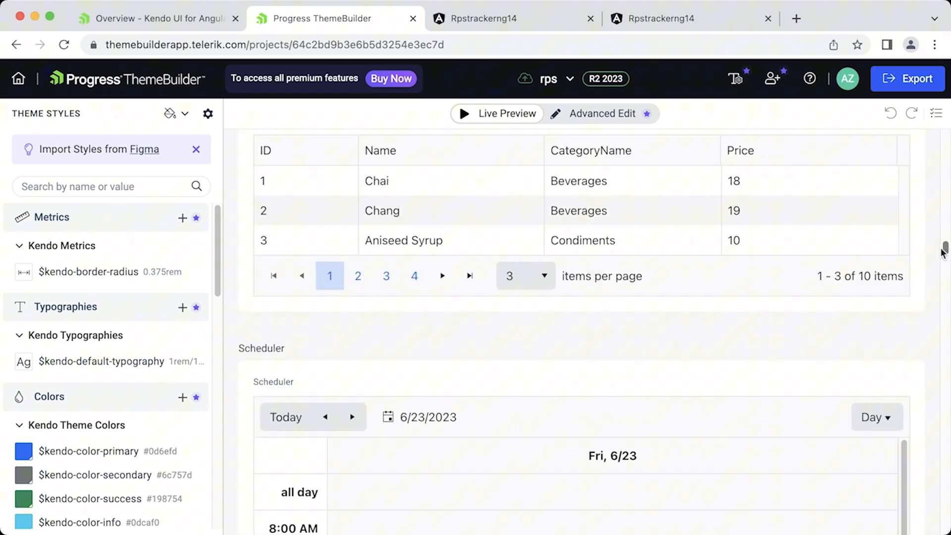
scroll(up, 3)
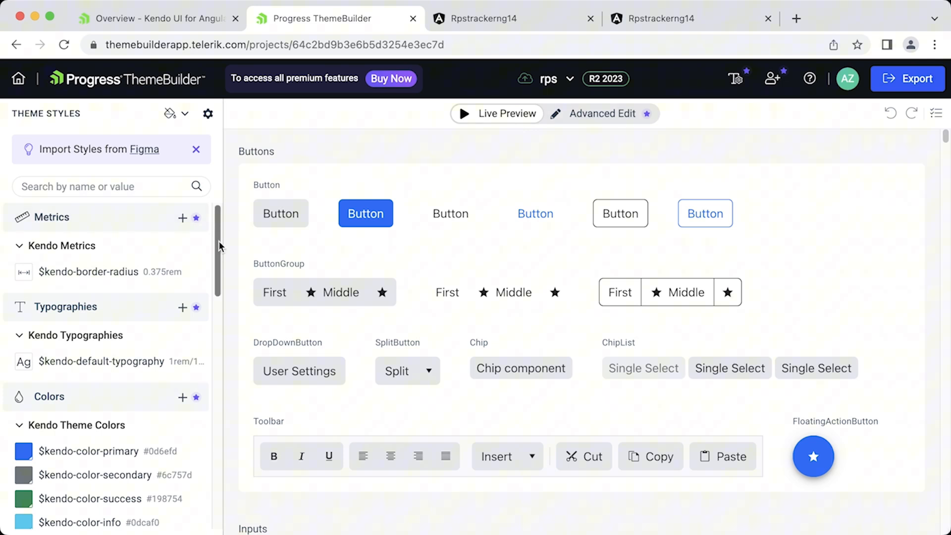
scroll(down, 3)
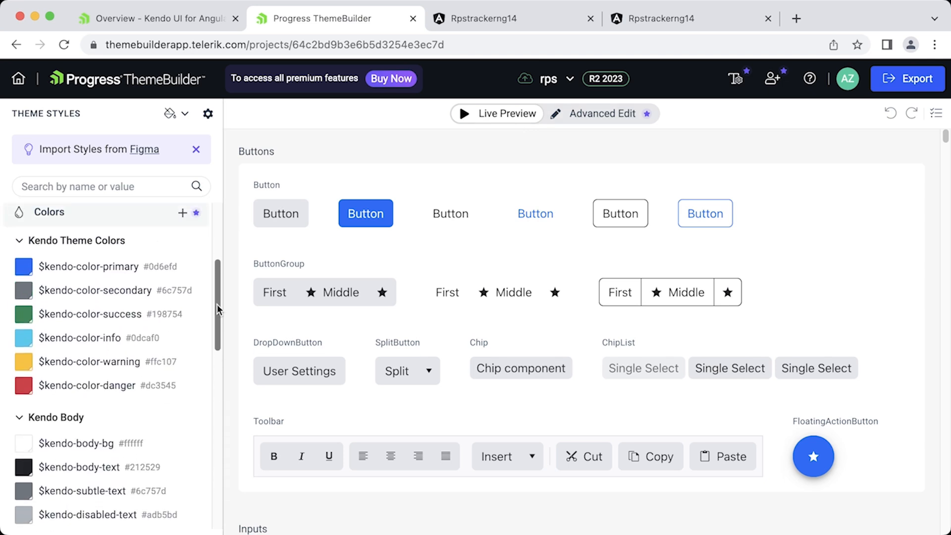
scroll(up, 3)
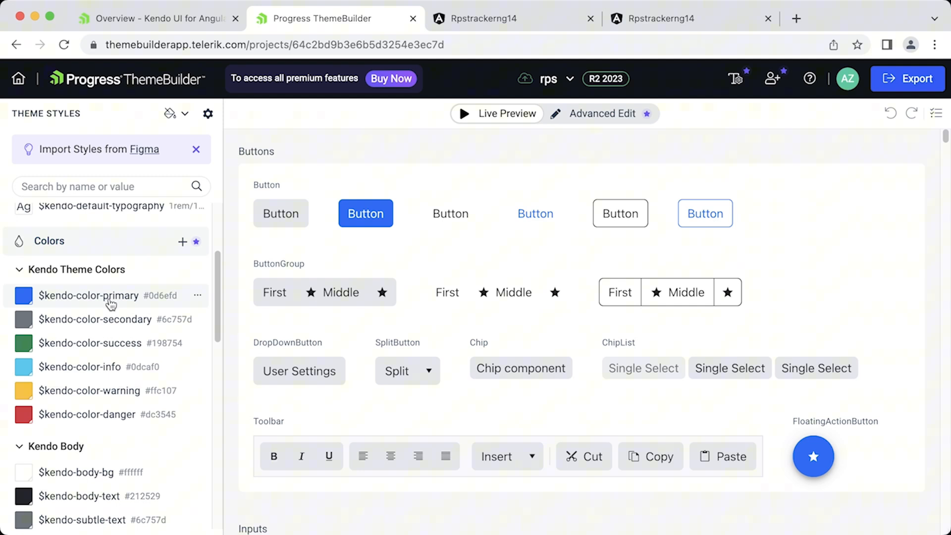
click(23, 295)
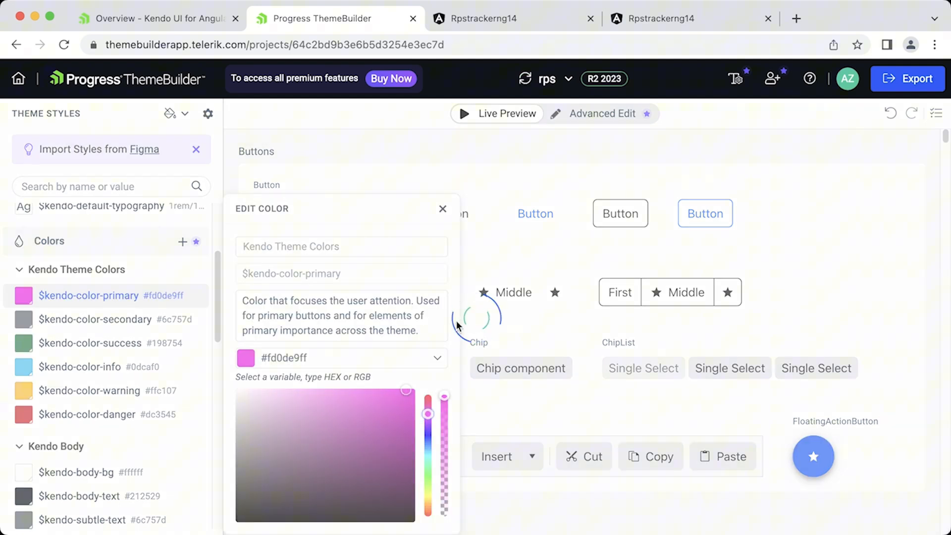
click(442, 209)
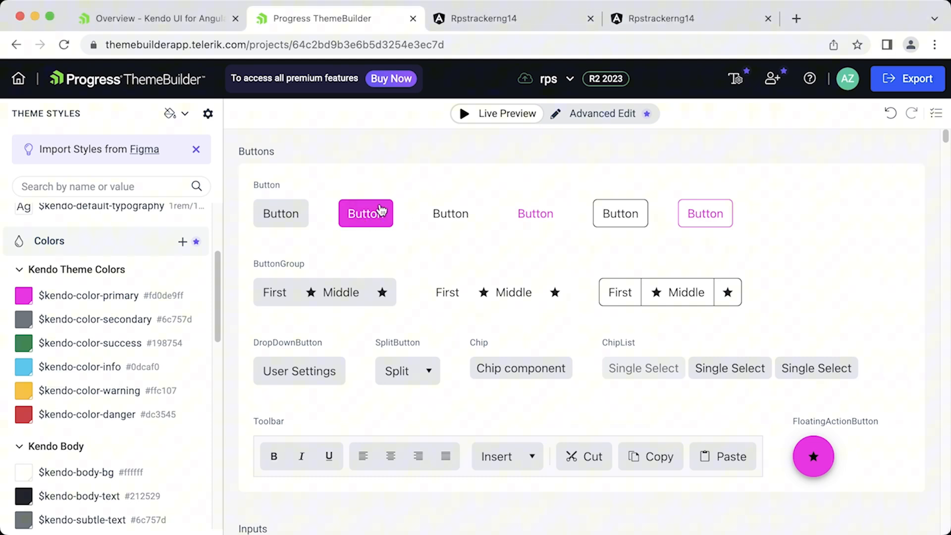
mouse_move(945, 135)
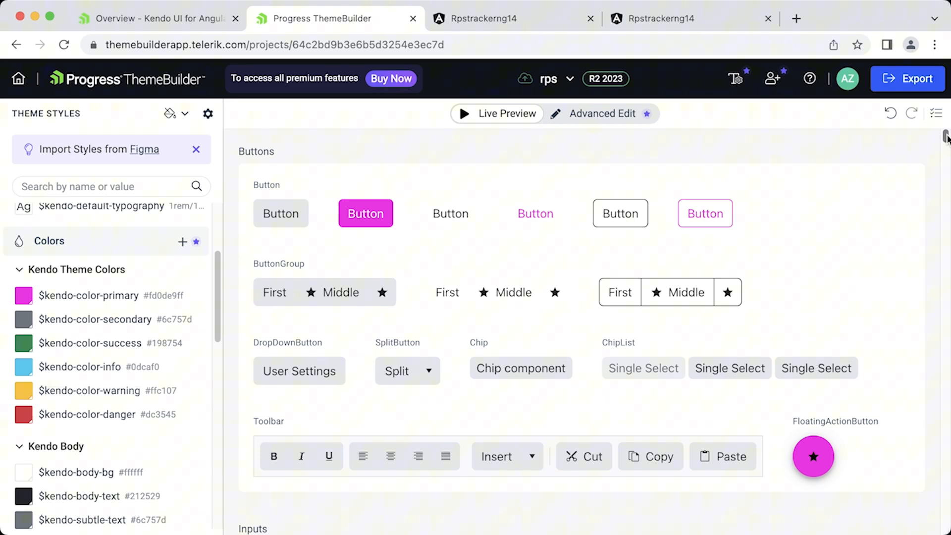
mouse_move(863, 417)
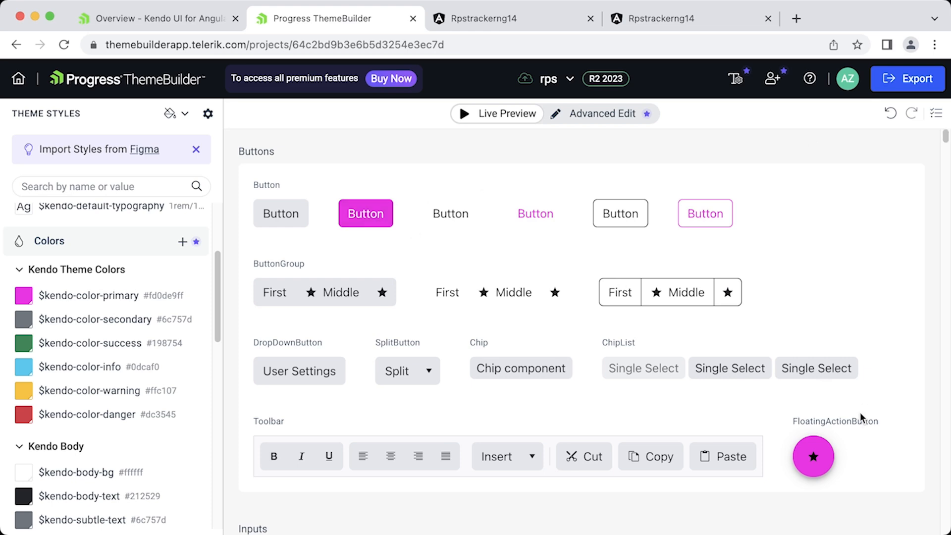
- Export the rps theme's component styles and reveal the download in its folder
scroll(down, 3)
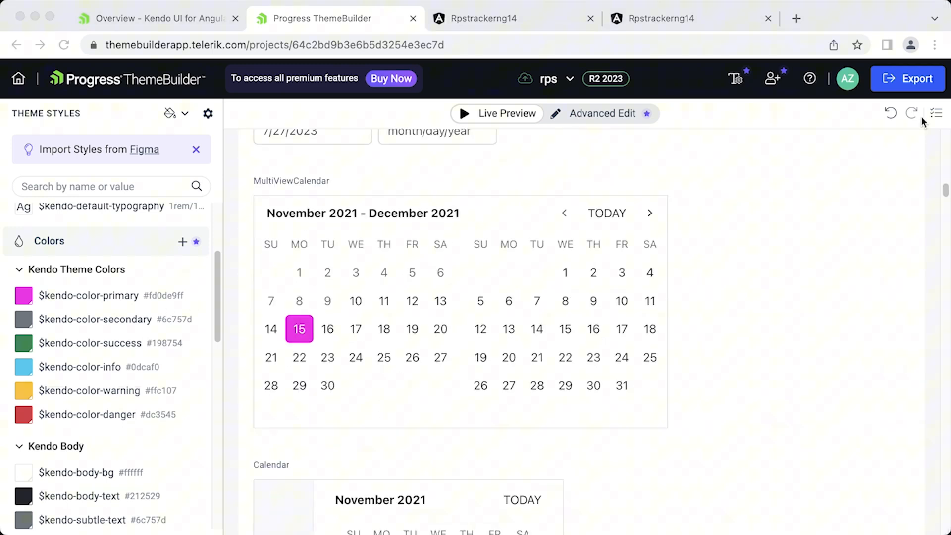
click(917, 78)
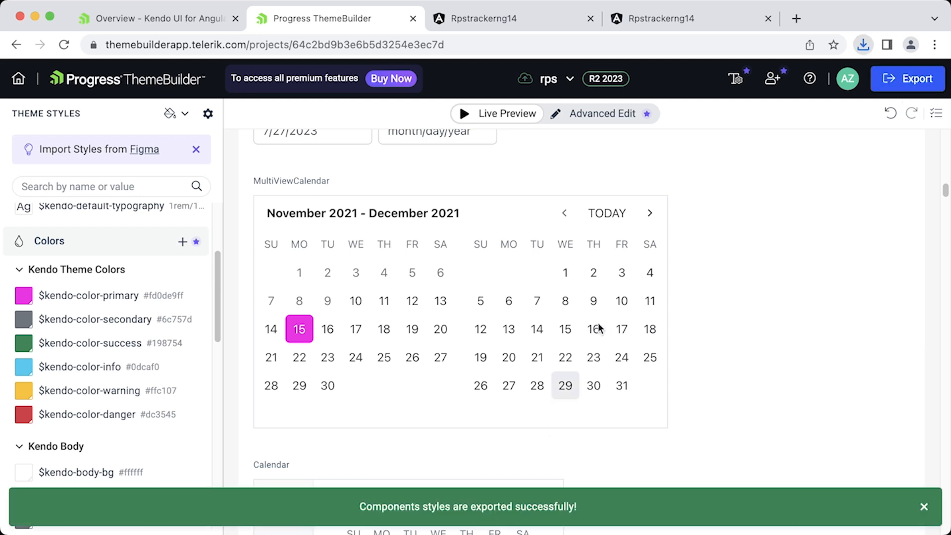
mouse_move(681, 96)
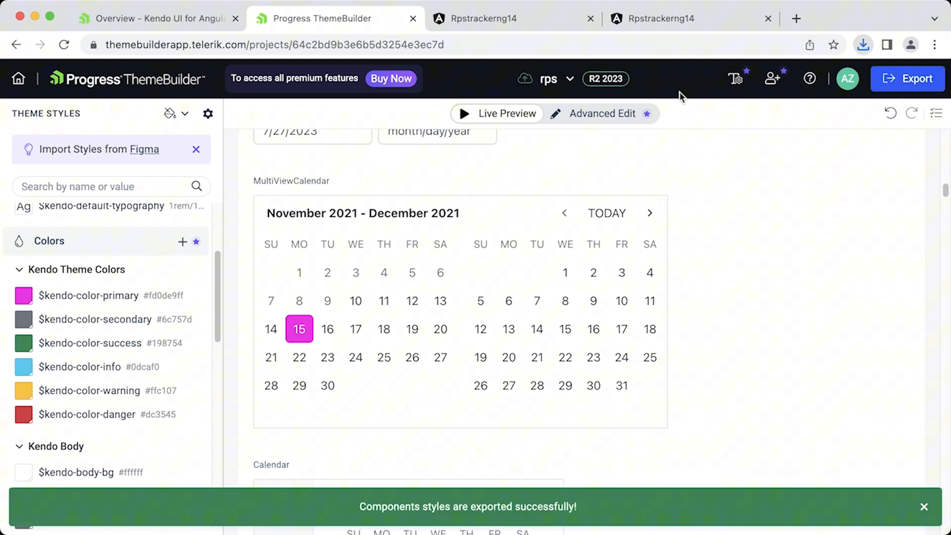
click(863, 44)
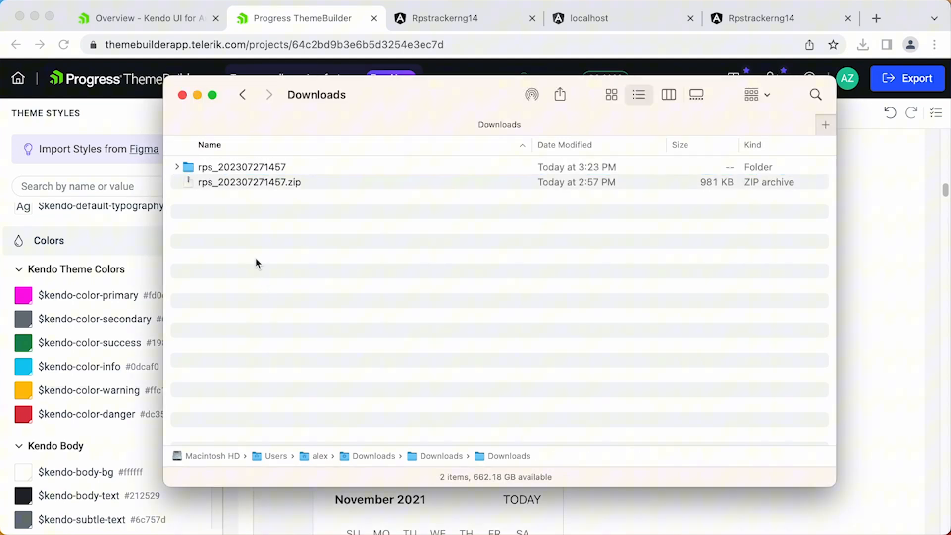
click(178, 167)
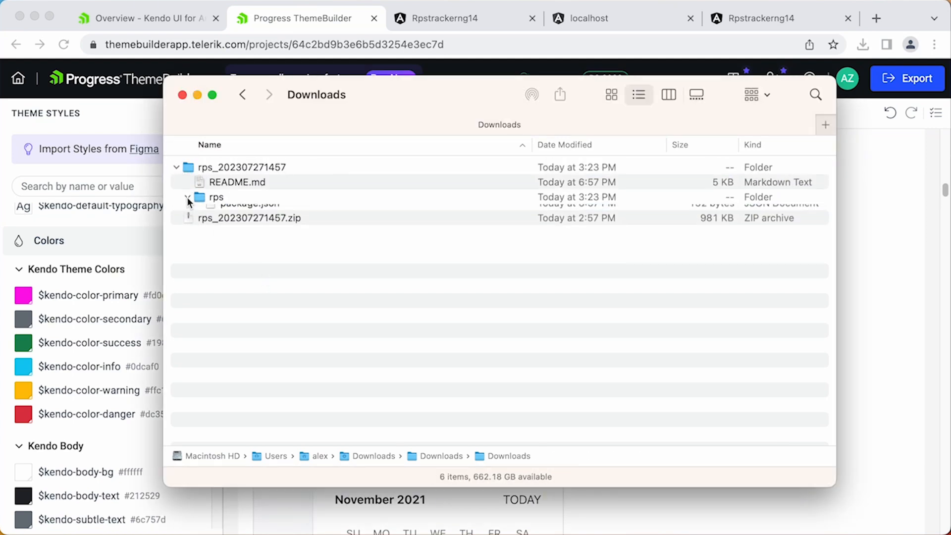
click(198, 212)
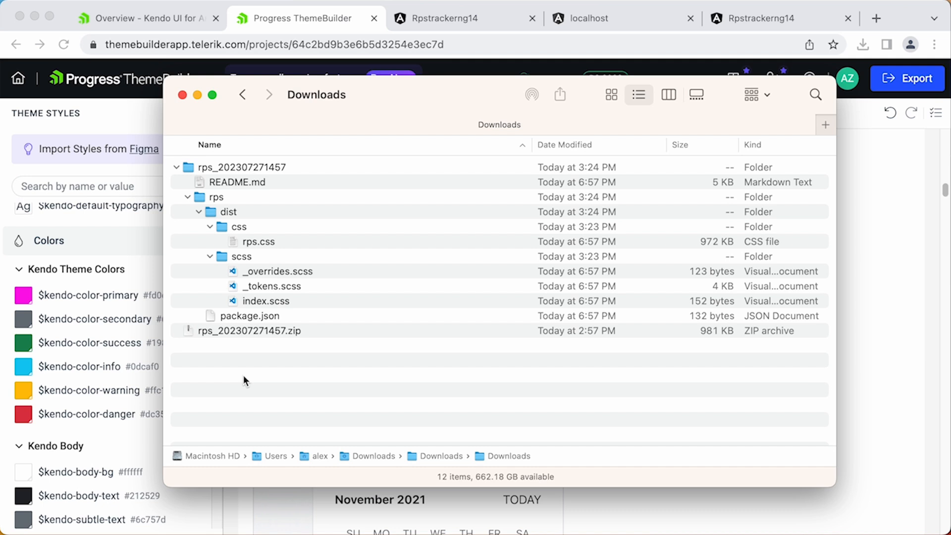
click(258, 242)
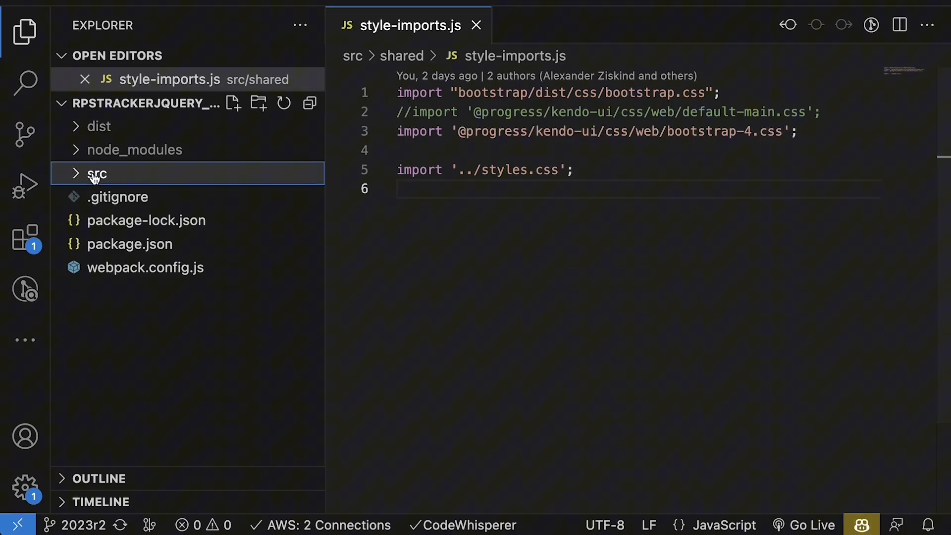
- Place rps.css in src and add import '../rps.css' to style-imports.js in place of bootstrap-4.css
click(97, 174)
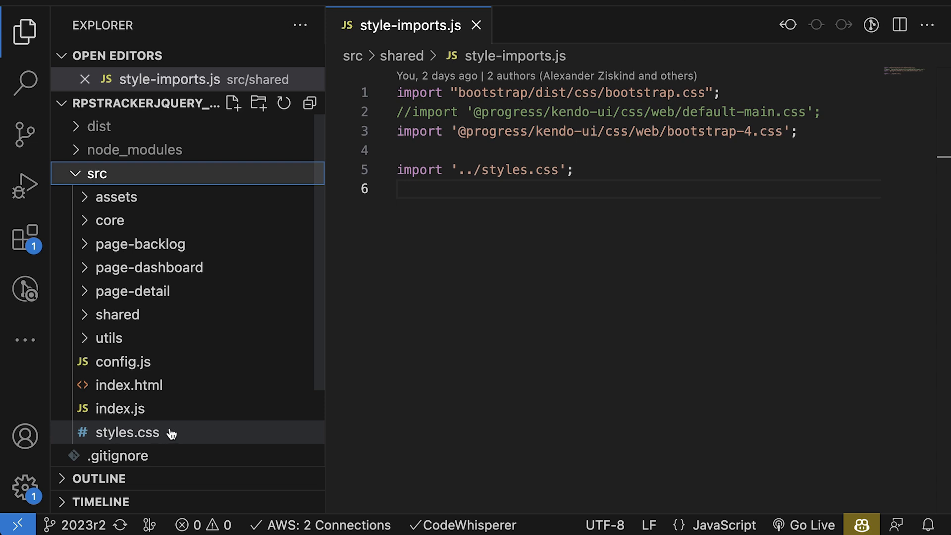
click(127, 433)
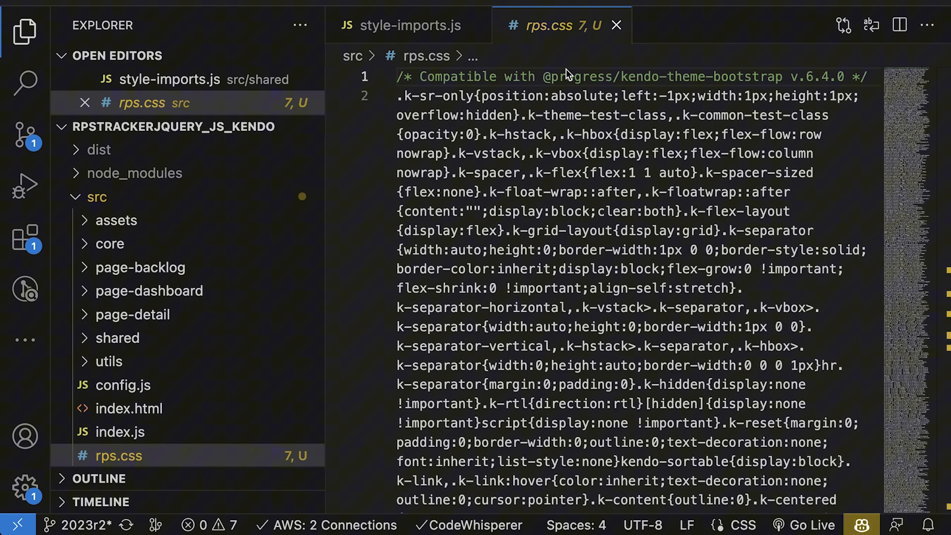
click(410, 26)
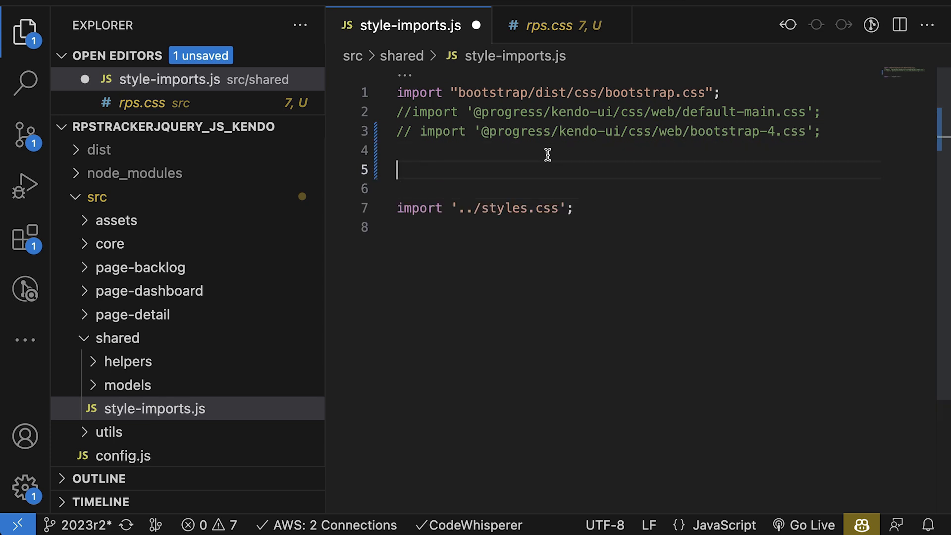
text(import '../)
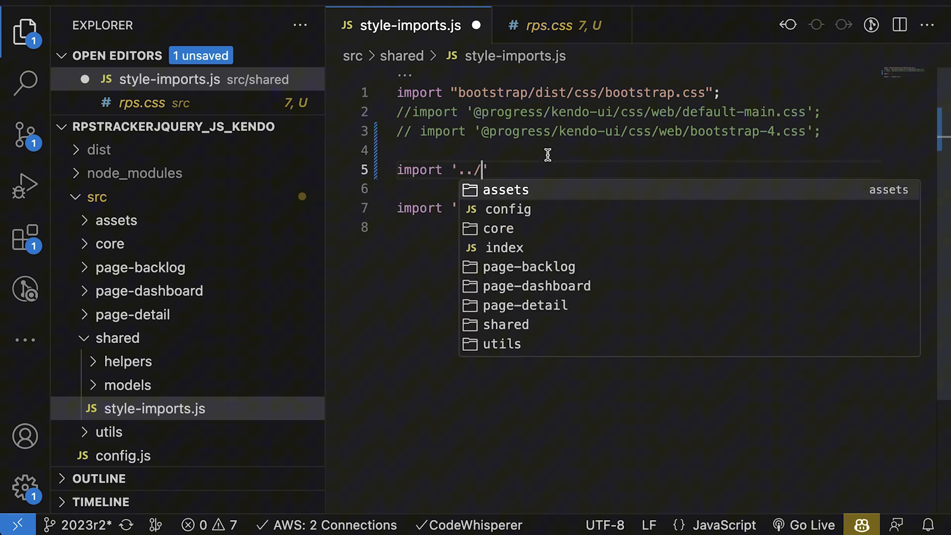
text(rps.css)
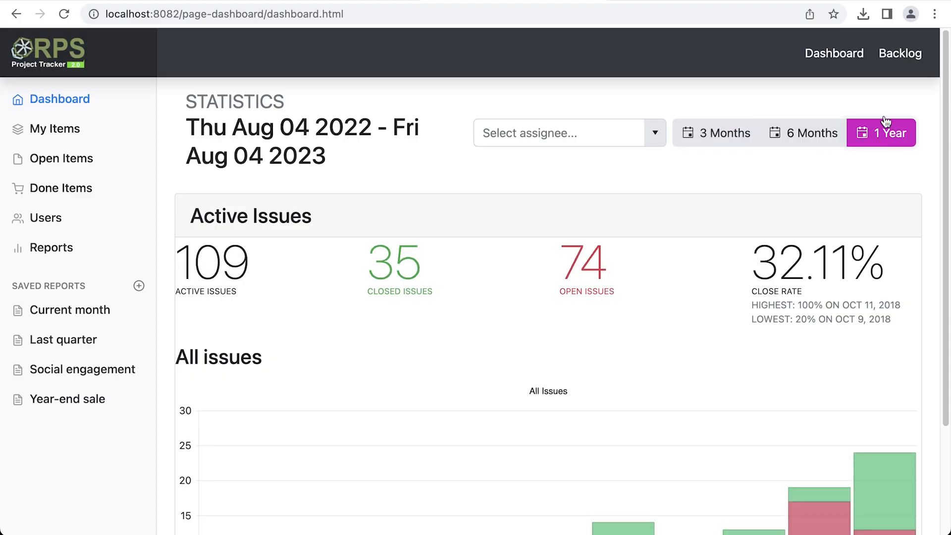
- From the Backlog grid open Cross-platform Engineer E-business, keeping its Item Type Impediment
click(900, 53)
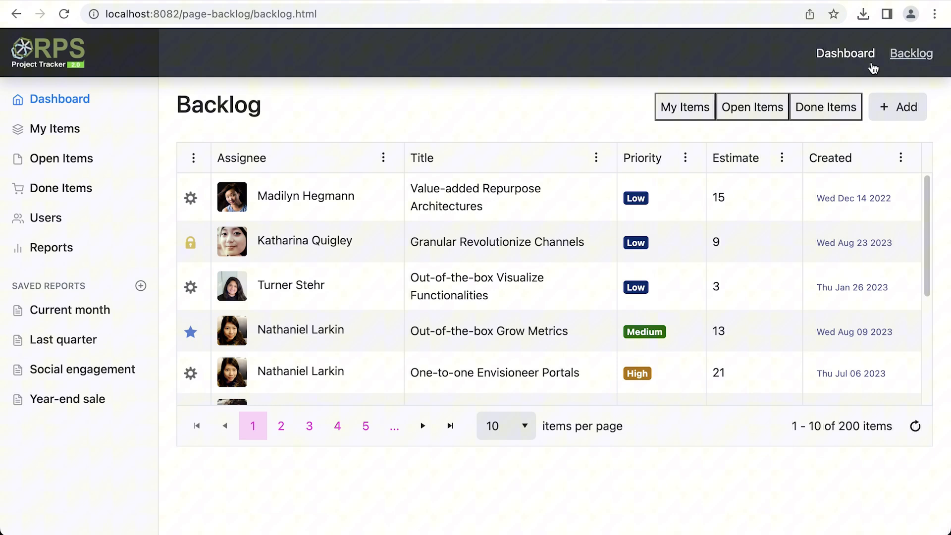
click(336, 425)
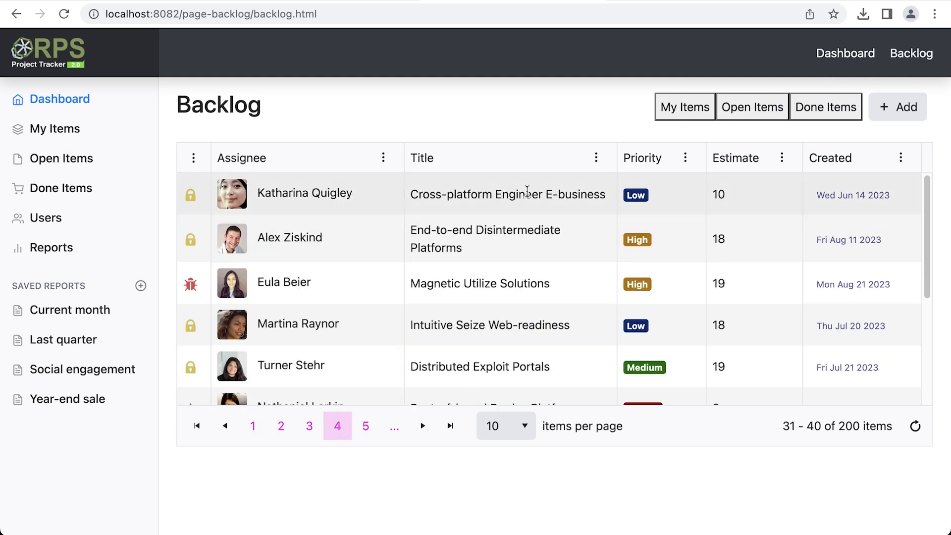
click(507, 194)
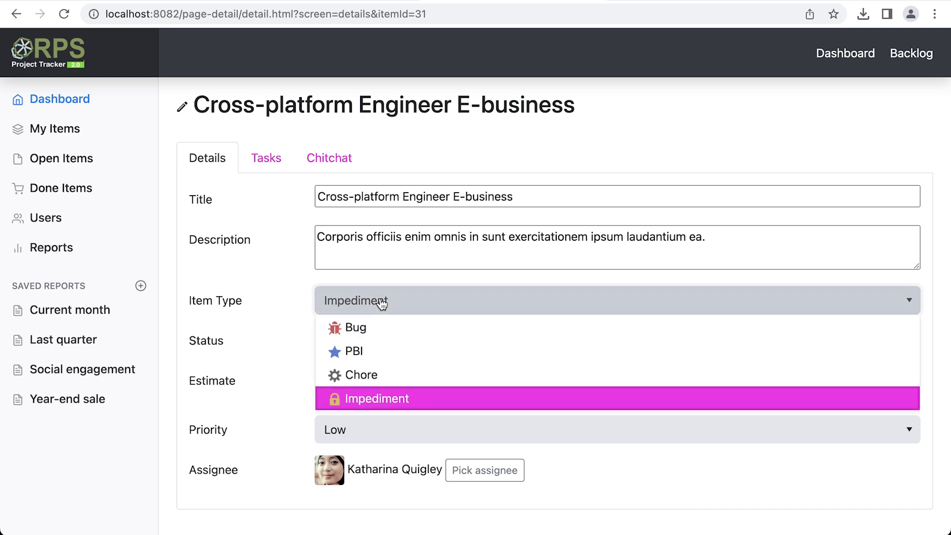
click(348, 351)
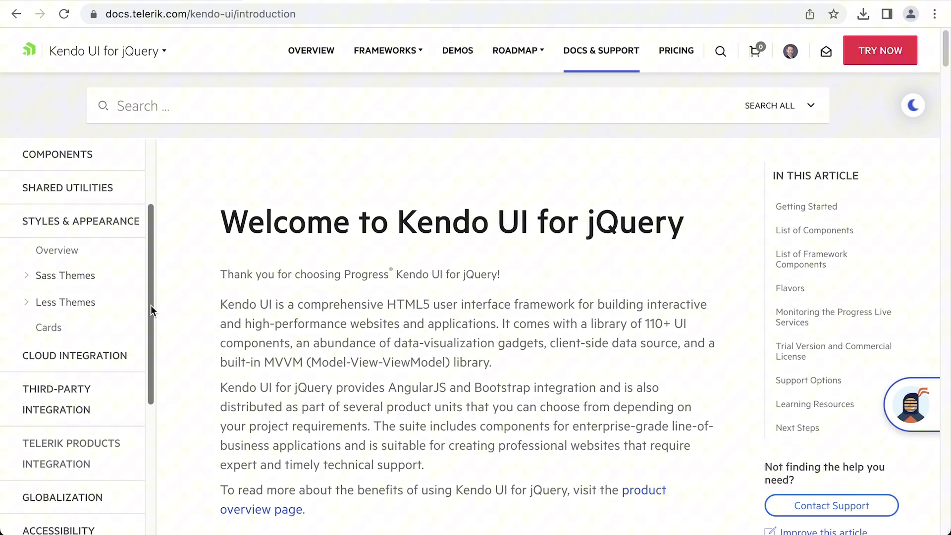
- Browse the Font Icons page under Styles & Appearance > Sass Themes
click(66, 274)
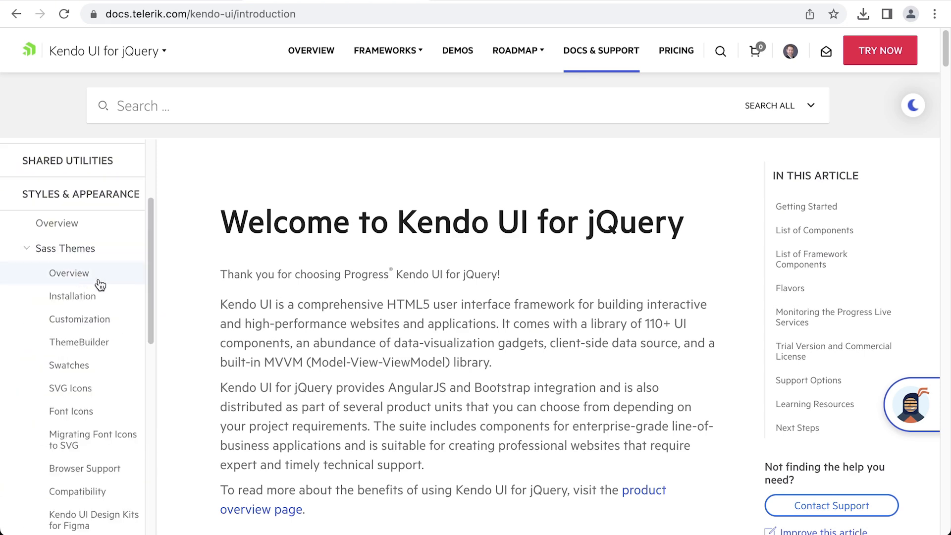
click(71, 410)
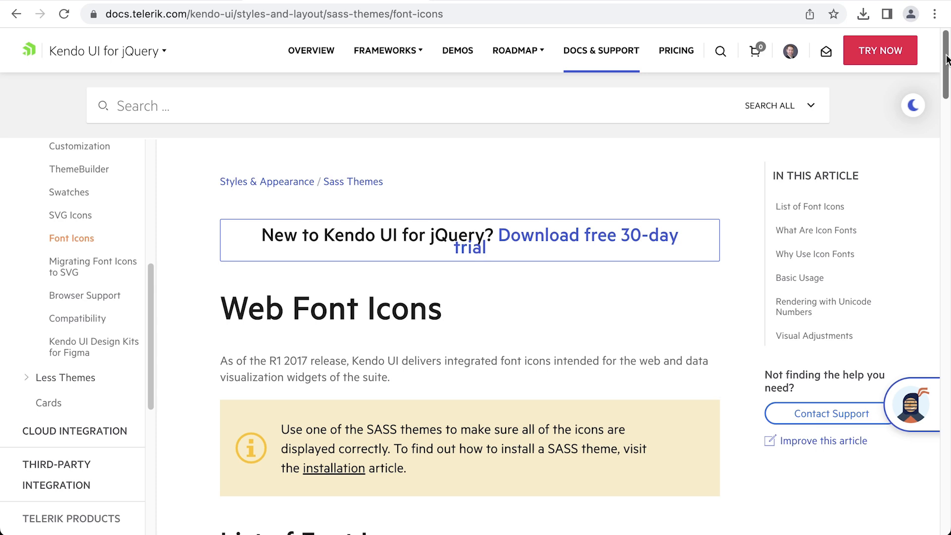
scroll(down, 3)
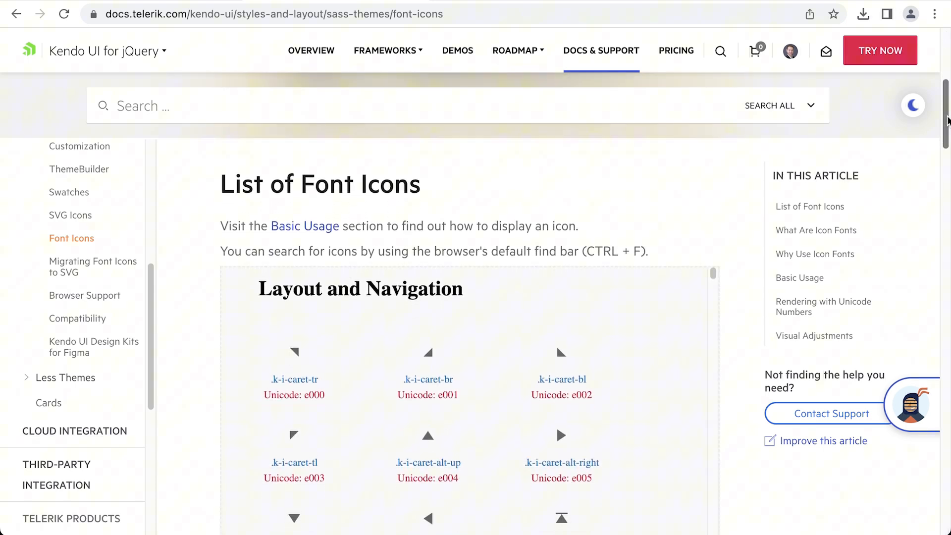
scroll(down, 3)
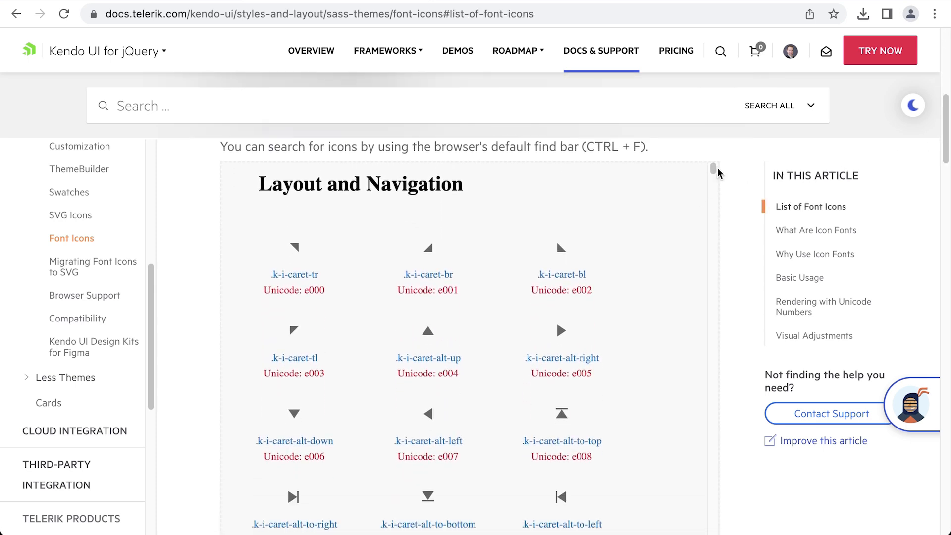
scroll(down, 3)
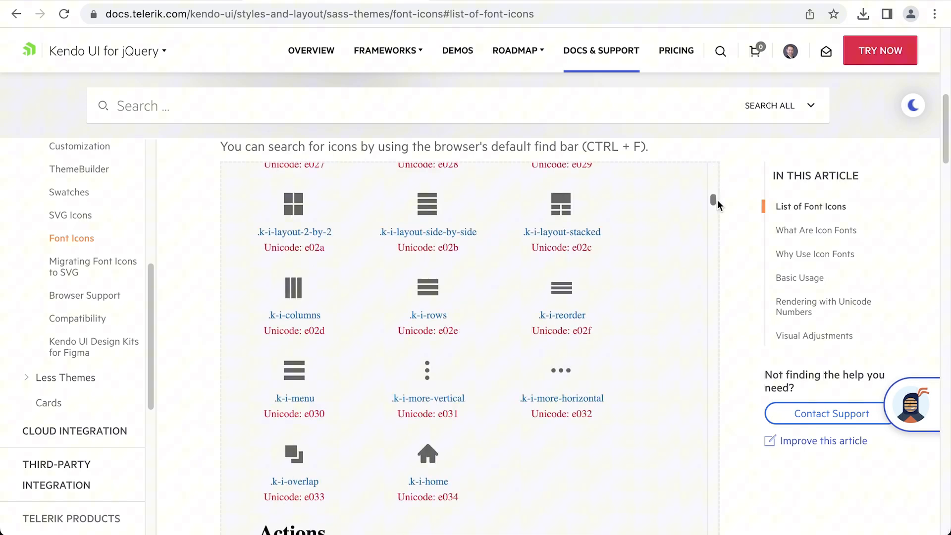
scroll(down, 3)
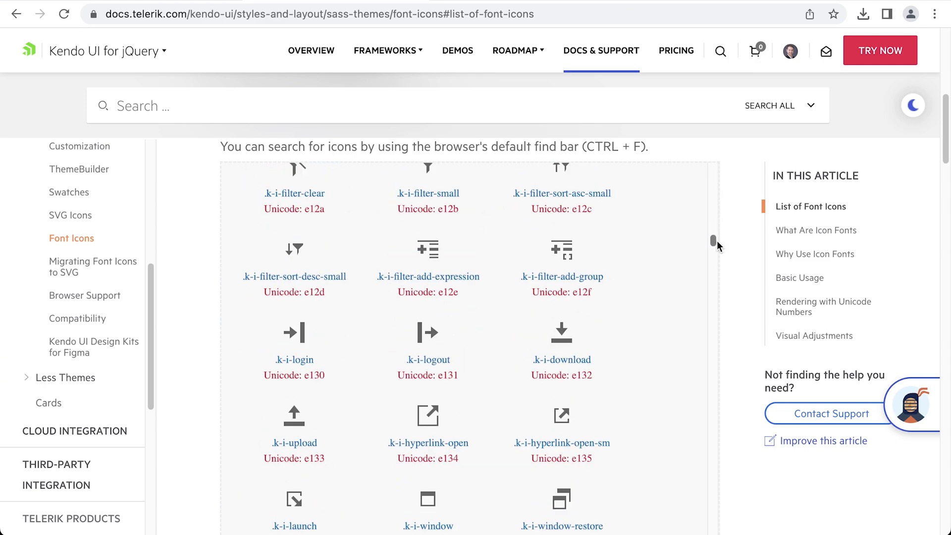
scroll(down, 3)
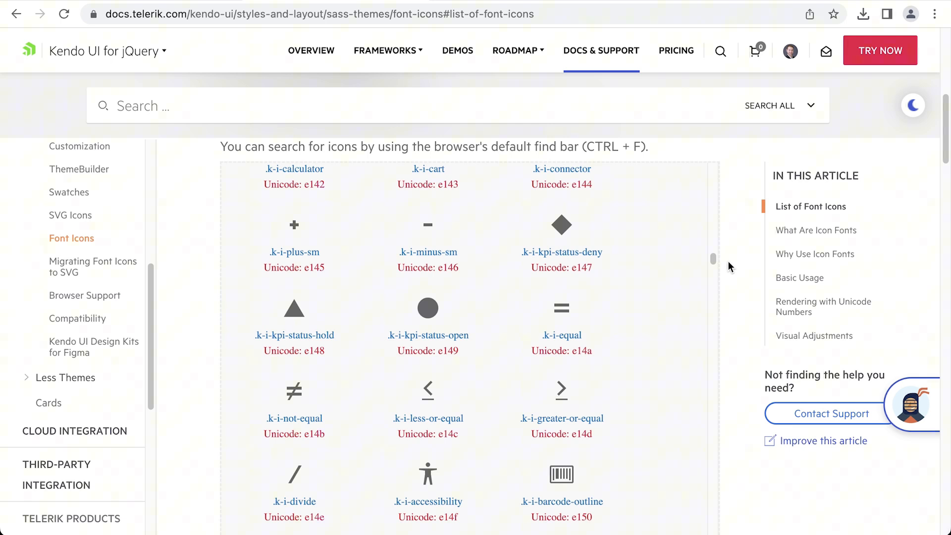
scroll(up, 3)
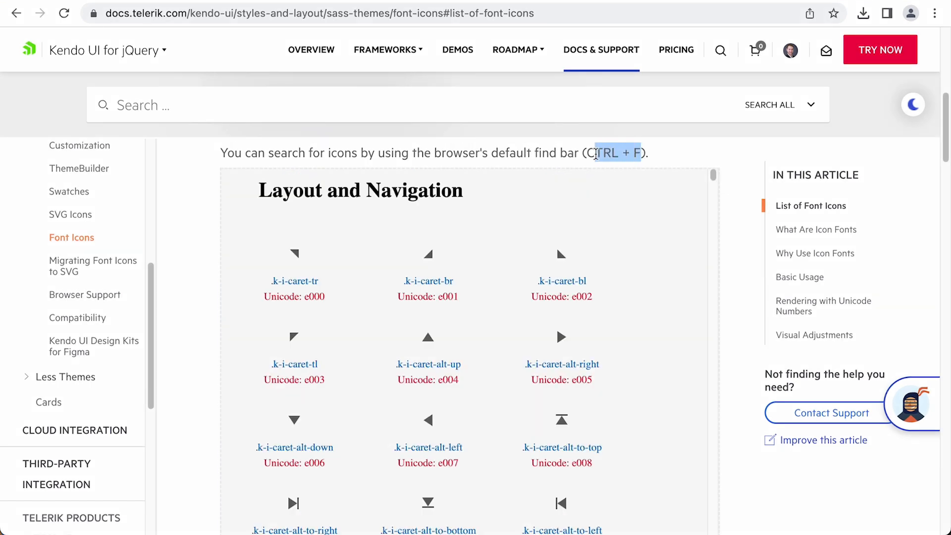
- Search the icon list for 'edit' and jump through the matches
key(ctrl+f)
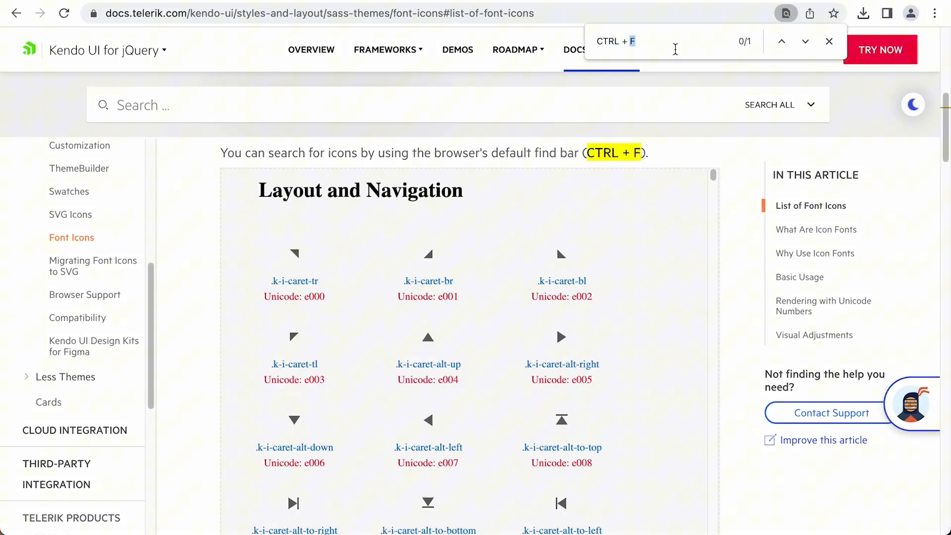
text(edit)
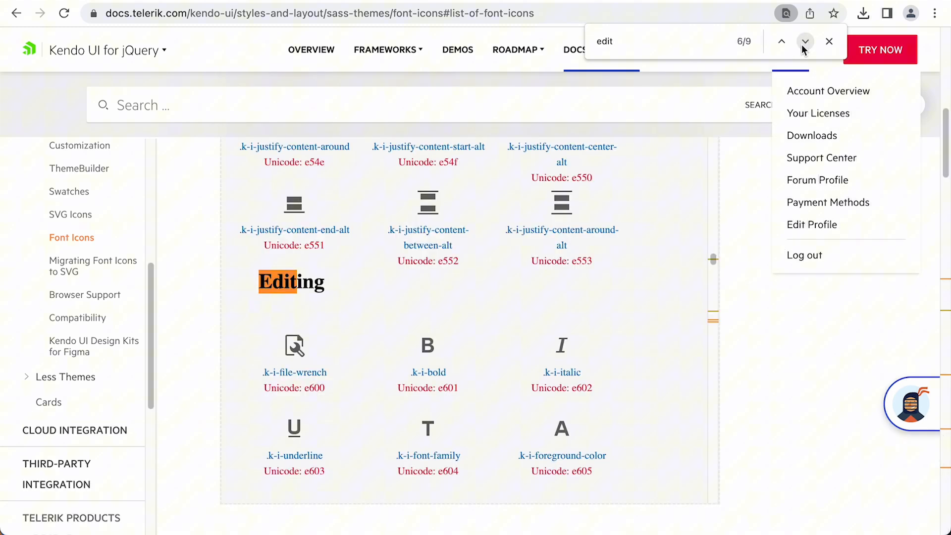
click(805, 42)
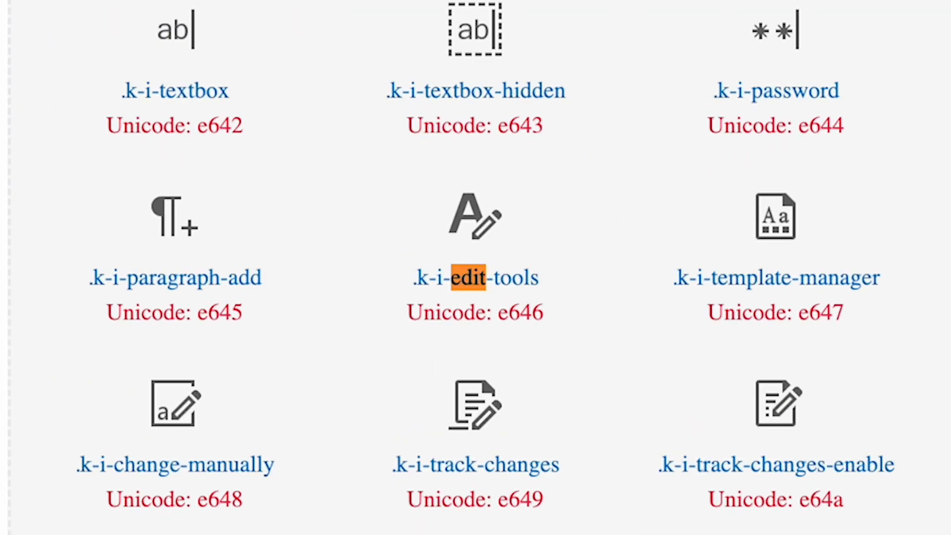
click(483, 19)
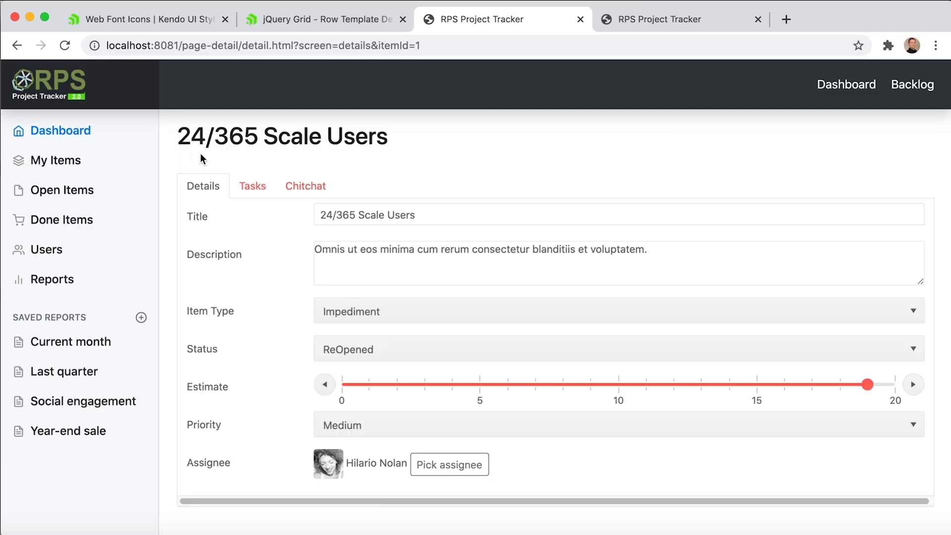
mouse_move(250, 186)
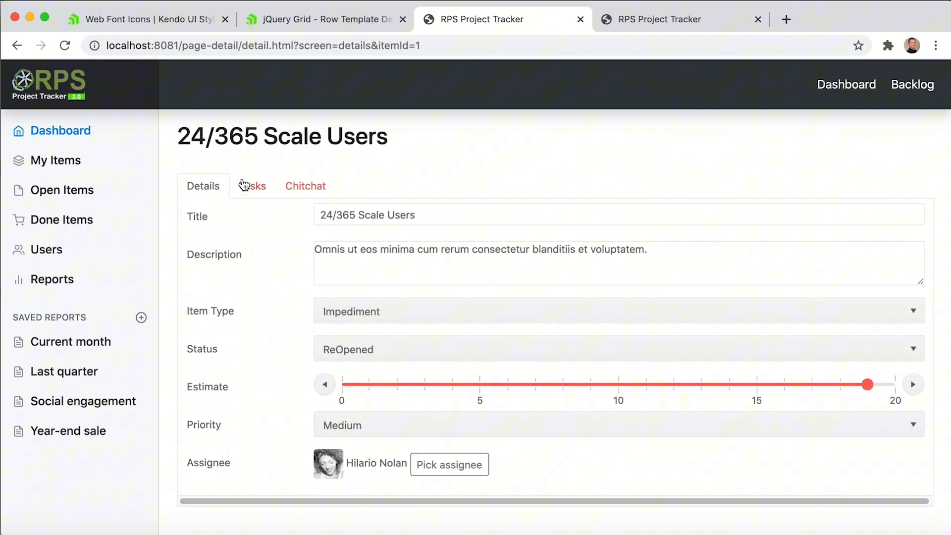
mouse_move(247, 159)
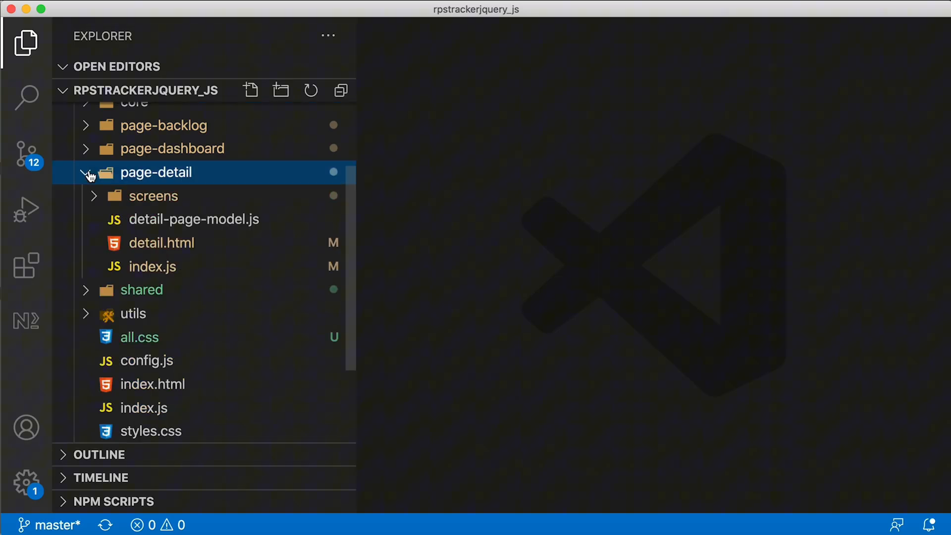
- In src/page-detail/detail.html, nest a span in the h1 and move id="itemTitle" onto it
click(162, 243)
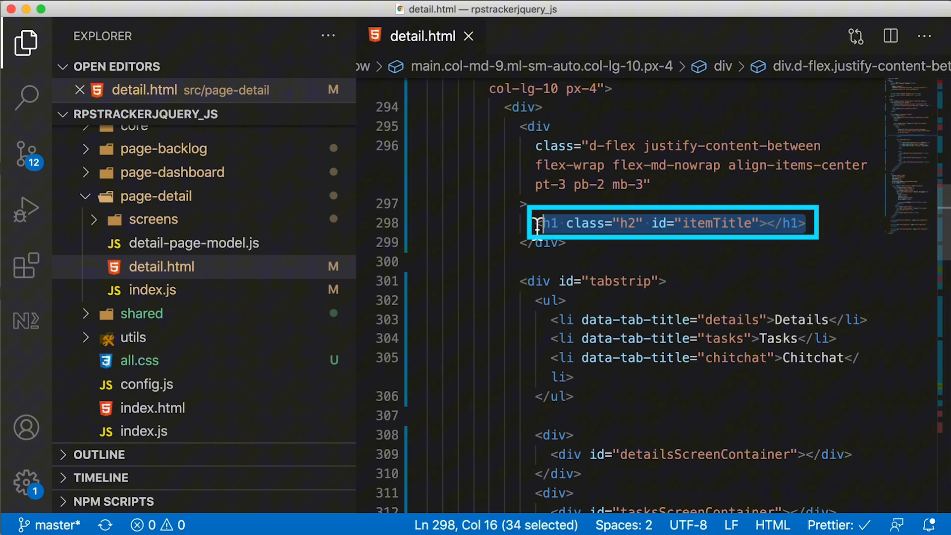
click(546, 243)
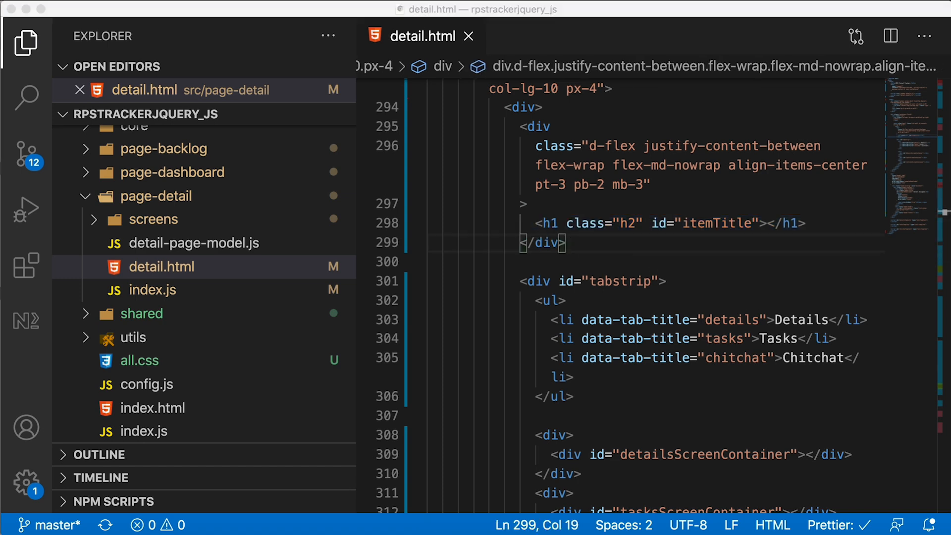
click(151, 289)
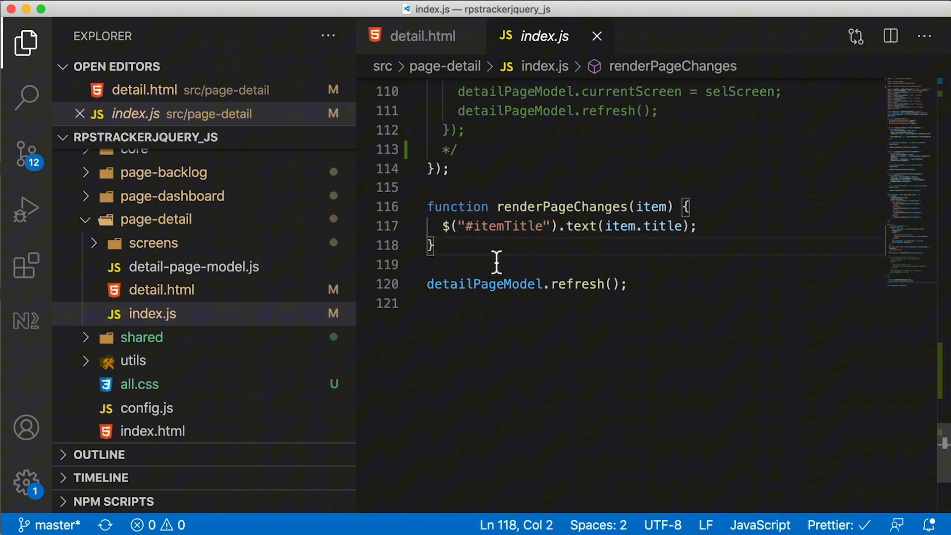
click(425, 36)
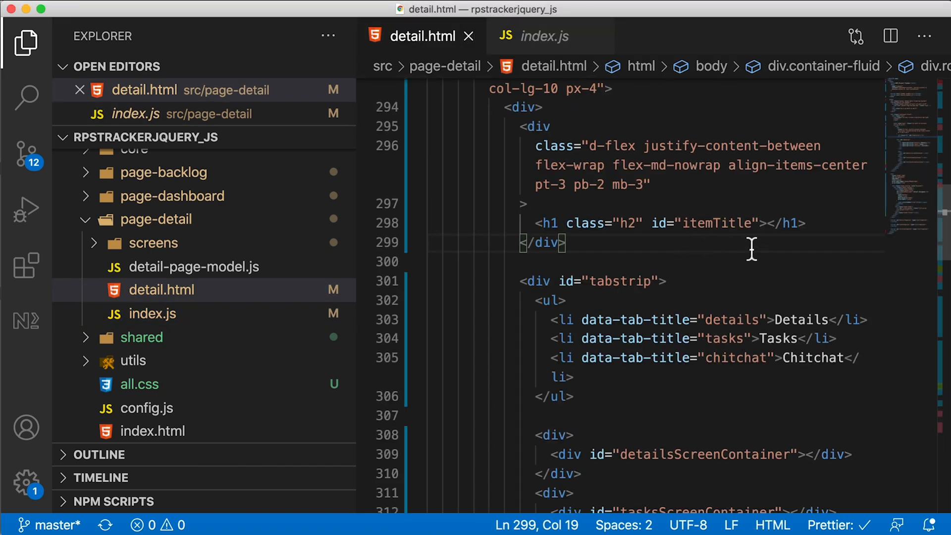
click(763, 223)
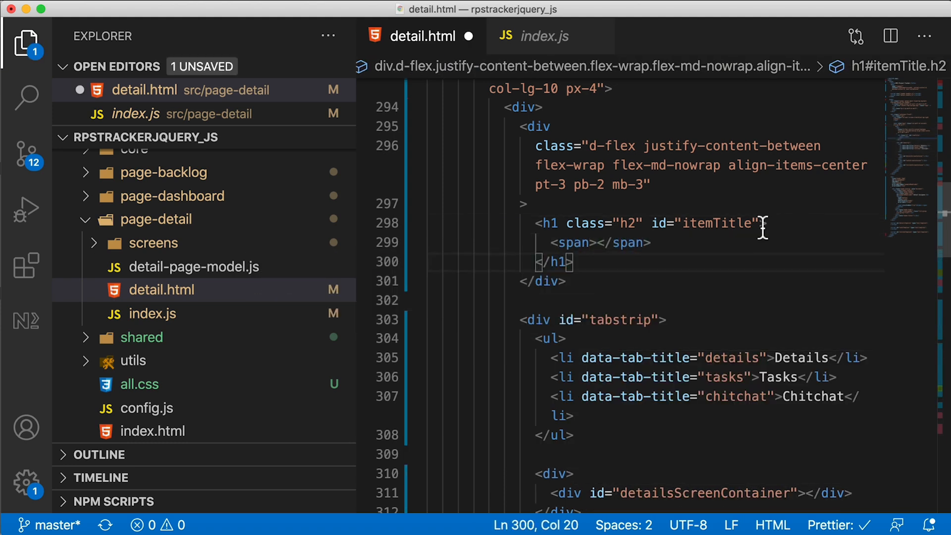
double_click(700, 223)
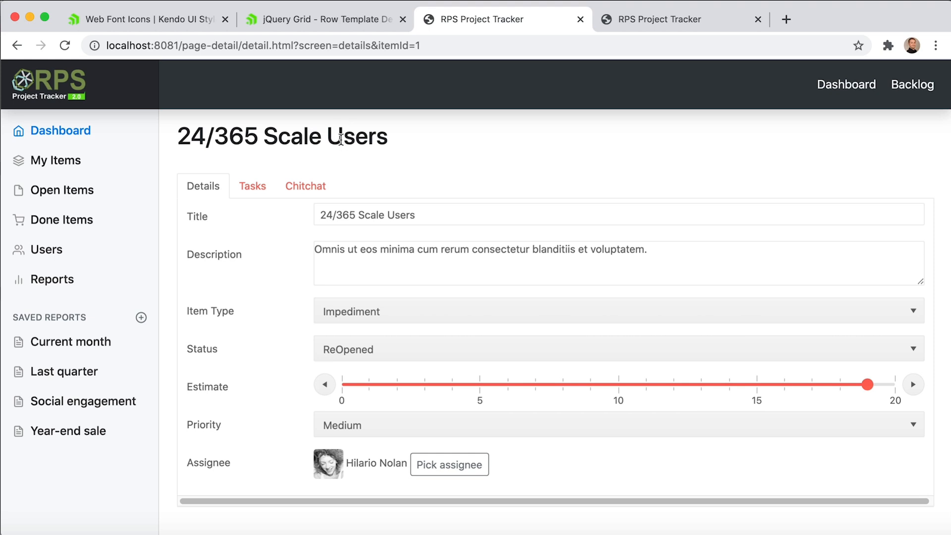
- Append '2' to the 24/365 Scale Users title and confirm the heading follows it
text(2">)
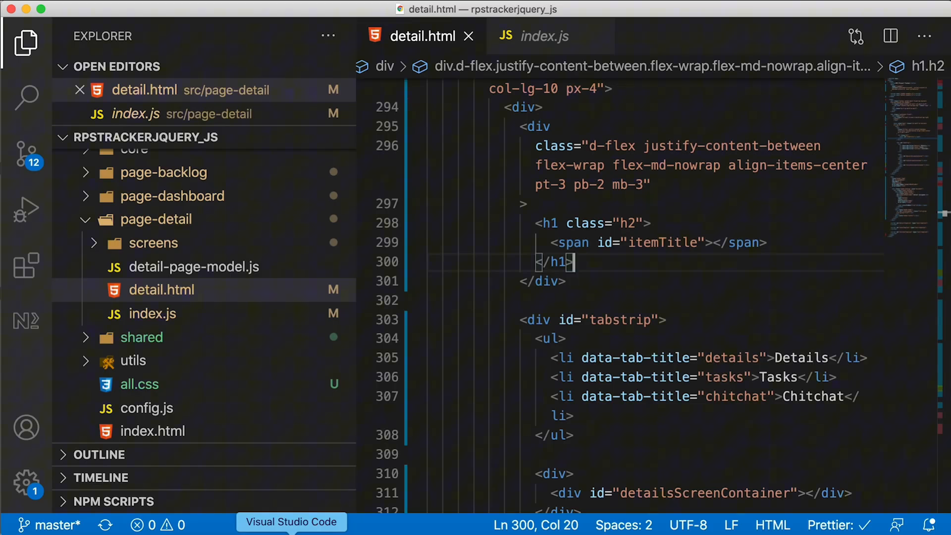
mouse_move(730, 242)
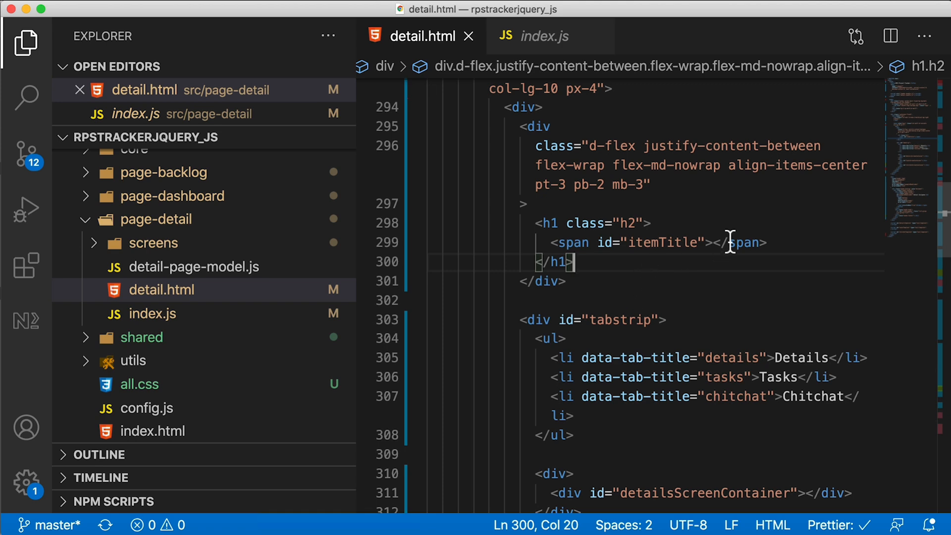
- Insert <span class="k-icon k-i-edit"></span> before the itemTitle span, copying k-i-edit from the docs
text(<span></span>)
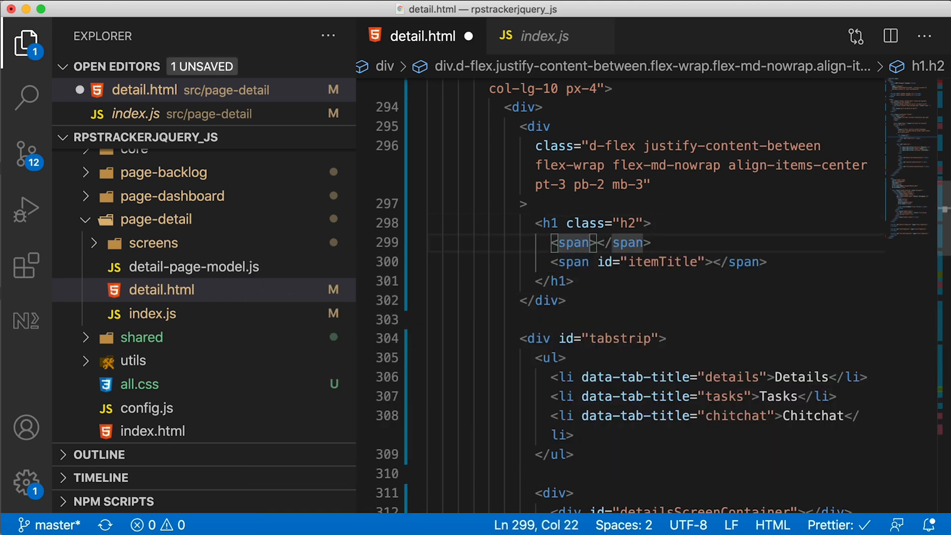
text(class=")
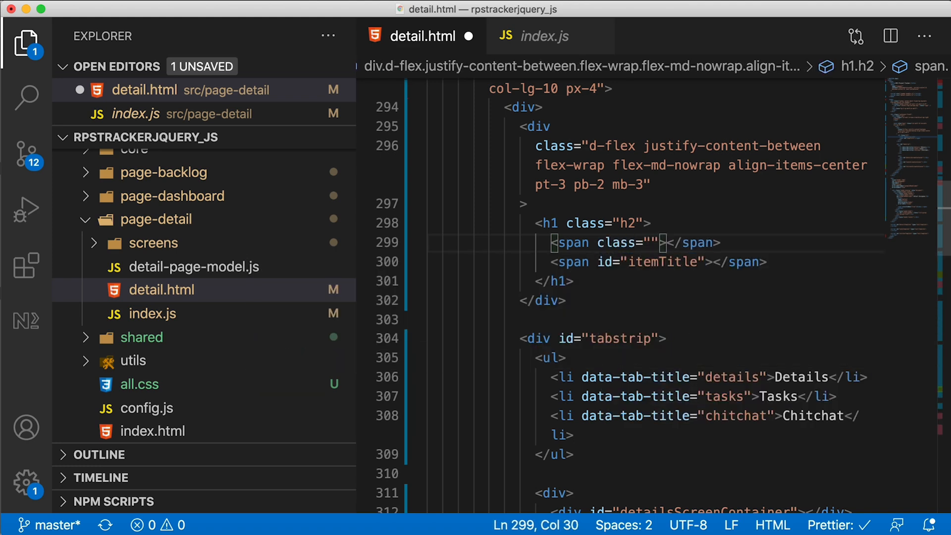
text(k-ico)
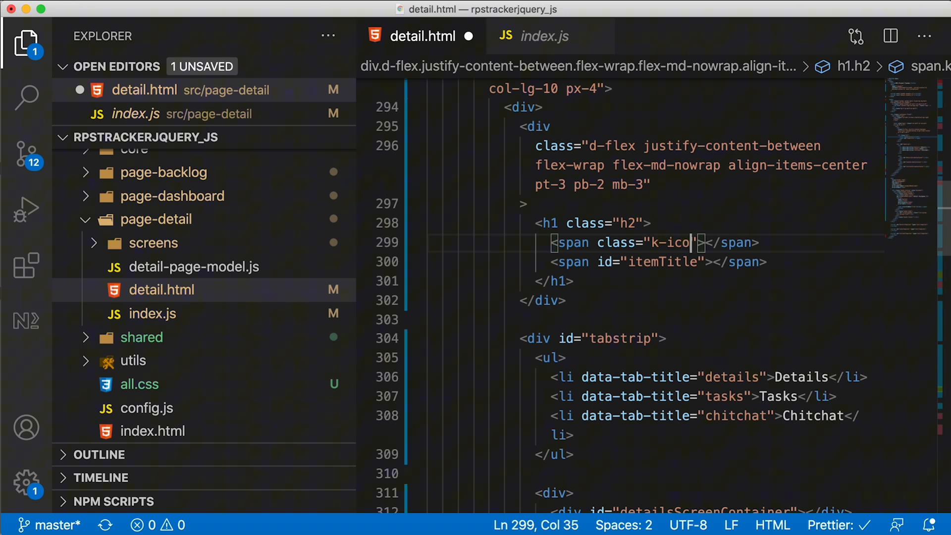
text(n)
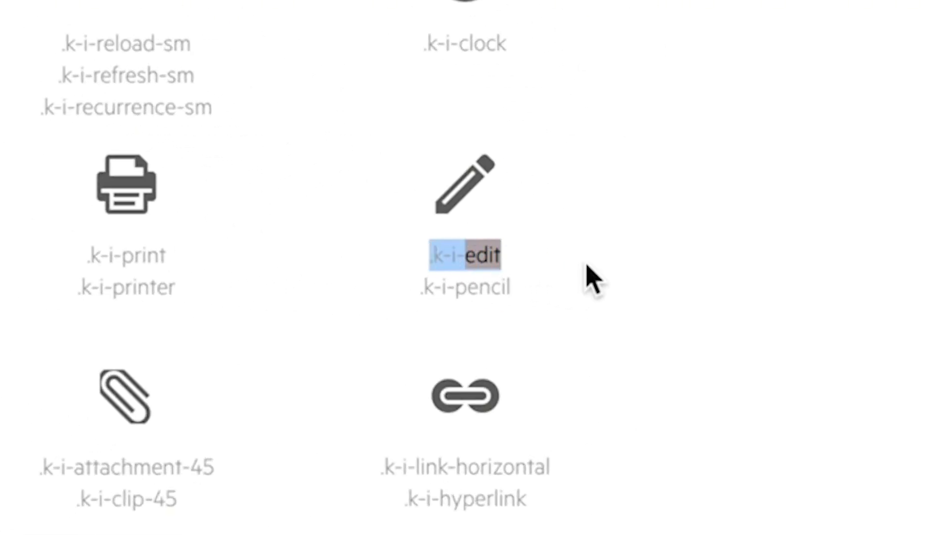
double_click(467, 254)
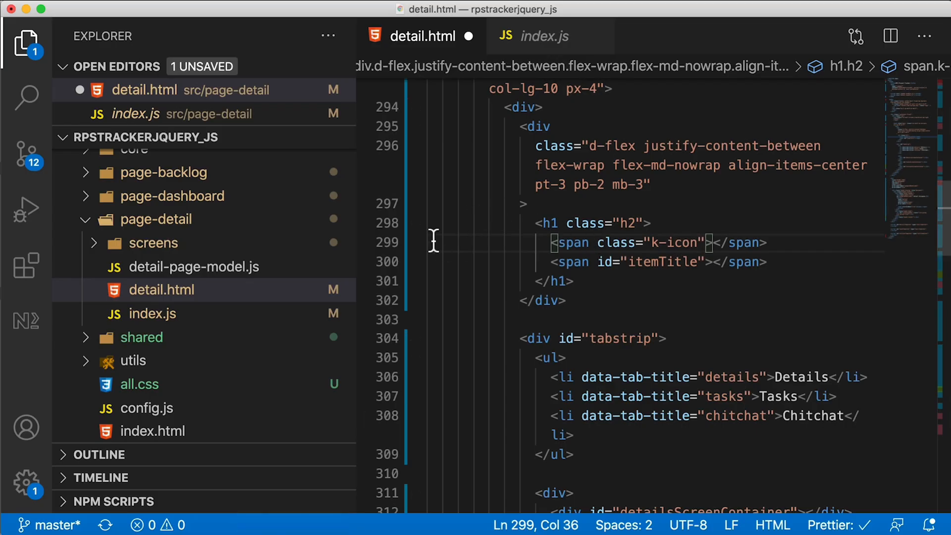
text(k-i)
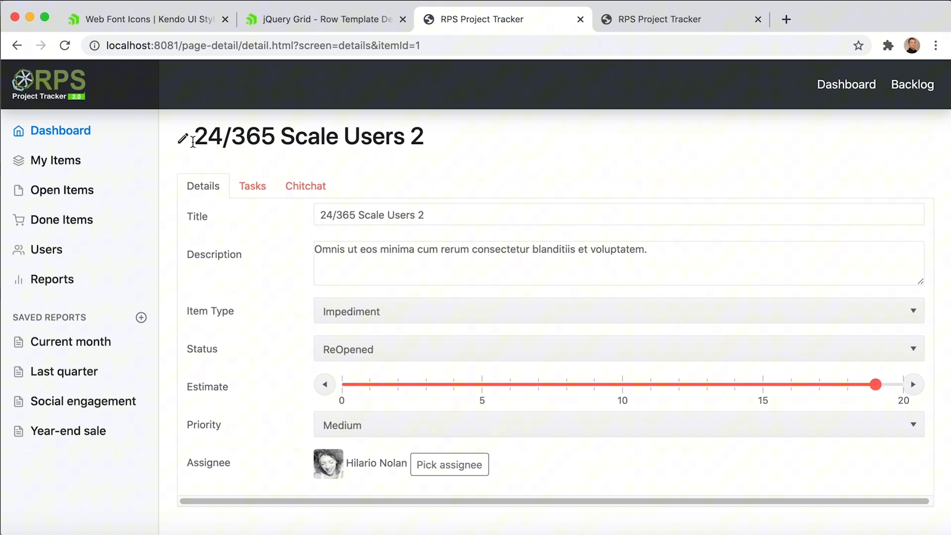
mouse_move(457, 163)
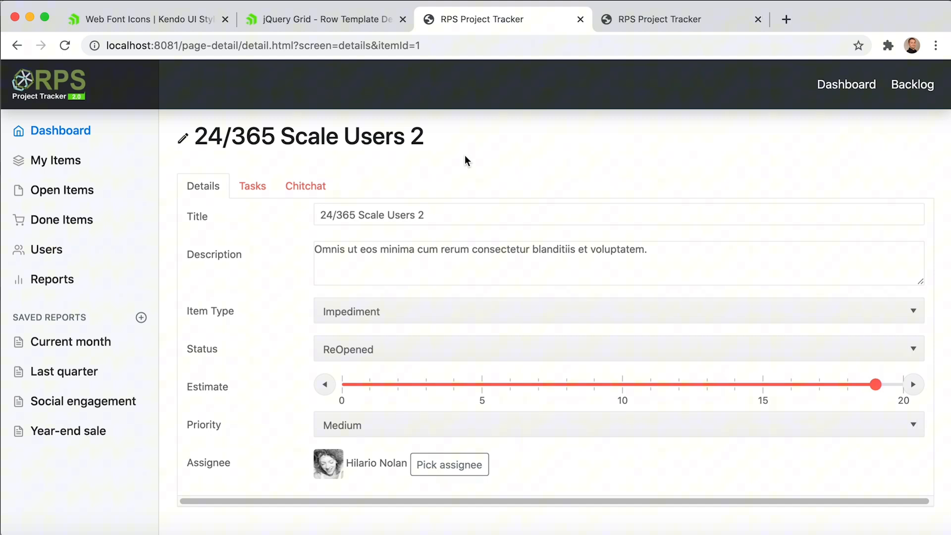
- Return to the RPS Project Tracker backlog, whose Add button still shows plain text
click(913, 85)
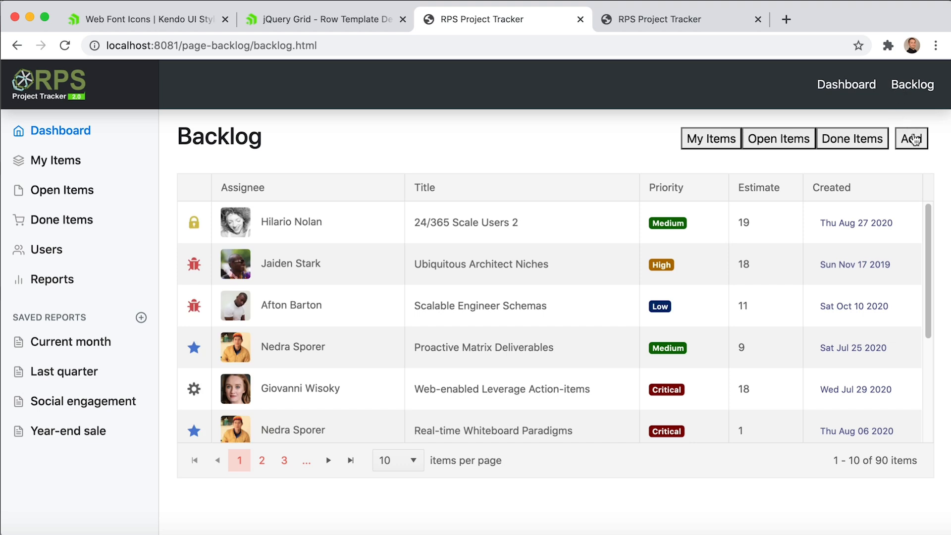
mouse_move(893, 150)
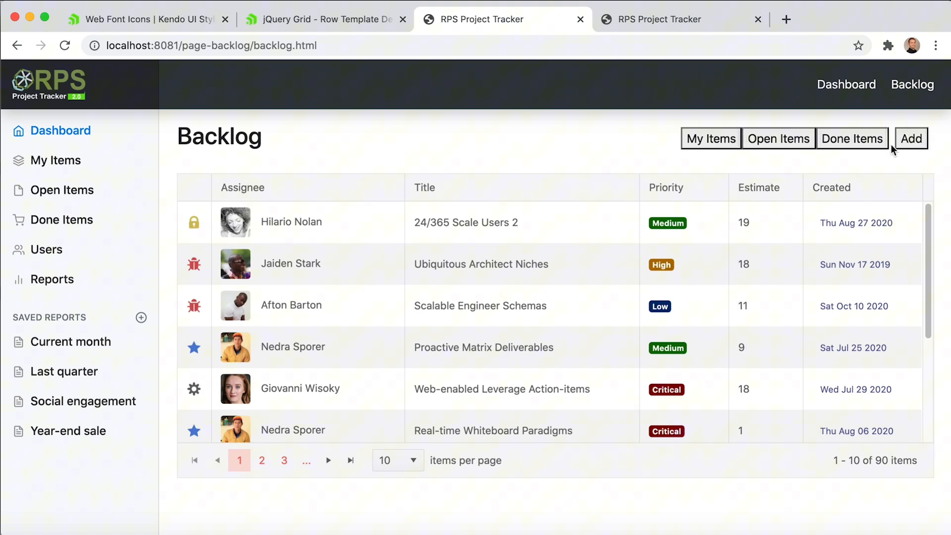
mouse_move(910, 139)
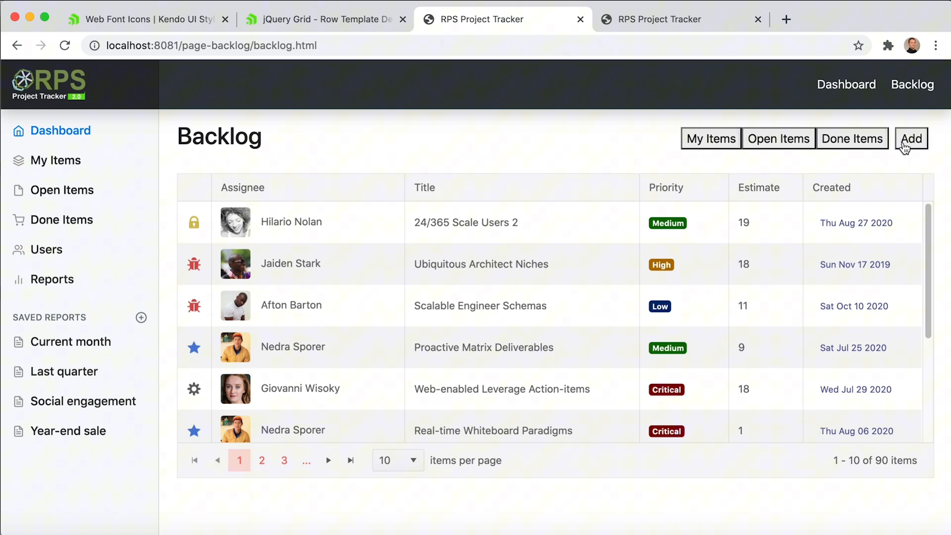
mouse_move(416, 377)
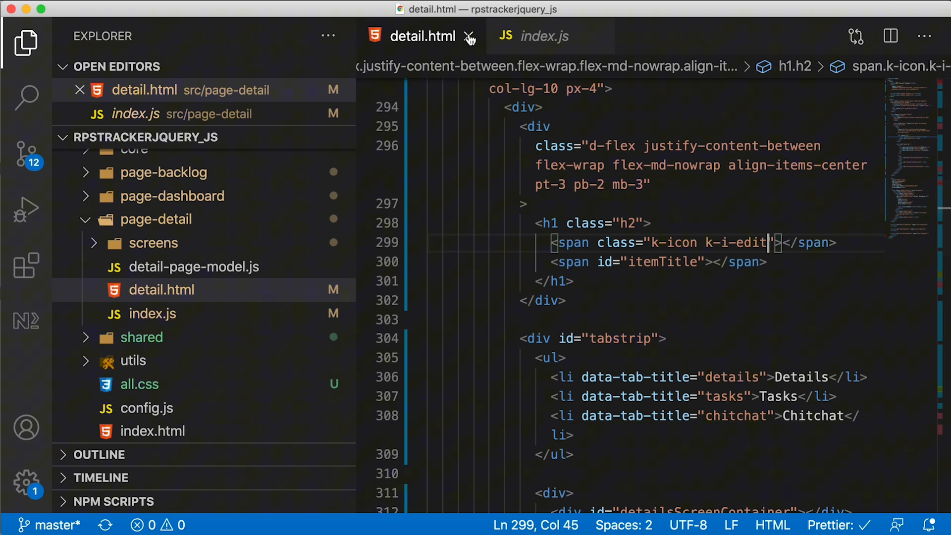
- Add id="btnAddNewItem" to backlog.html's Add button, copy it, and open the backlog index.js
click(470, 35)
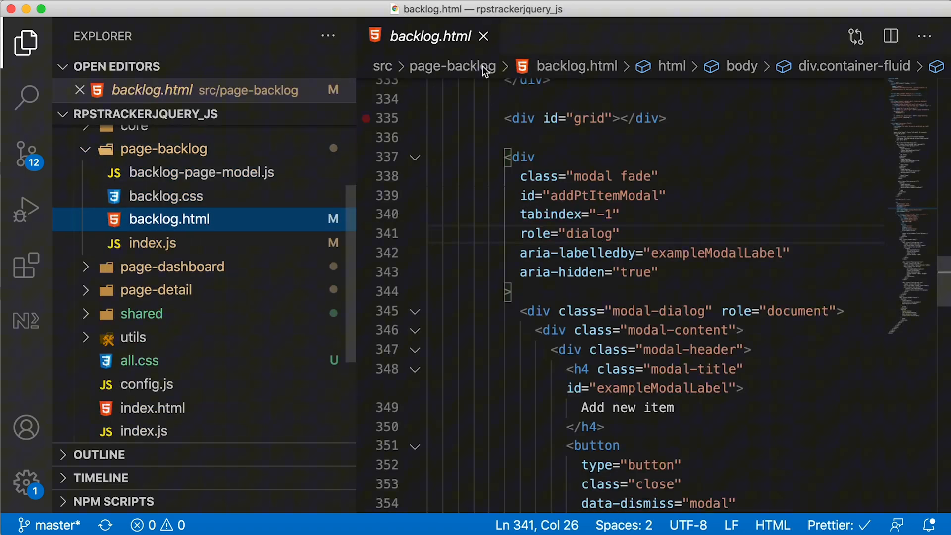
scroll(up, 3)
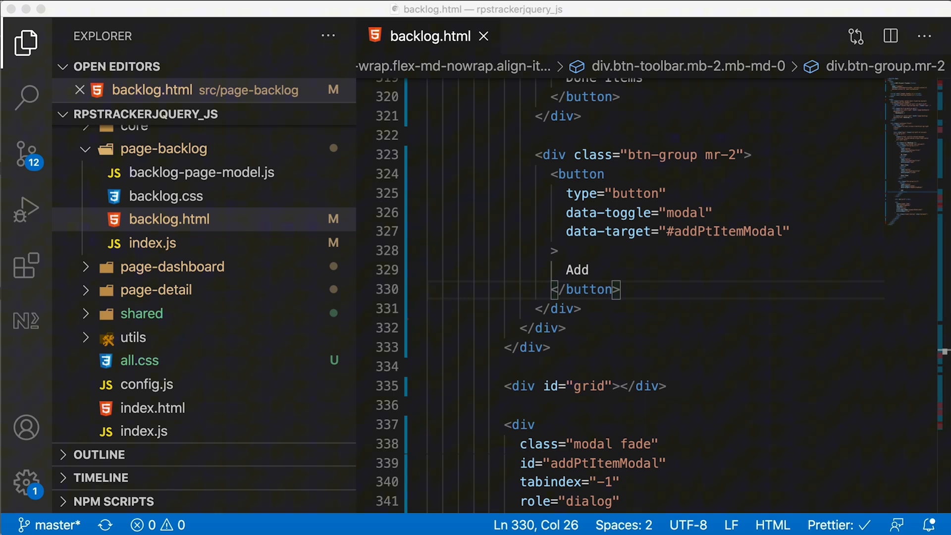
text(id=)
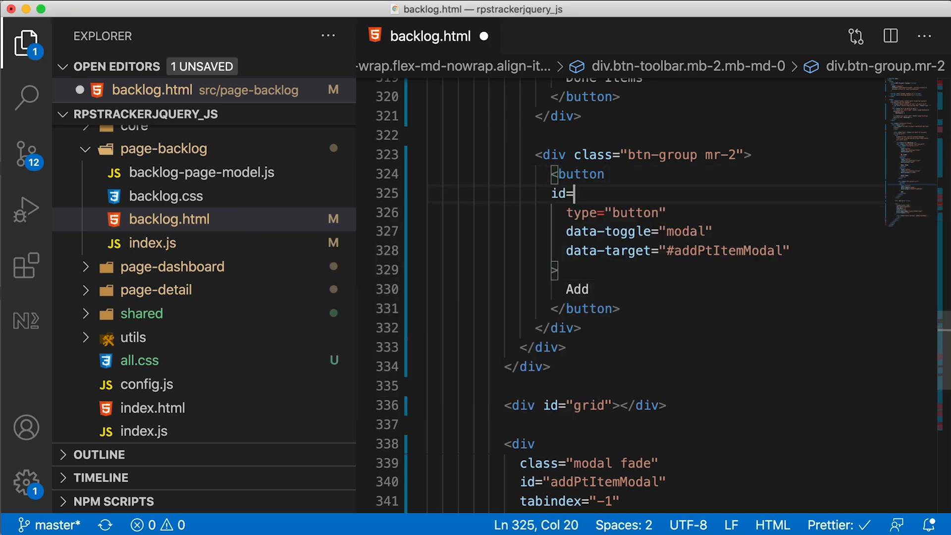
text("bt")
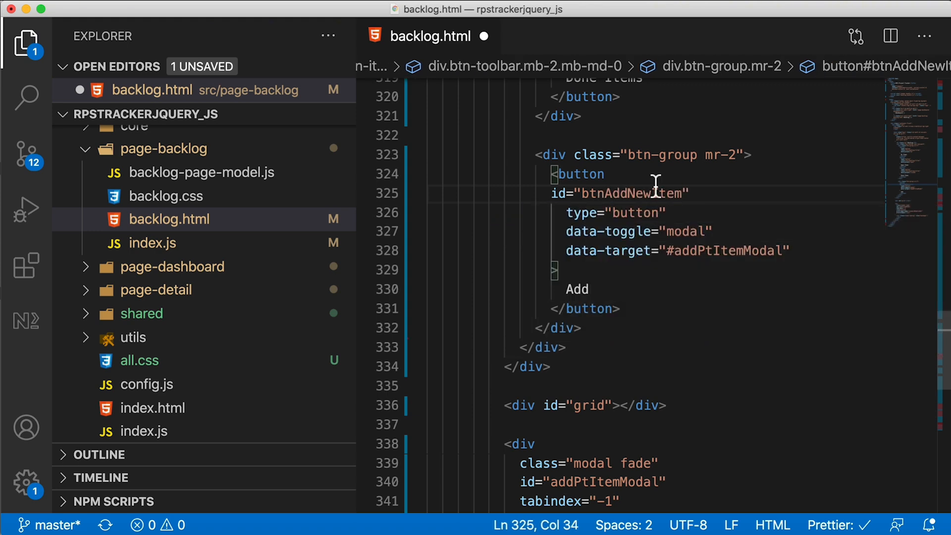
double_click(631, 194)
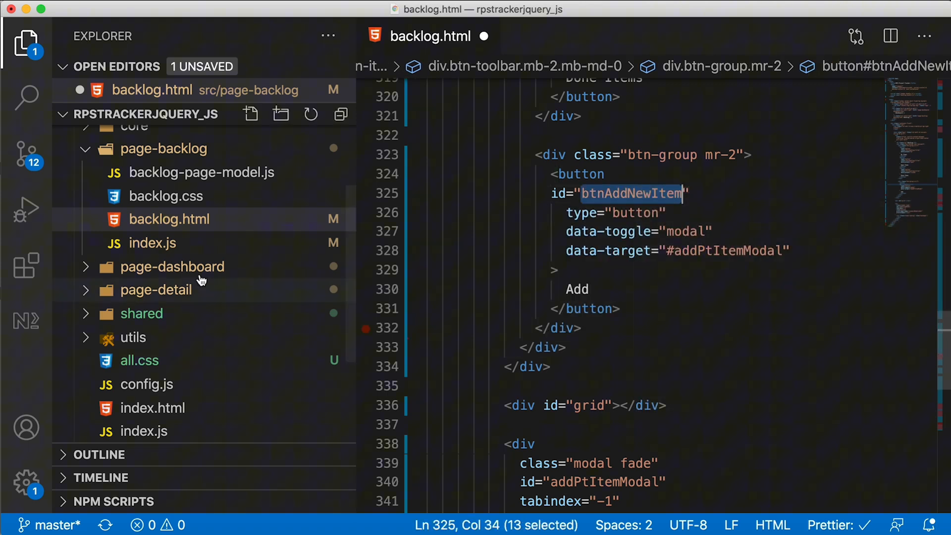
click(152, 243)
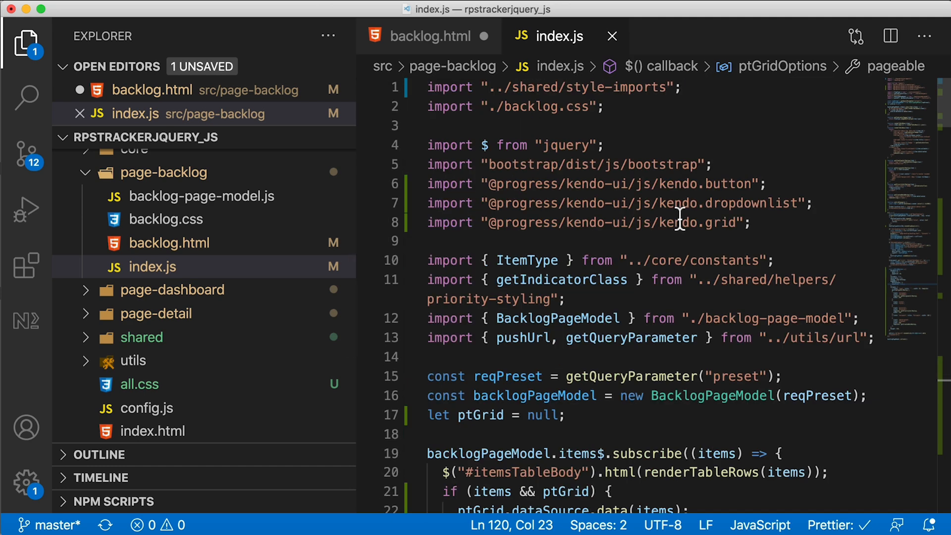
text(import '#)
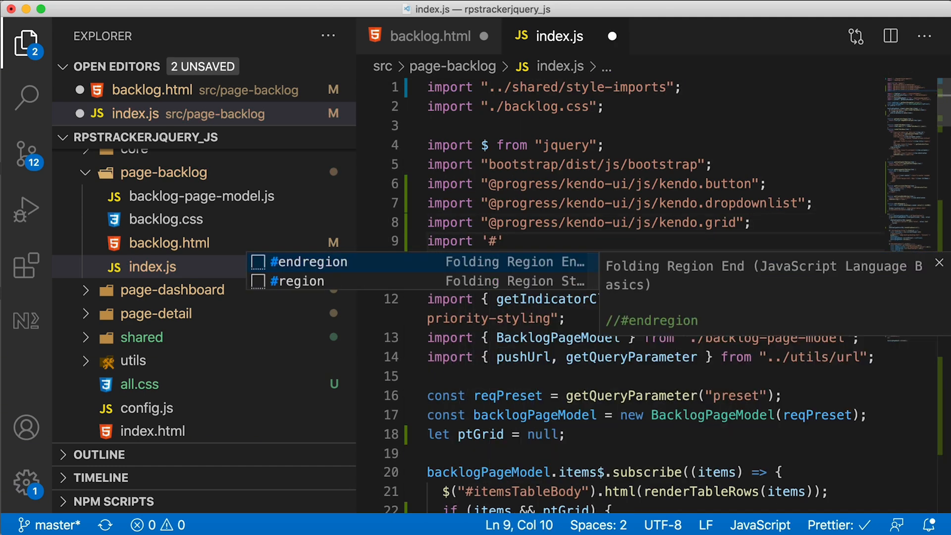
text(@progress/kendo-ui/js)
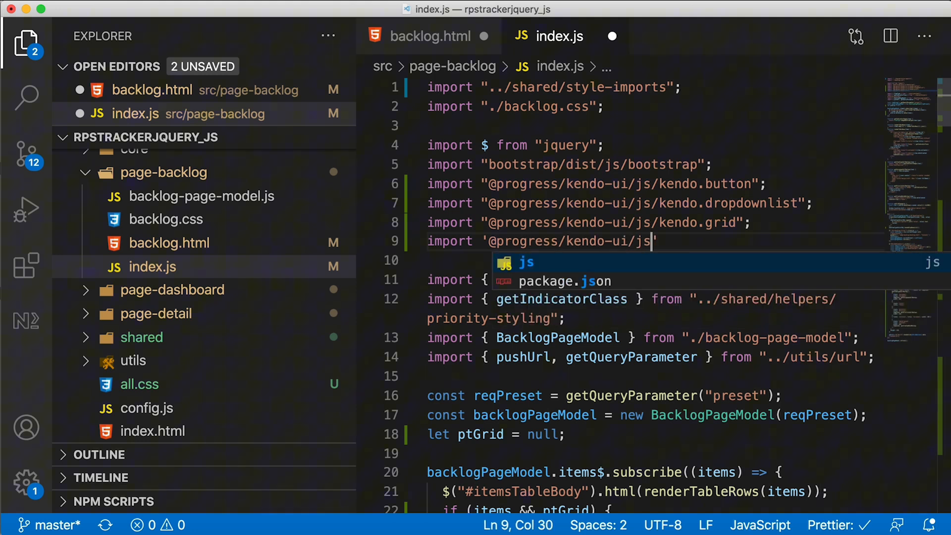
text(kendo.button)
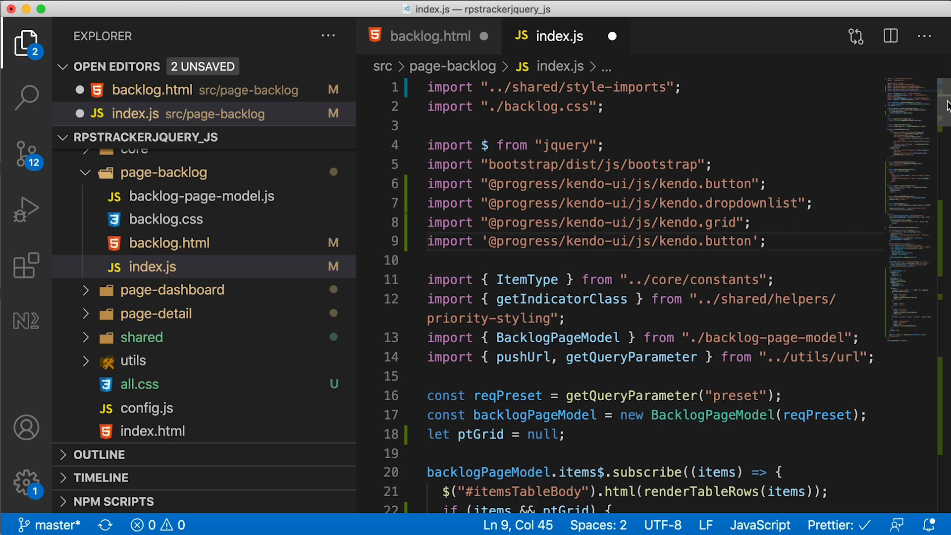
- At the end of the ready callback, call $('#btnAddNewItem').kendoButton()
scroll(down, 3)
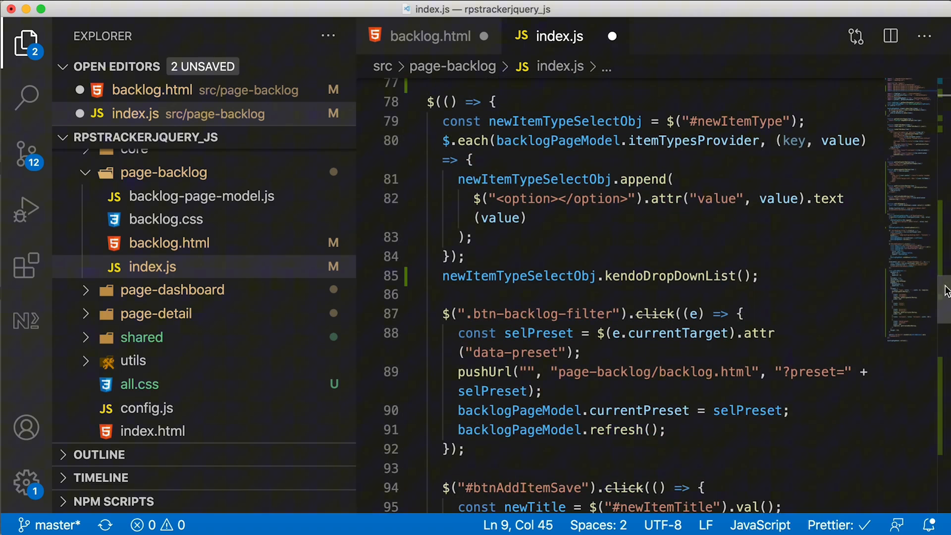
scroll(down, 3)
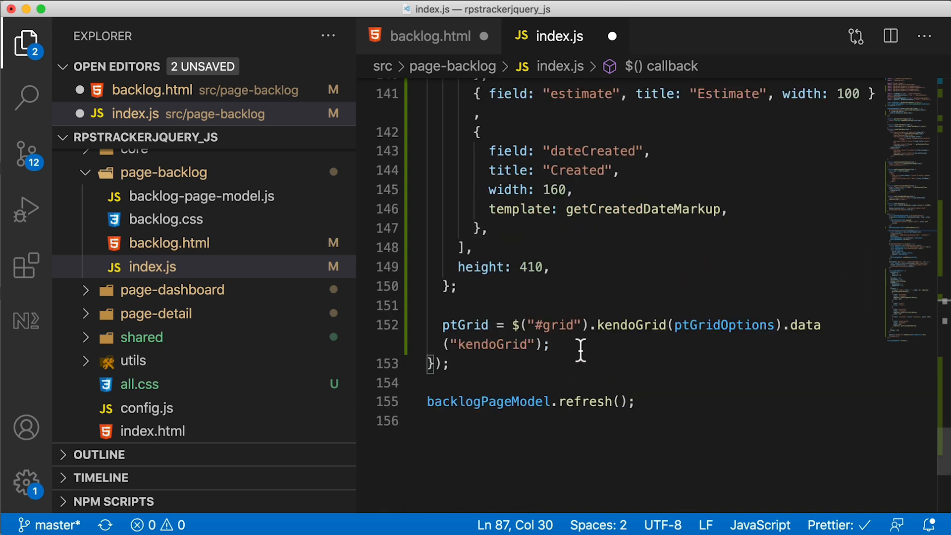
text($)
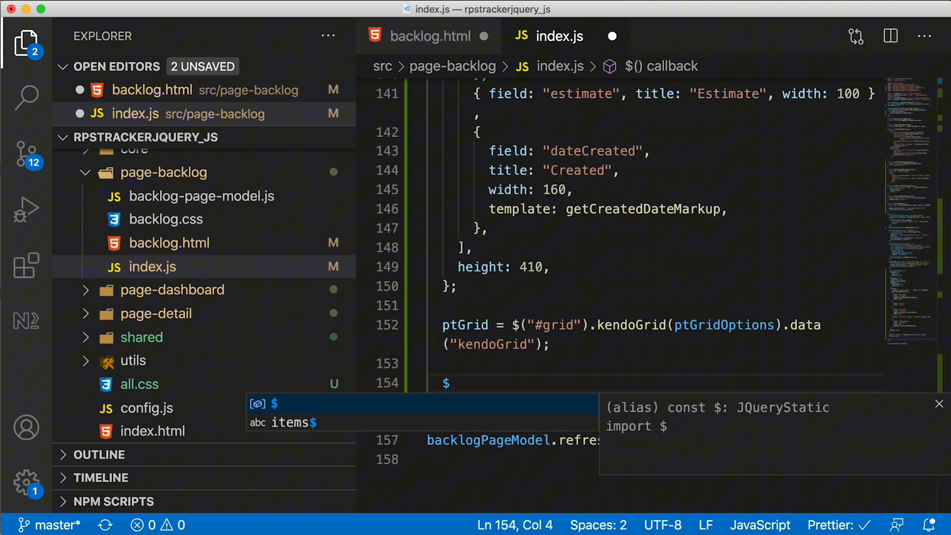
text(('#btnAddNewItem'))
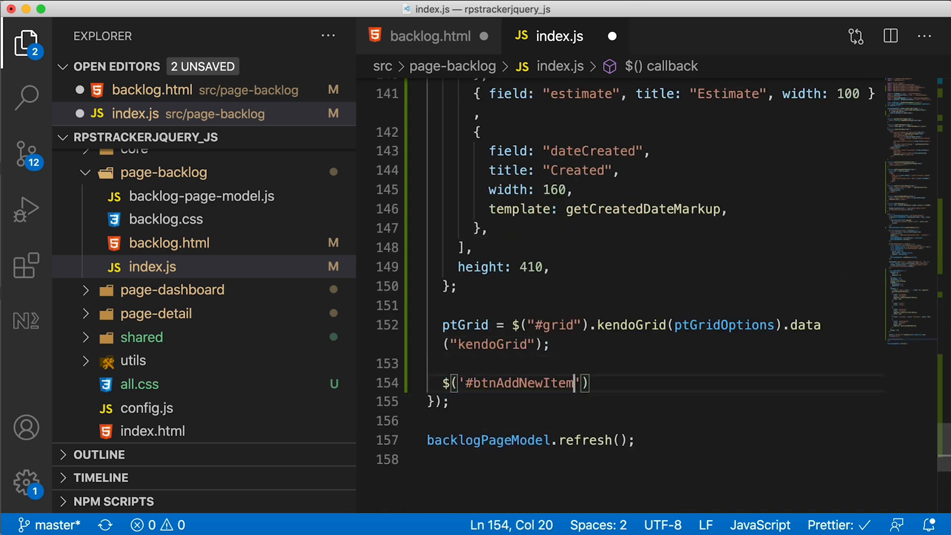
text(.kendo)
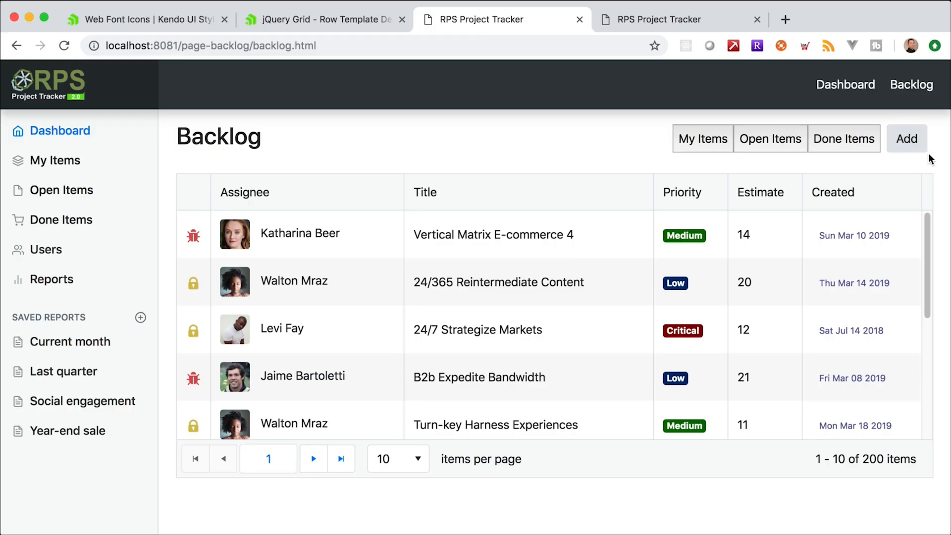
mouse_move(920, 162)
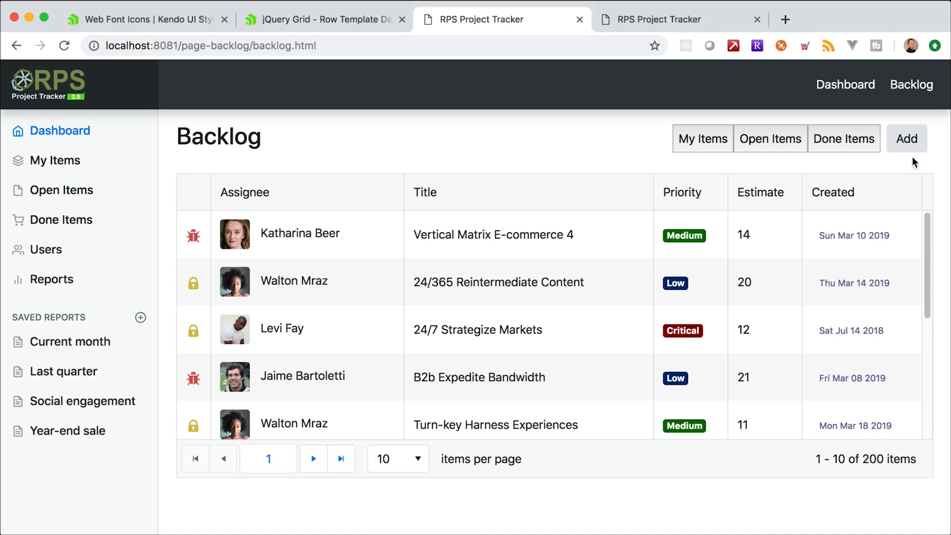
mouse_move(898, 146)
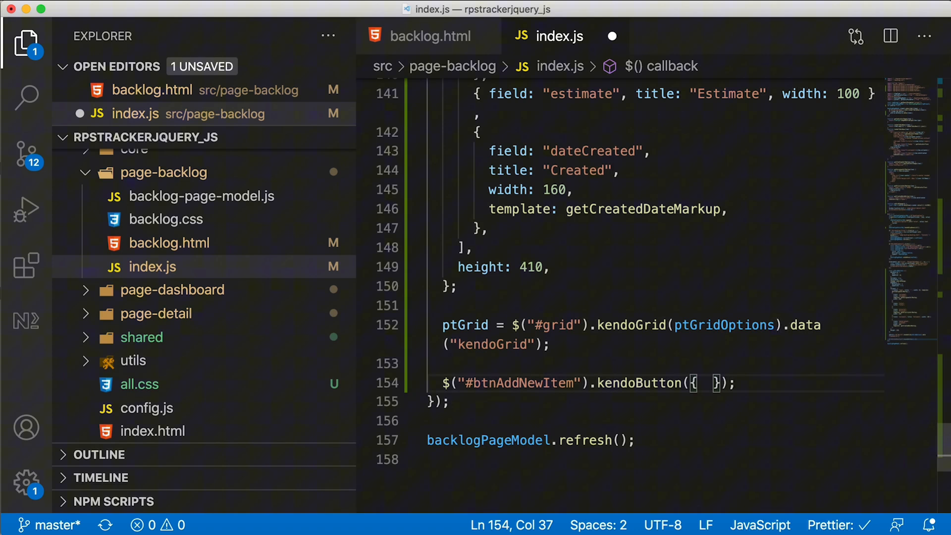
- Give the btnAddNewItem Kendo button the option icon: 'plus'
text(icon:)
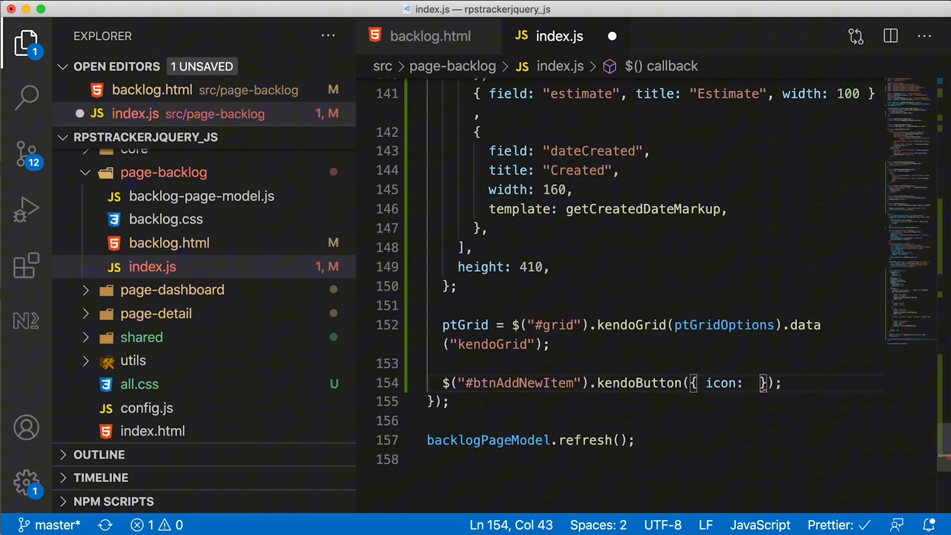
text('plus')
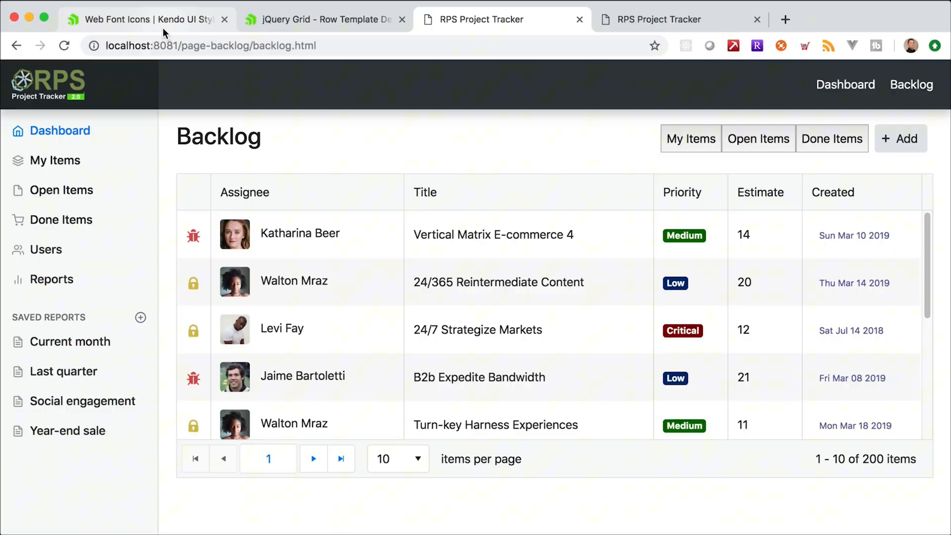
- Switch to the Kendo Web Font Icons reference to look up plus icon variants
click(145, 19)
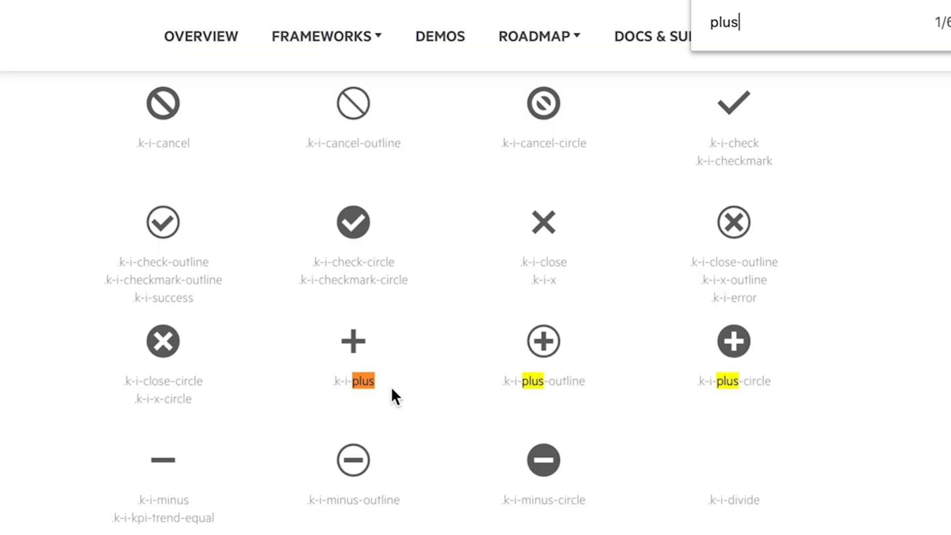
mouse_move(398, 392)
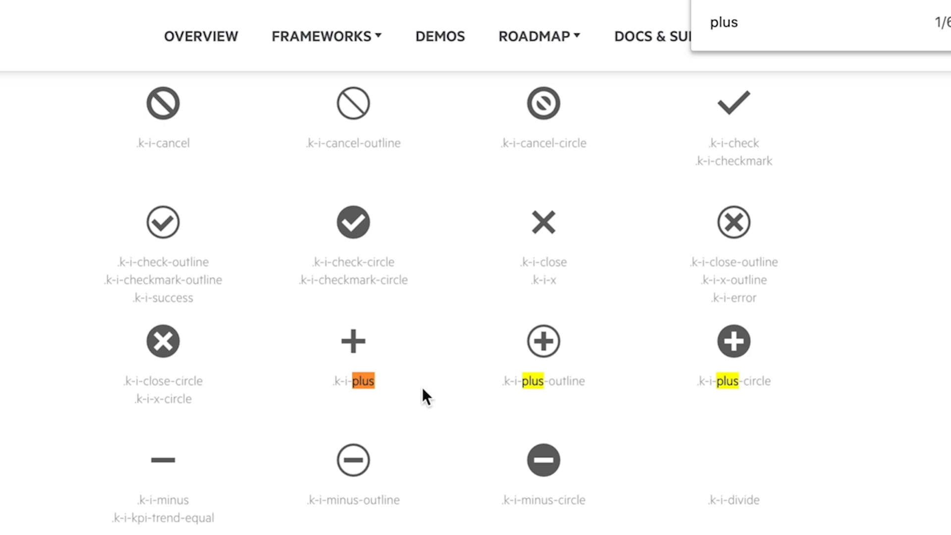
mouse_move(417, 389)
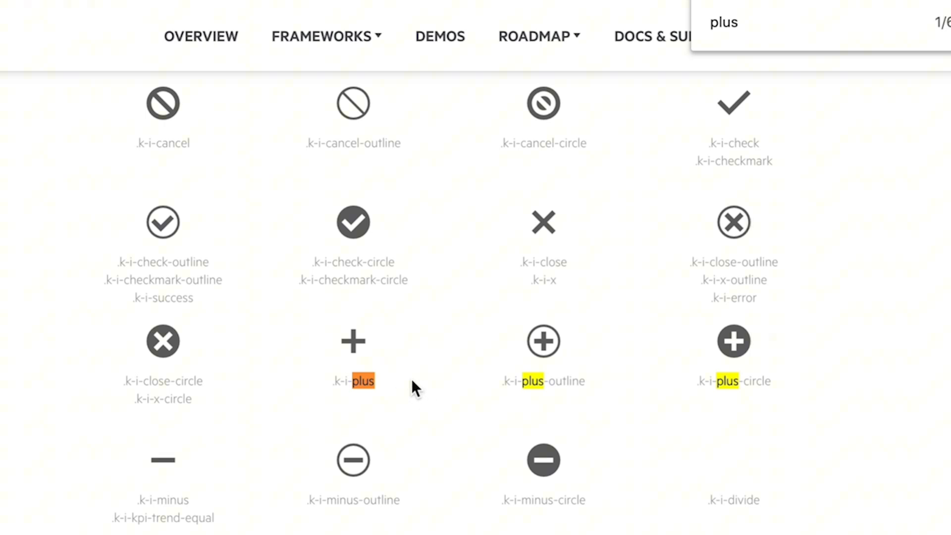
mouse_move(405, 384)
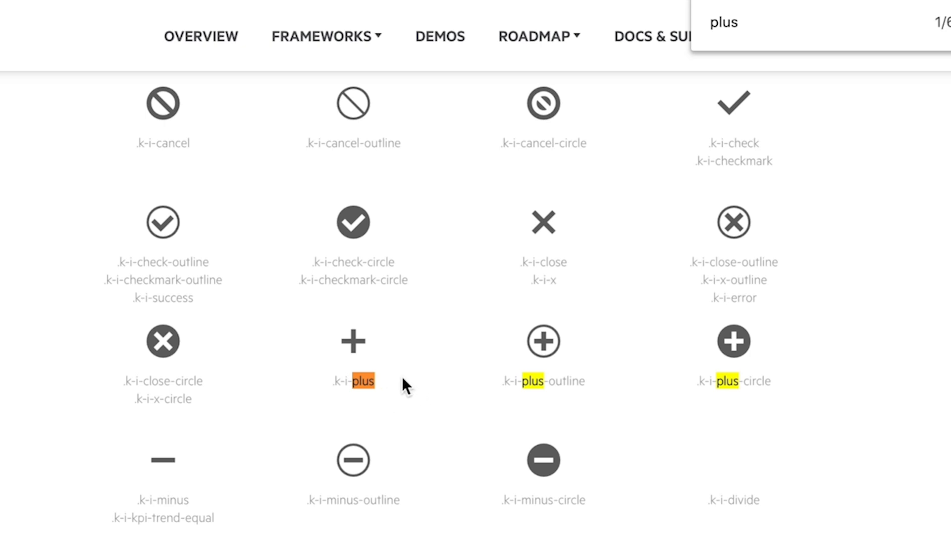
mouse_move(400, 382)
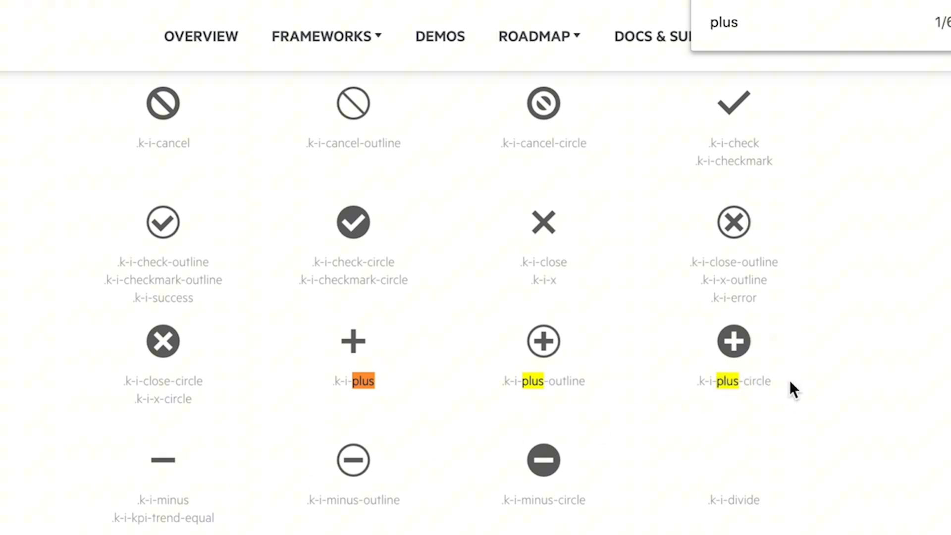
mouse_move(600, 418)
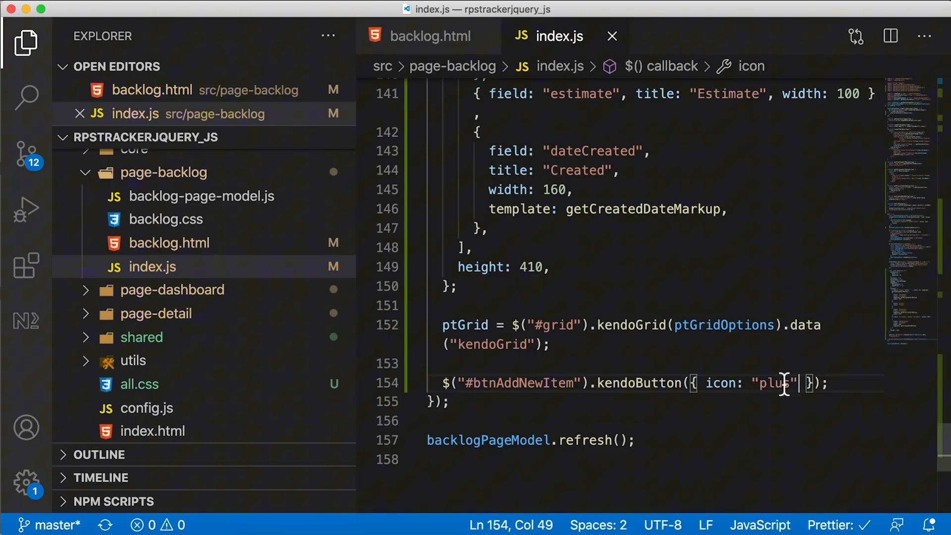
- Change the Add button's icon value from 'plus' to 'plus-circle'
text(-c)
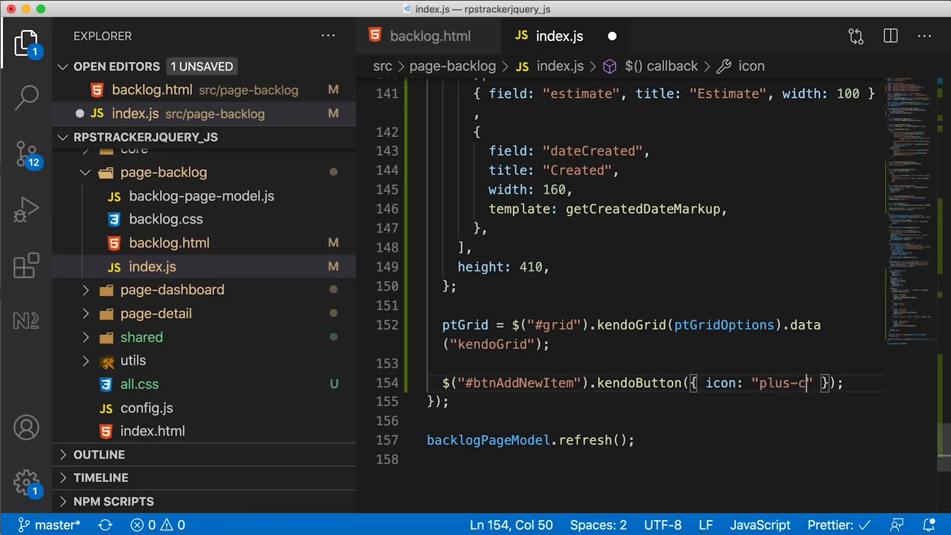
text(ircle)
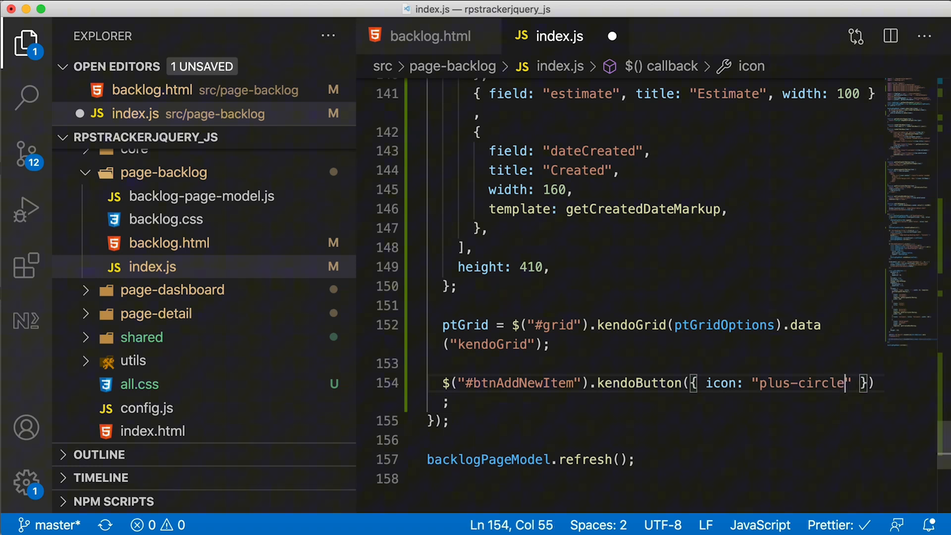